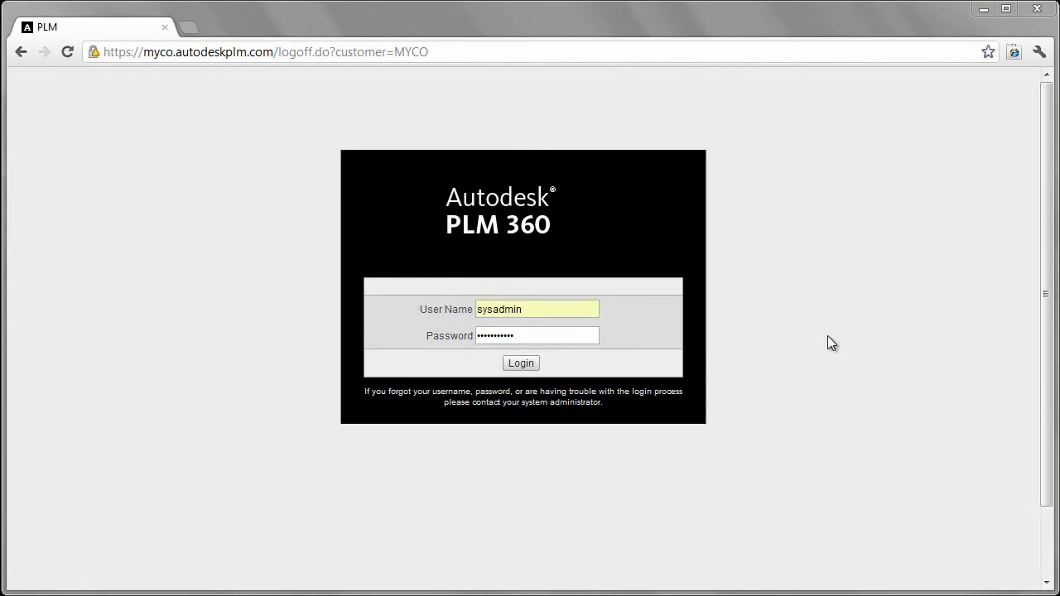
Sign in to PLM 360 as system administrator and load the home dashboard.
click(520, 363)
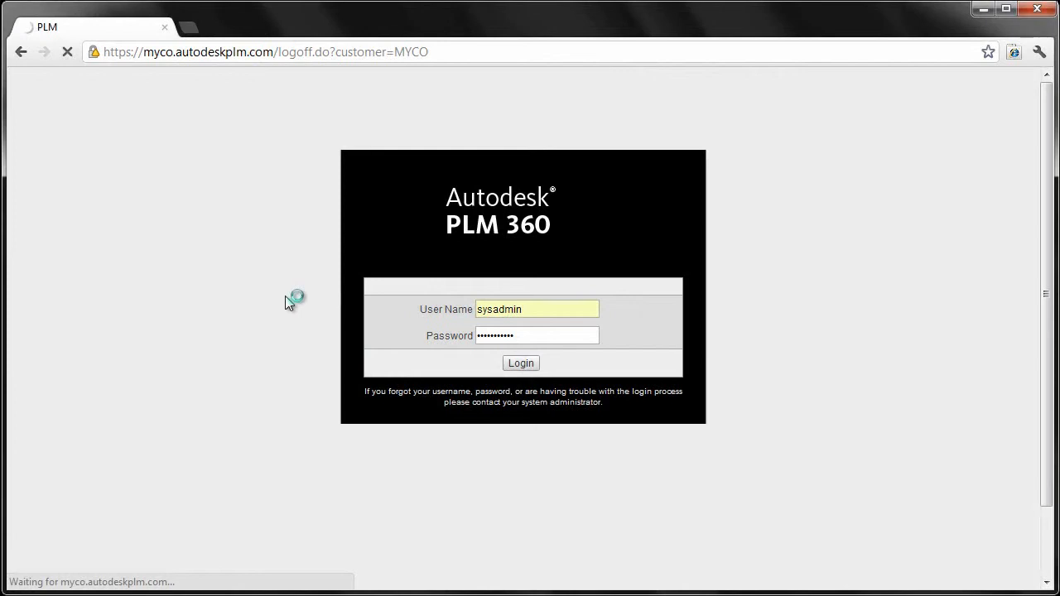
click(520, 363)
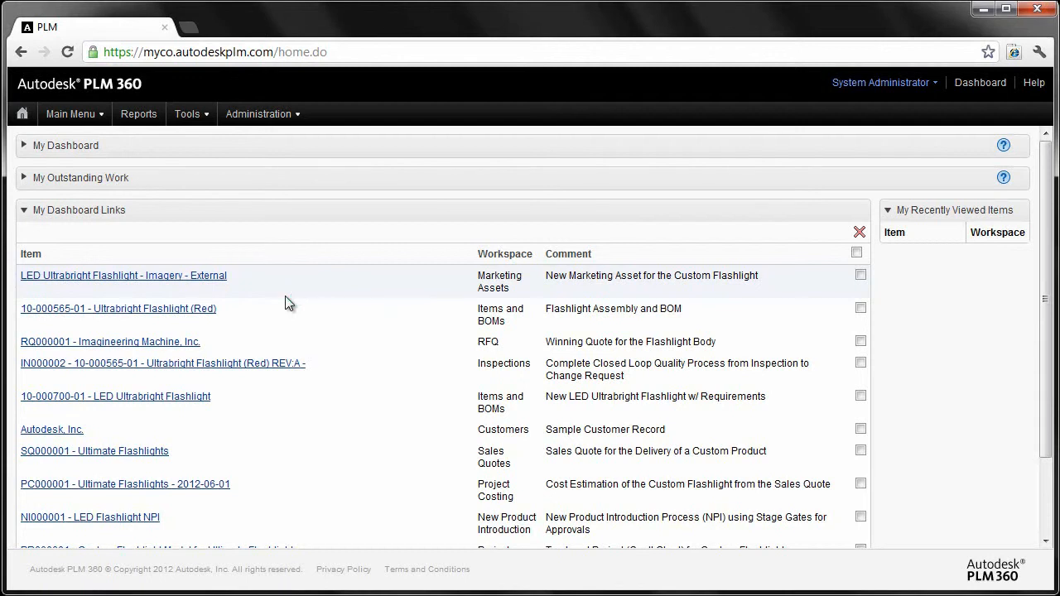
mouse_move(136, 278)
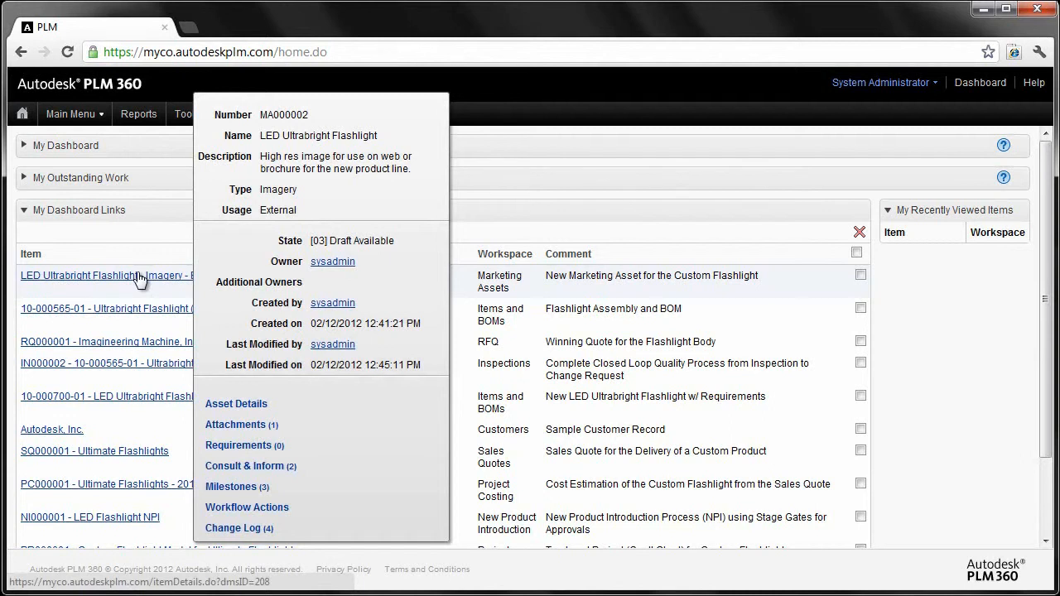
Launch the PLM360 Tour from the System Administrator menu.
click(882, 82)
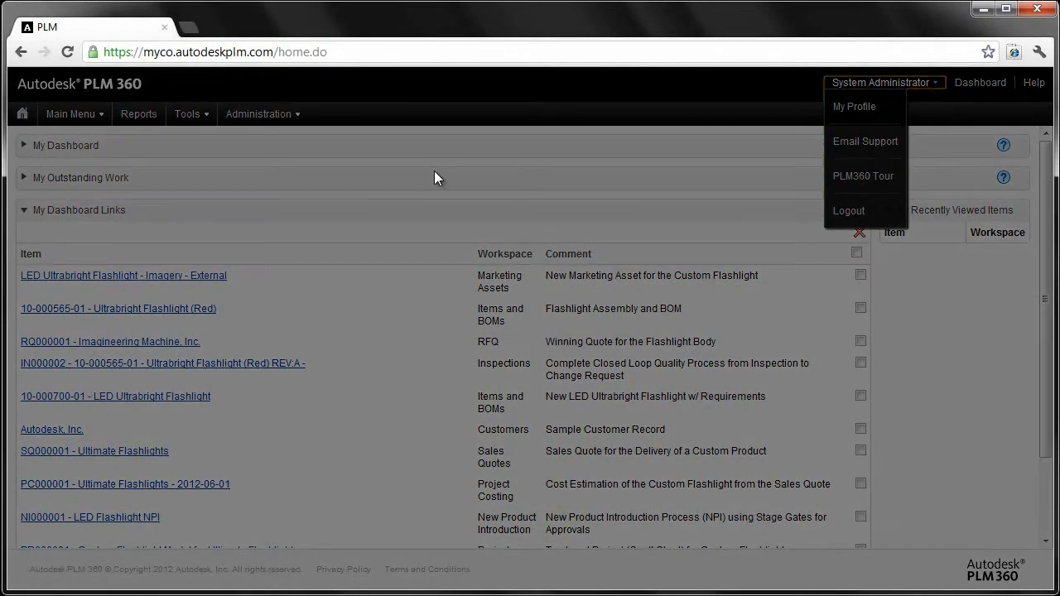
click(862, 176)
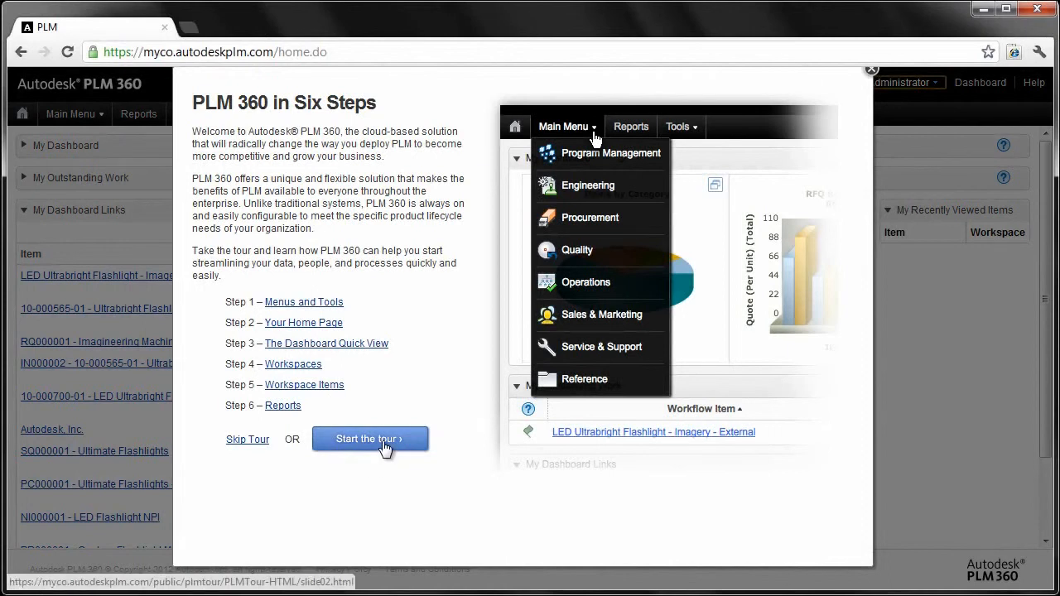
Page through the tour's menus, home page and dashboard quick view steps, then close it.
click(369, 438)
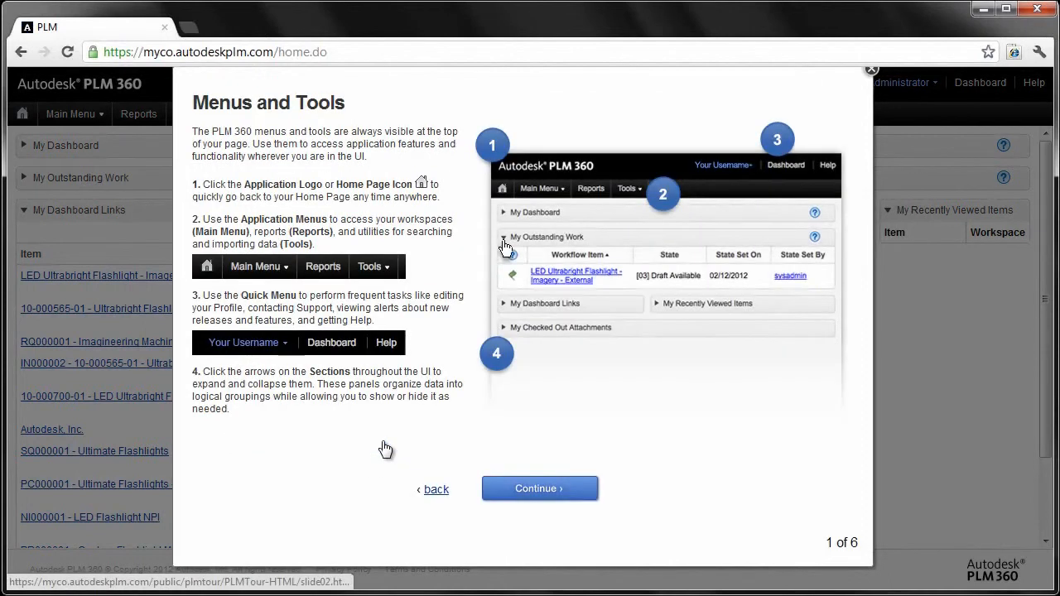
mouse_move(586, 534)
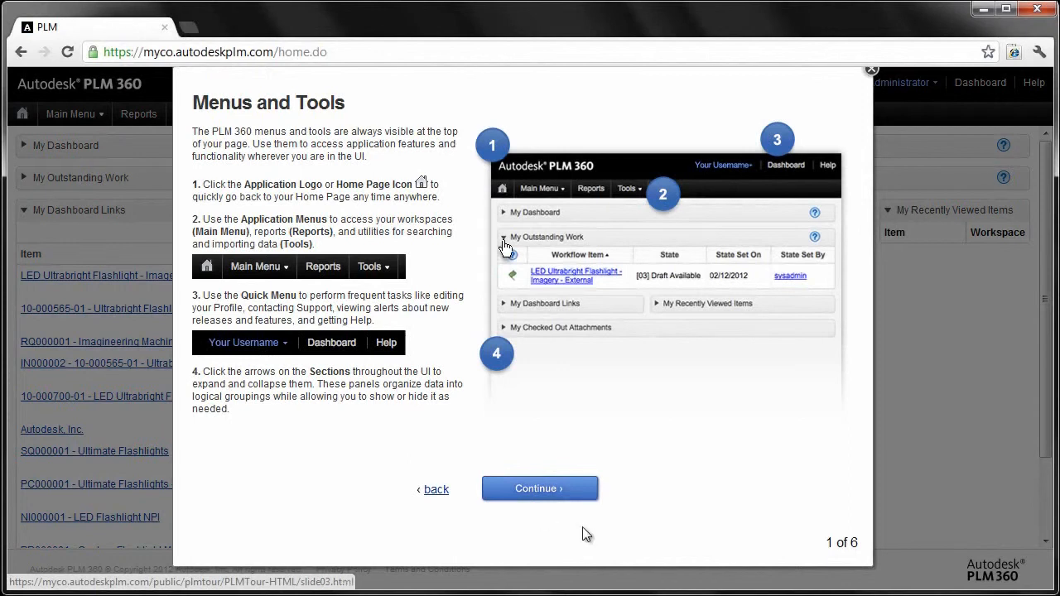
click(539, 488)
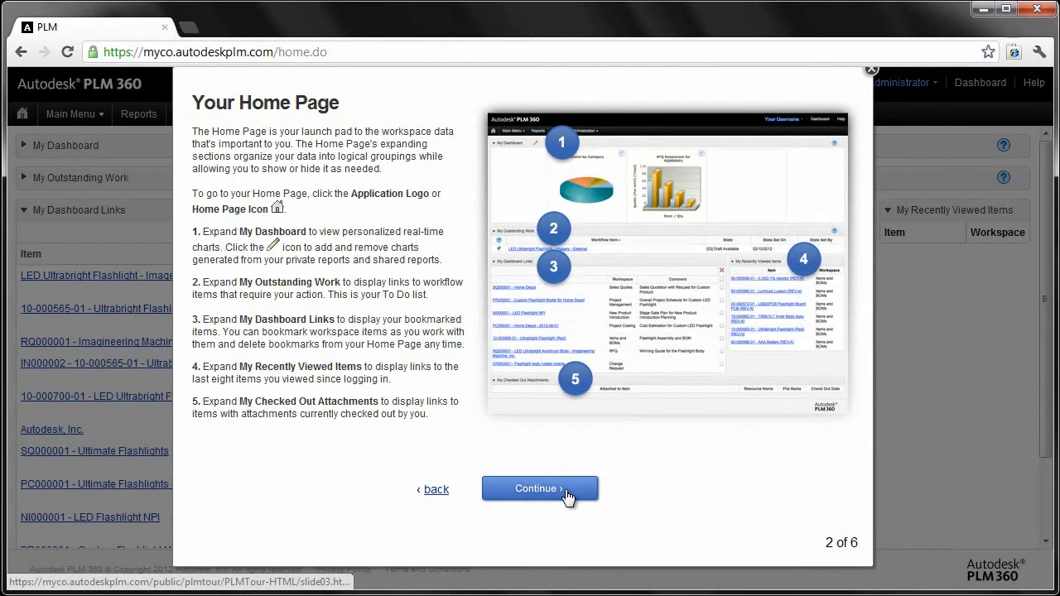
click(540, 488)
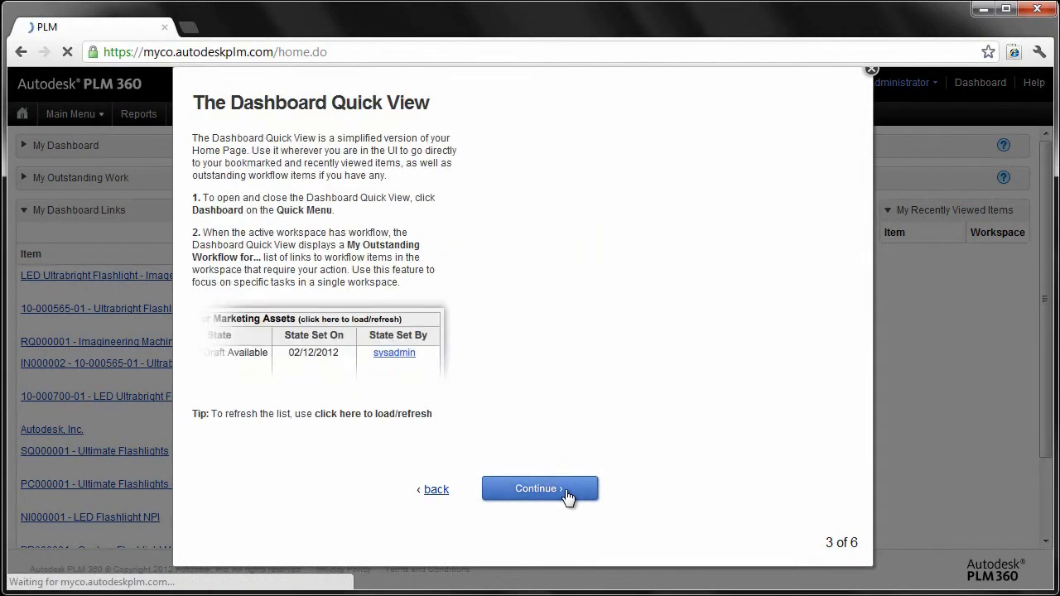
click(540, 489)
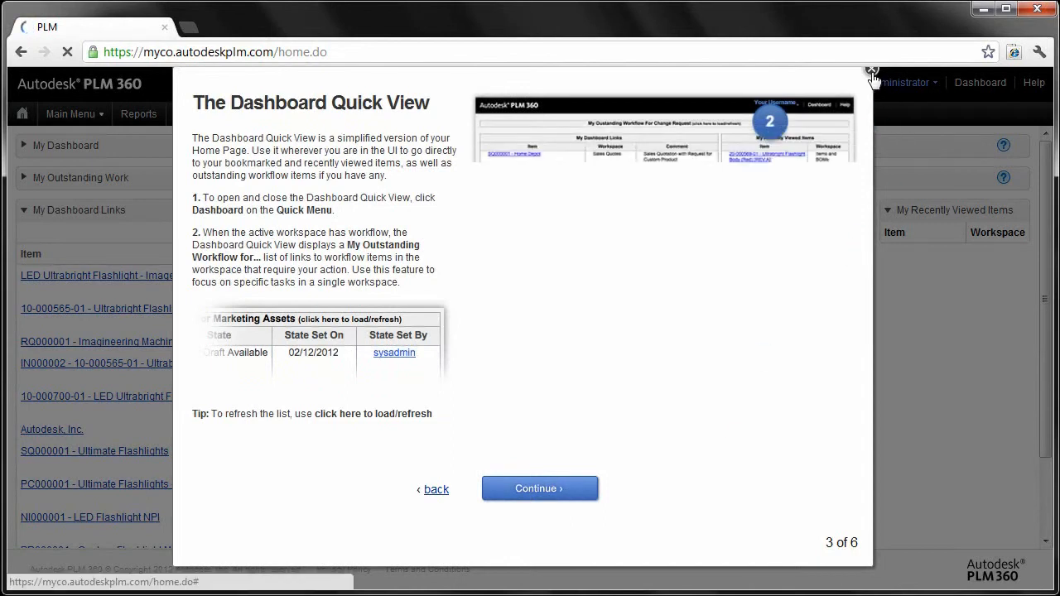
click(872, 71)
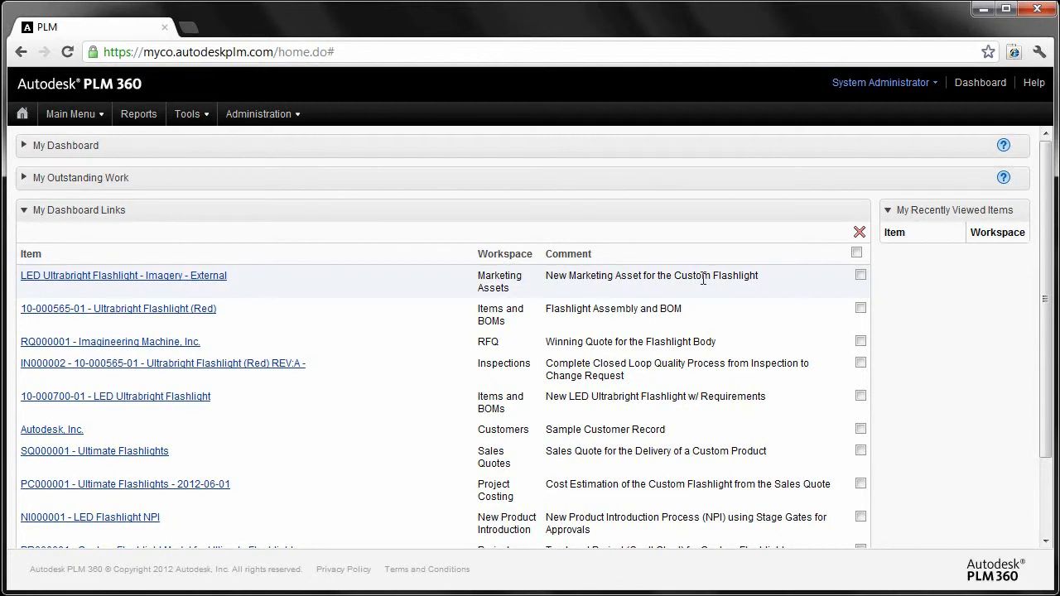
mouse_move(412, 167)
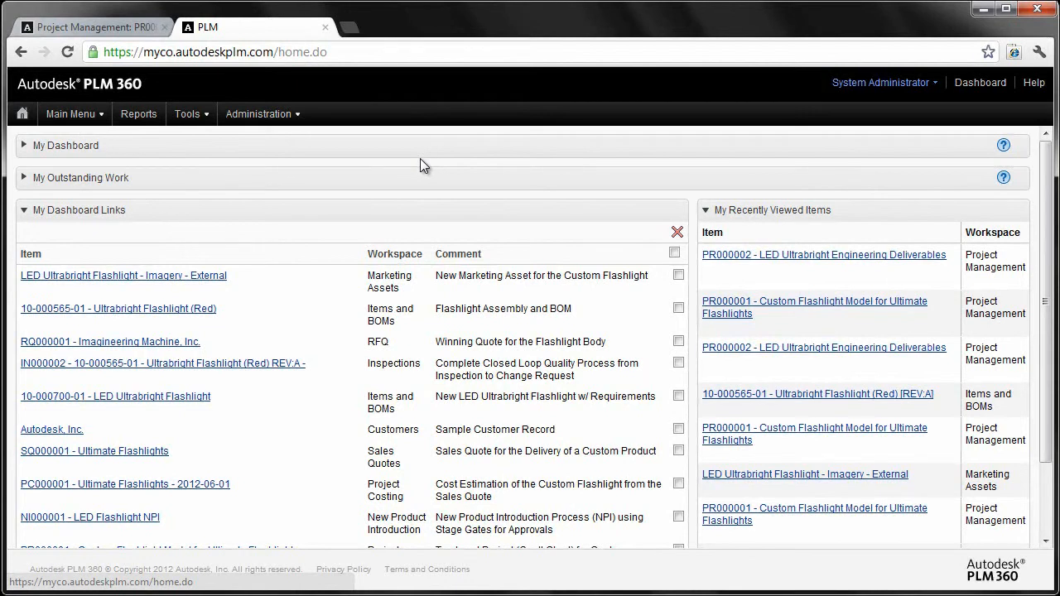
mouse_move(105, 235)
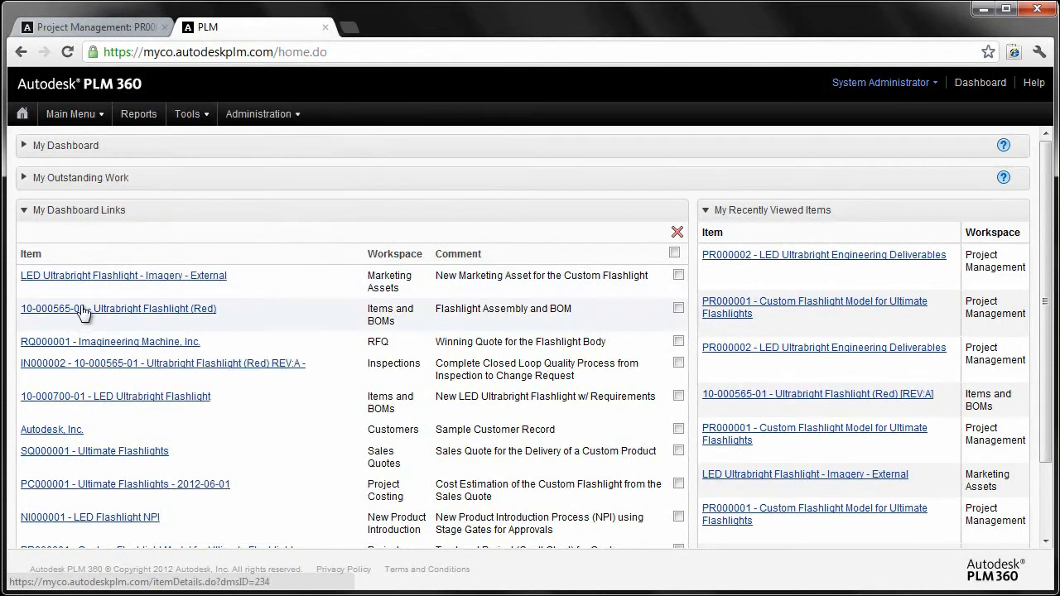
mouse_move(263, 348)
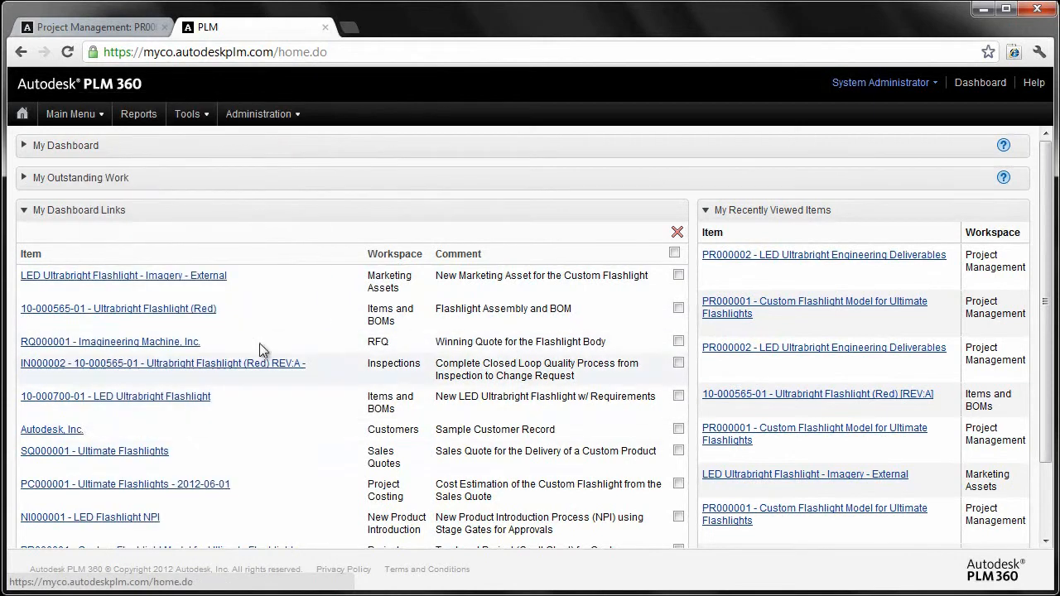
mouse_move(238, 187)
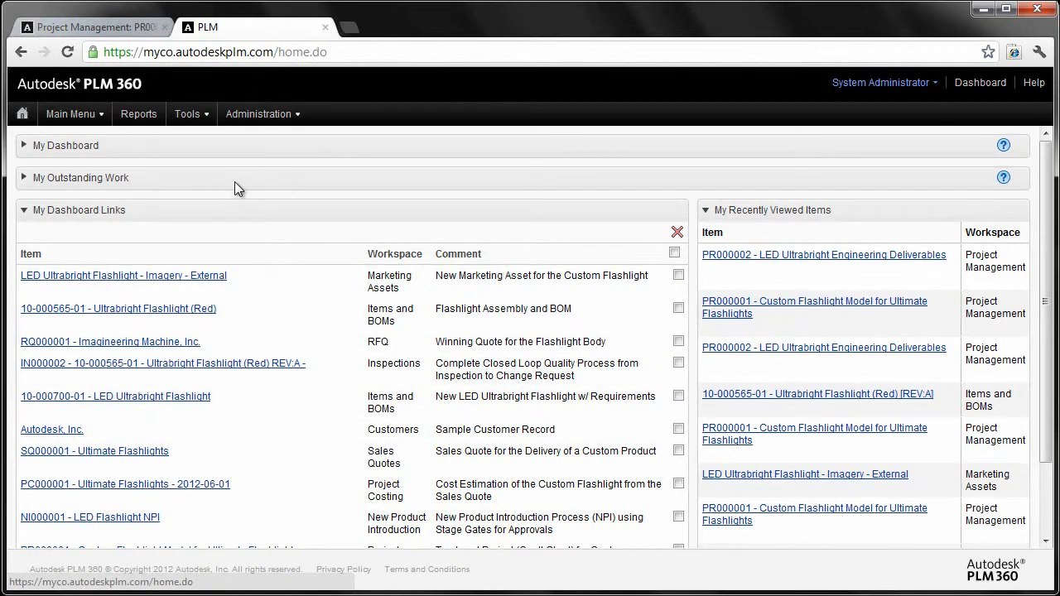
mouse_move(824, 352)
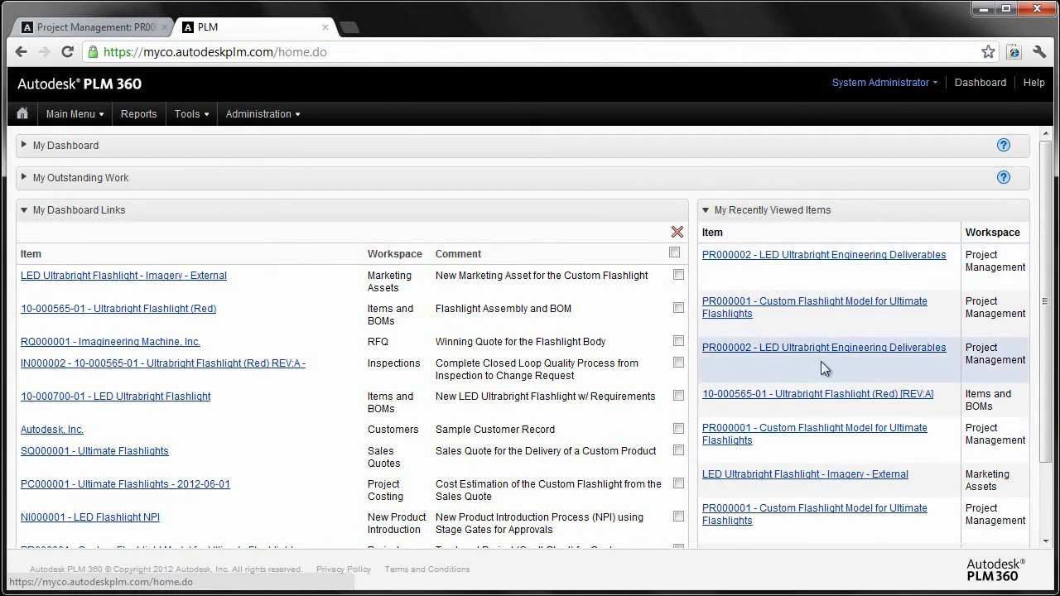
mouse_move(201, 180)
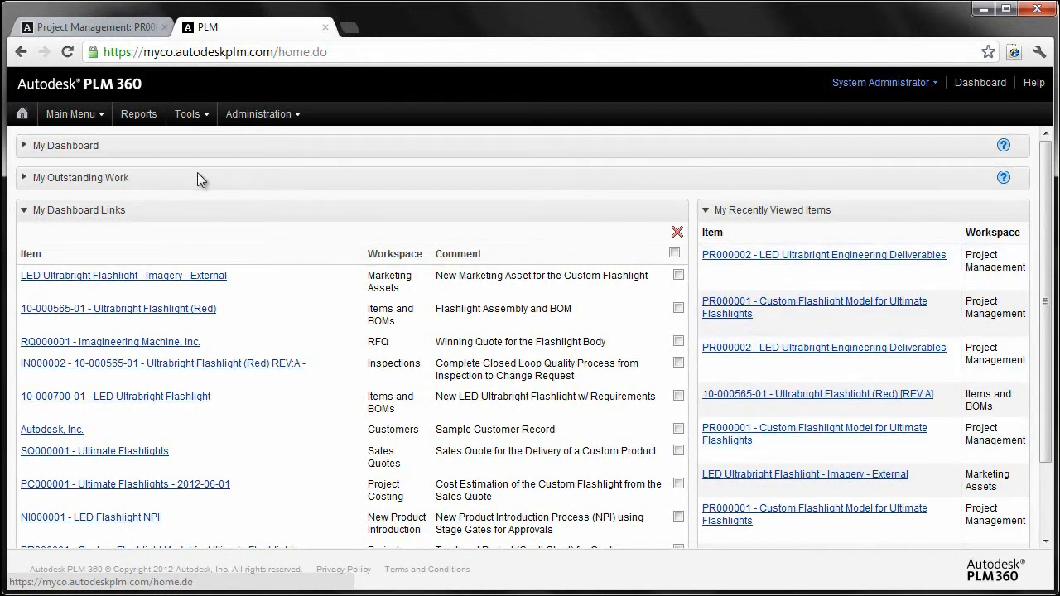
Expand My Outstanding Work to show CR000001 and view the milestone status legend.
click(80, 177)
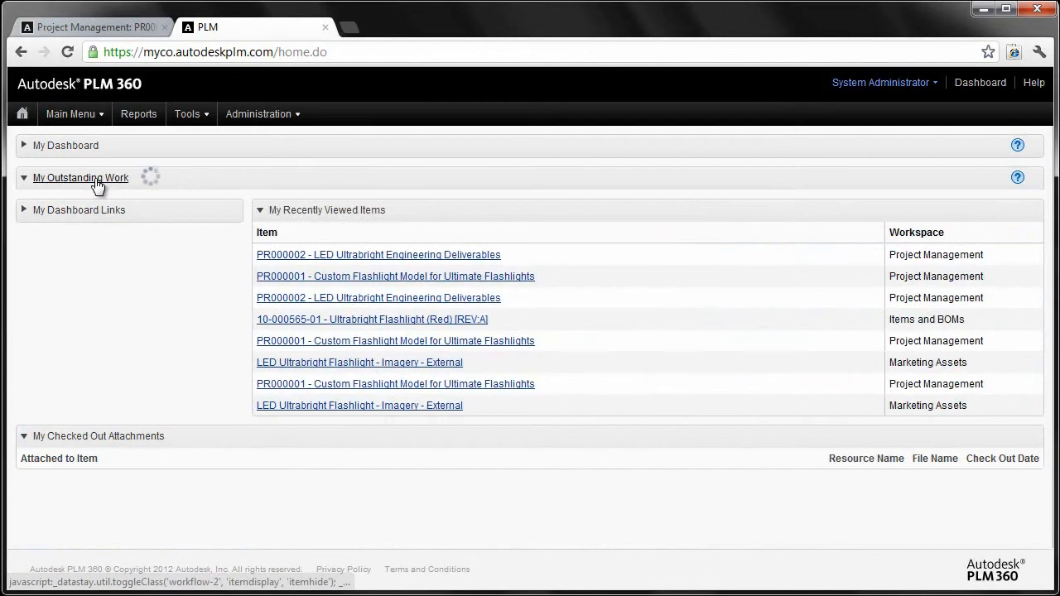
click(80, 177)
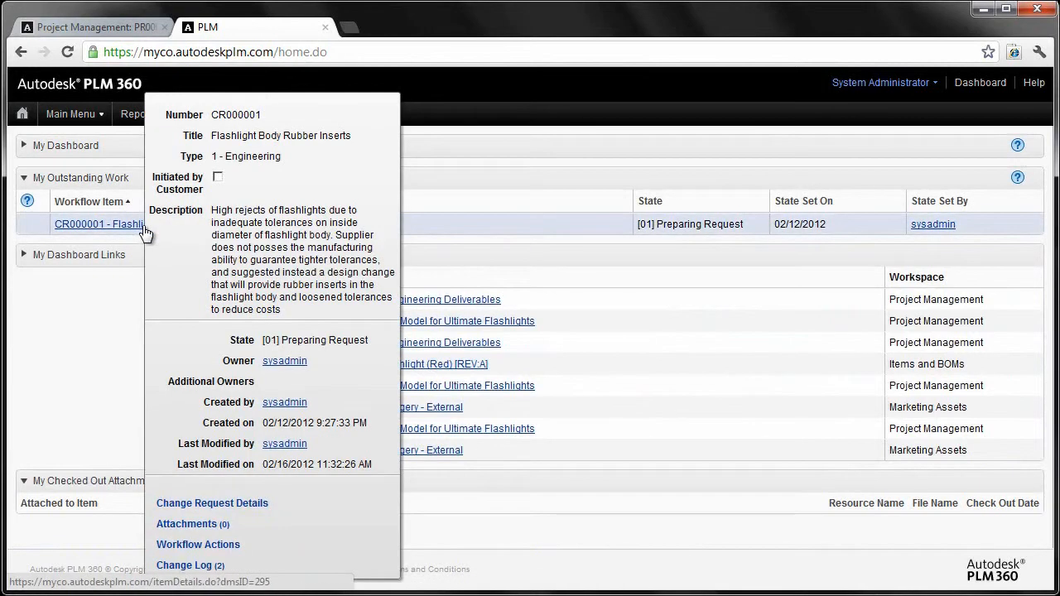
mouse_move(246, 233)
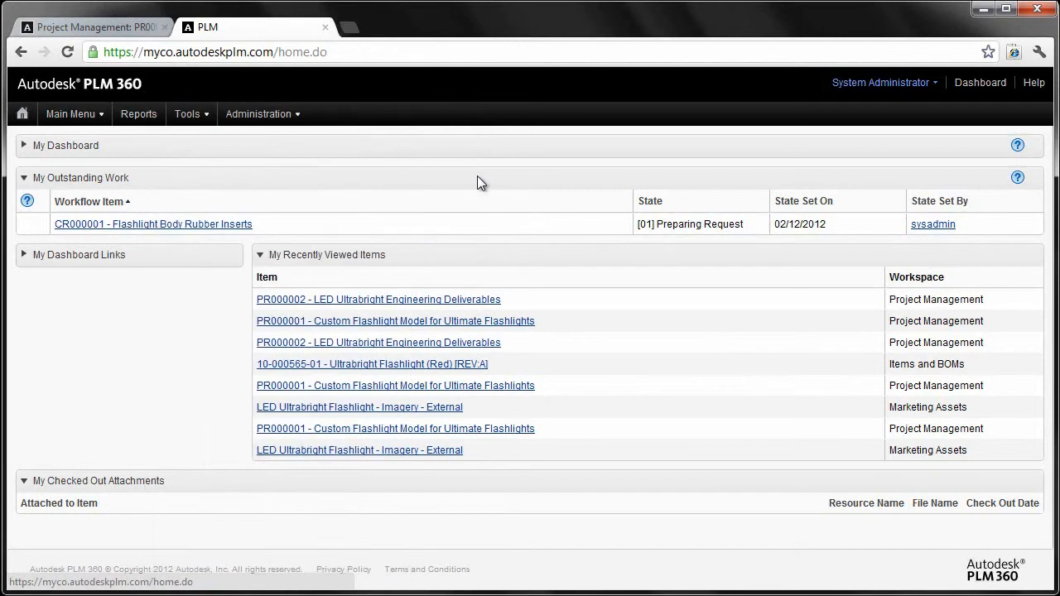
mouse_move(28, 201)
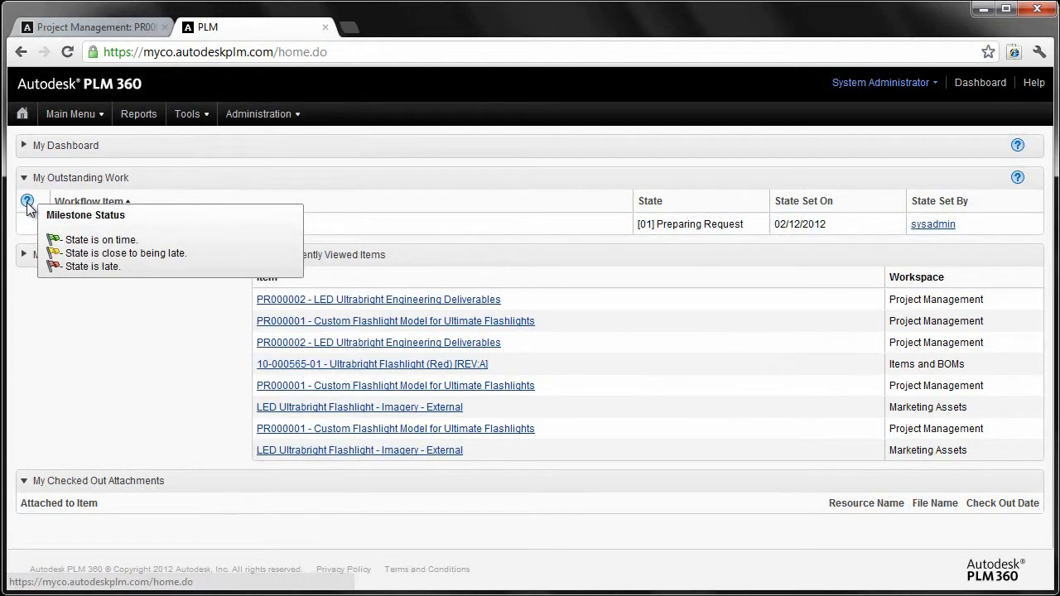
click(66, 145)
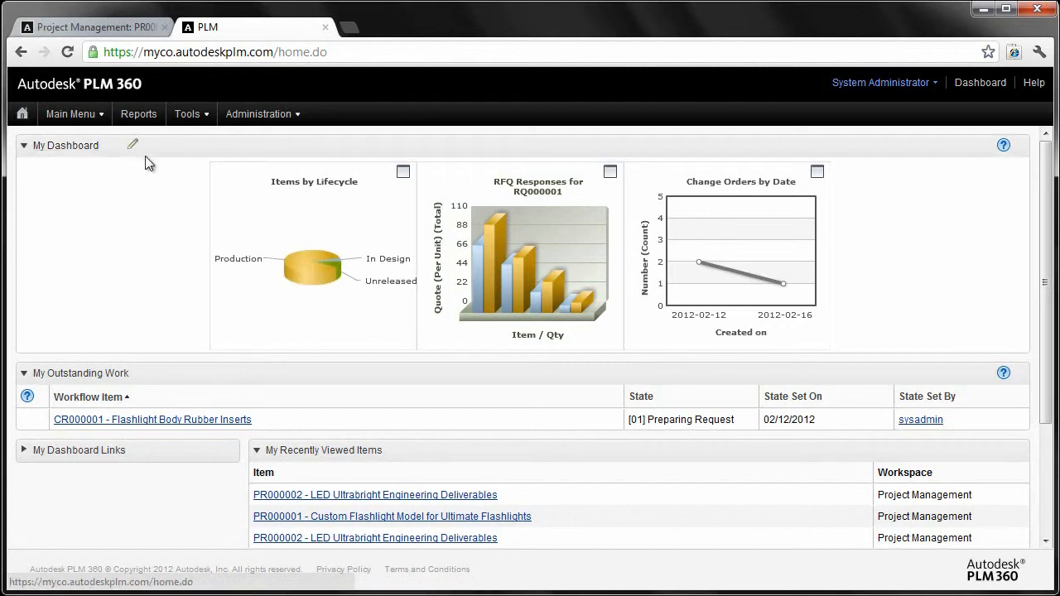
Add the Items by Category chart to My Dashboard.
click(132, 144)
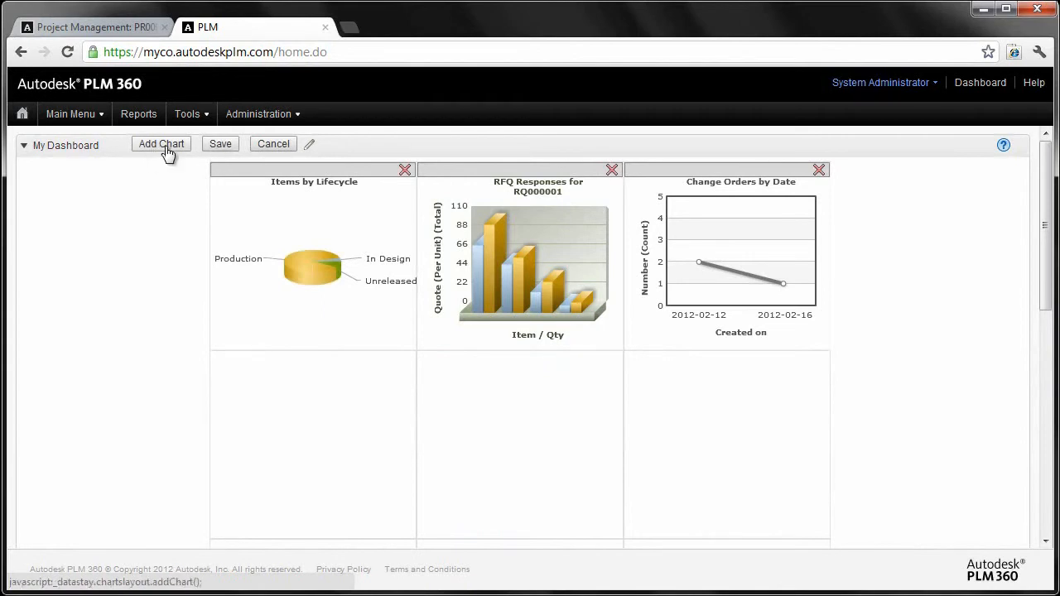
click(161, 143)
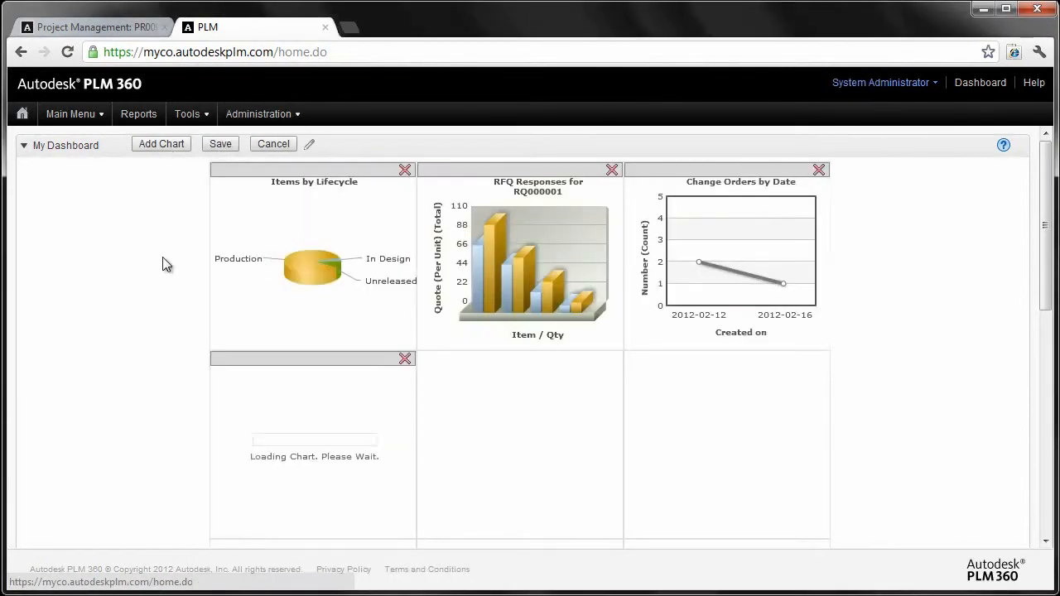
click(160, 143)
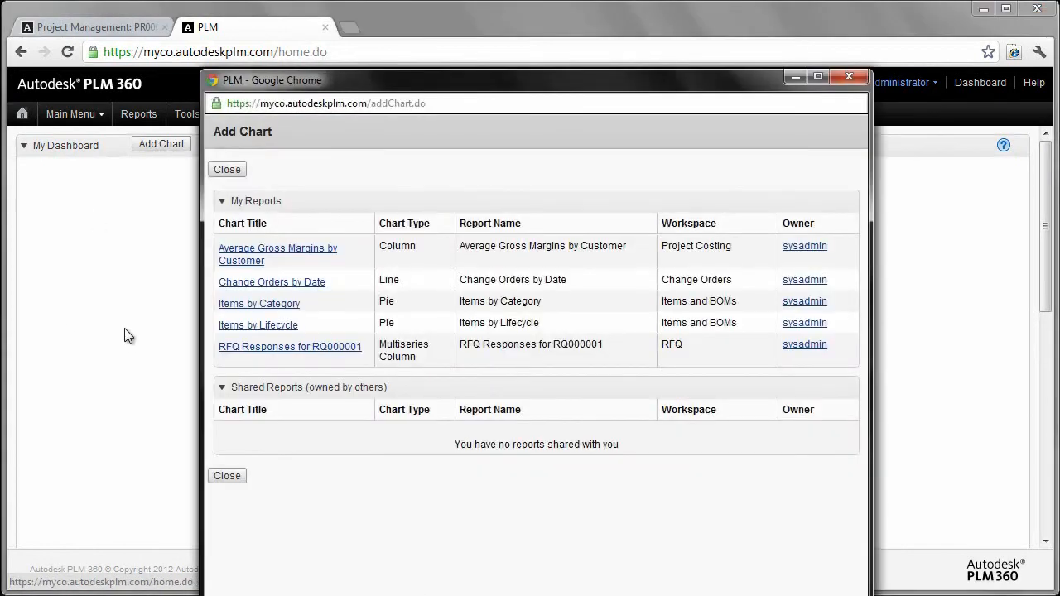
mouse_move(257, 325)
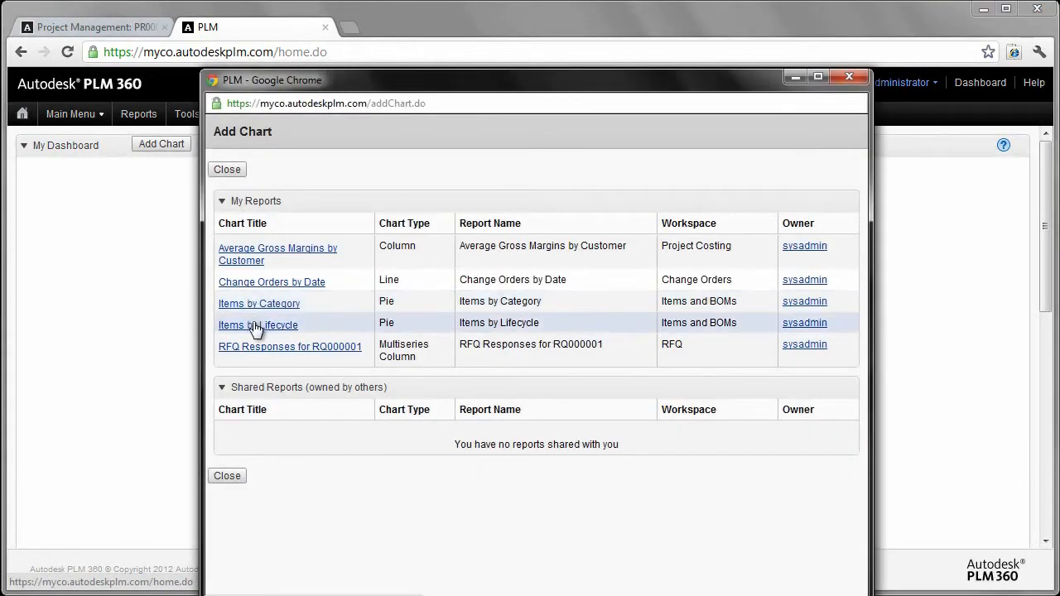
click(258, 325)
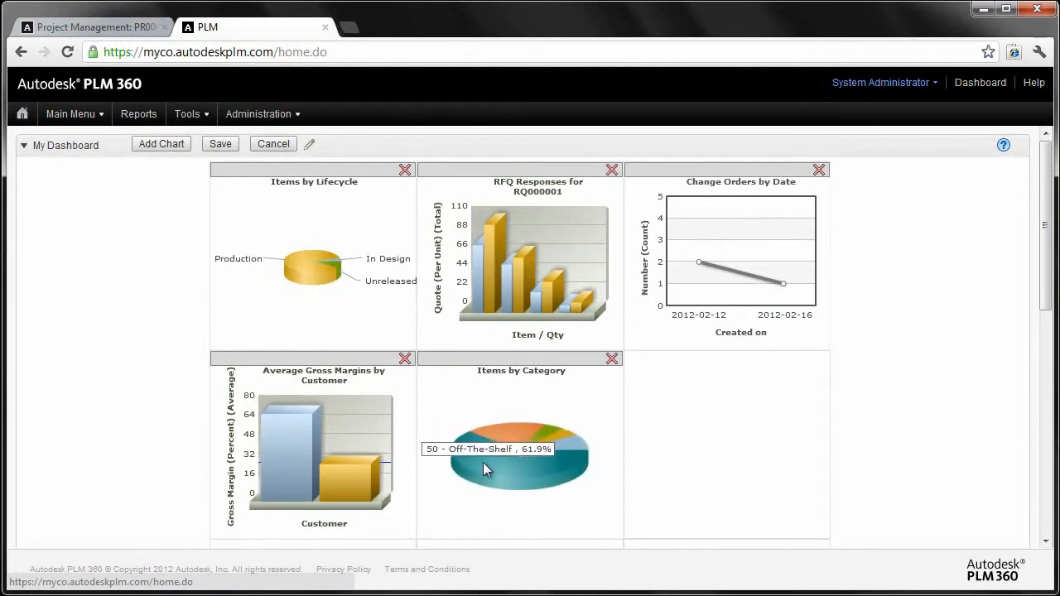
mouse_move(522, 434)
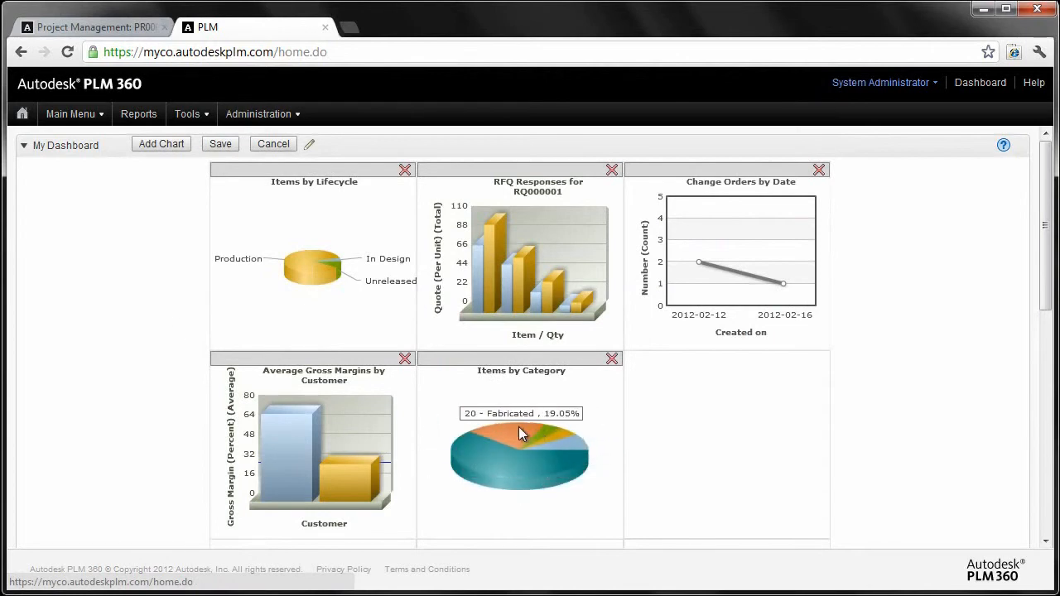
mouse_move(482, 453)
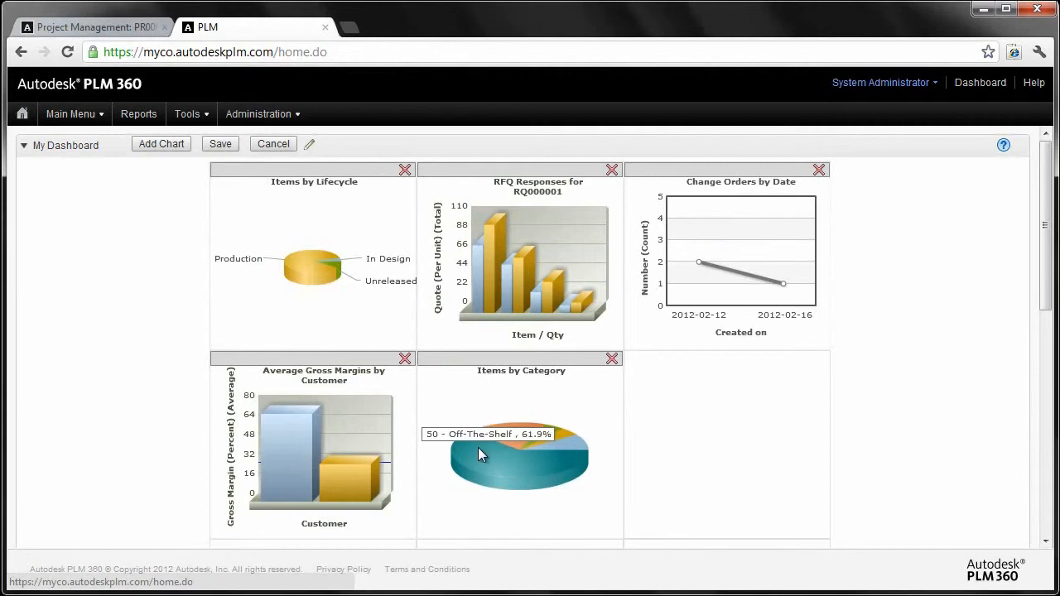
mouse_move(559, 456)
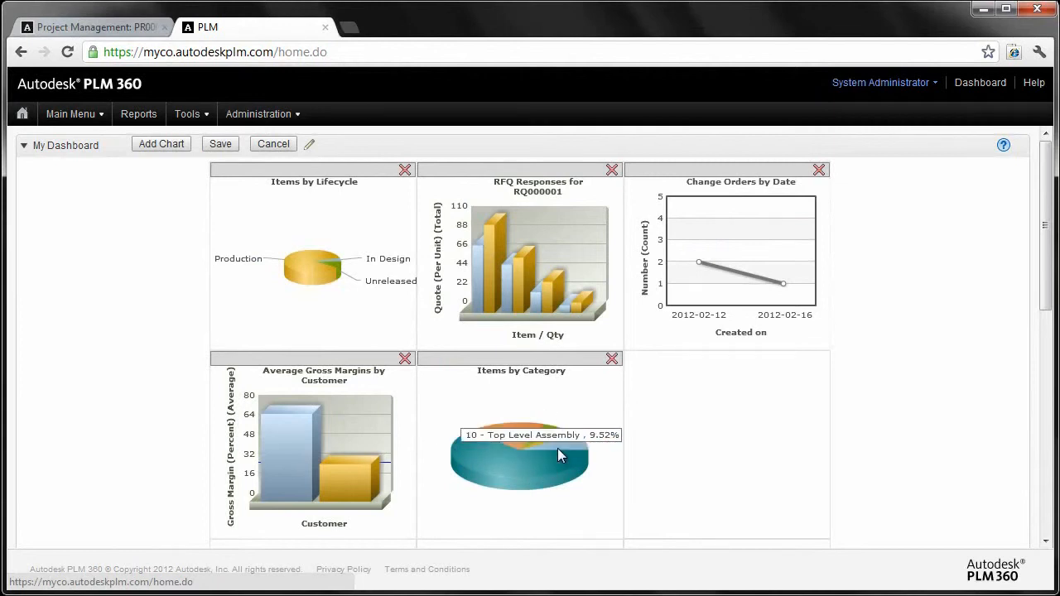
mouse_move(261, 422)
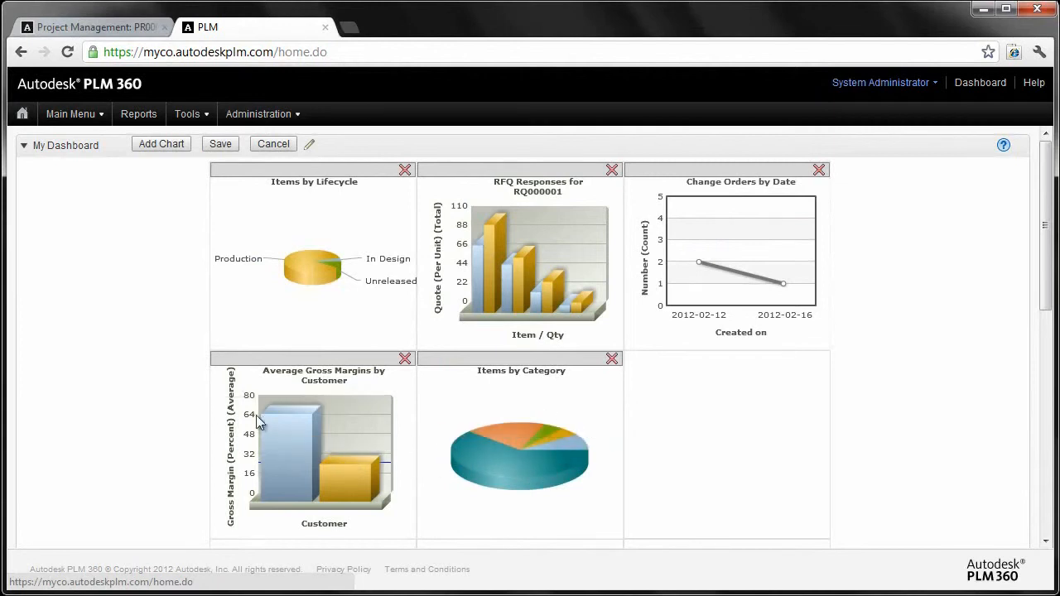
mouse_move(94, 296)
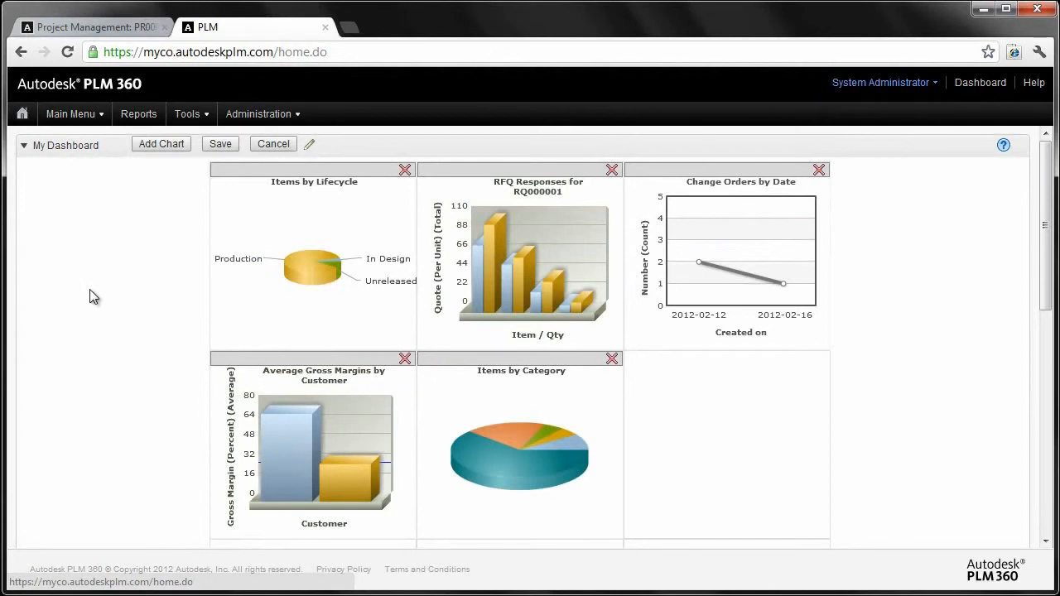
mouse_move(749, 256)
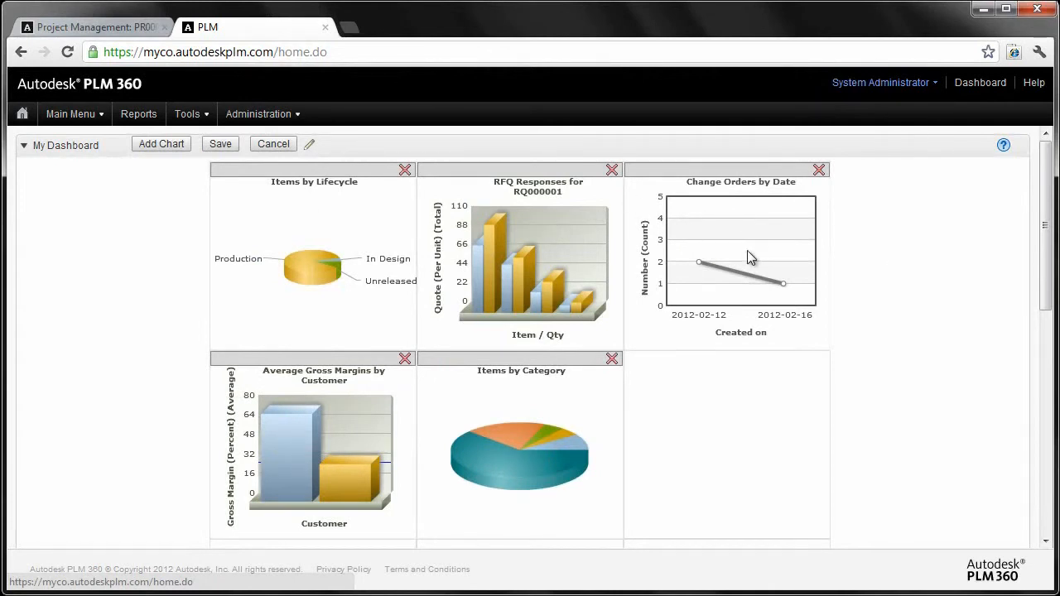
mouse_move(247, 162)
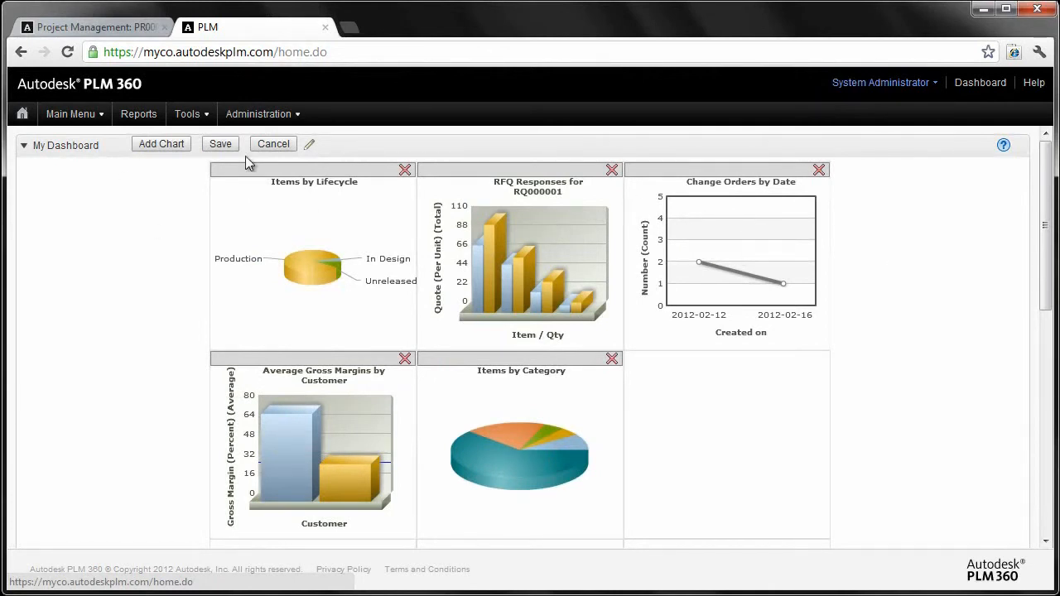
Save the dashboard chart layout, confirm it, and collapse My Dashboard.
click(221, 144)
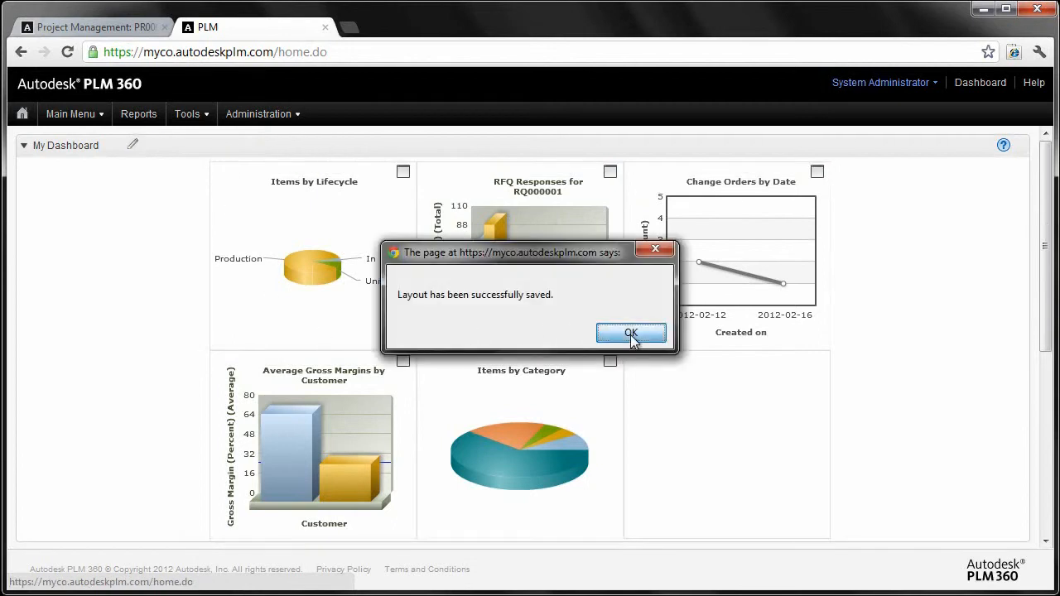
click(631, 333)
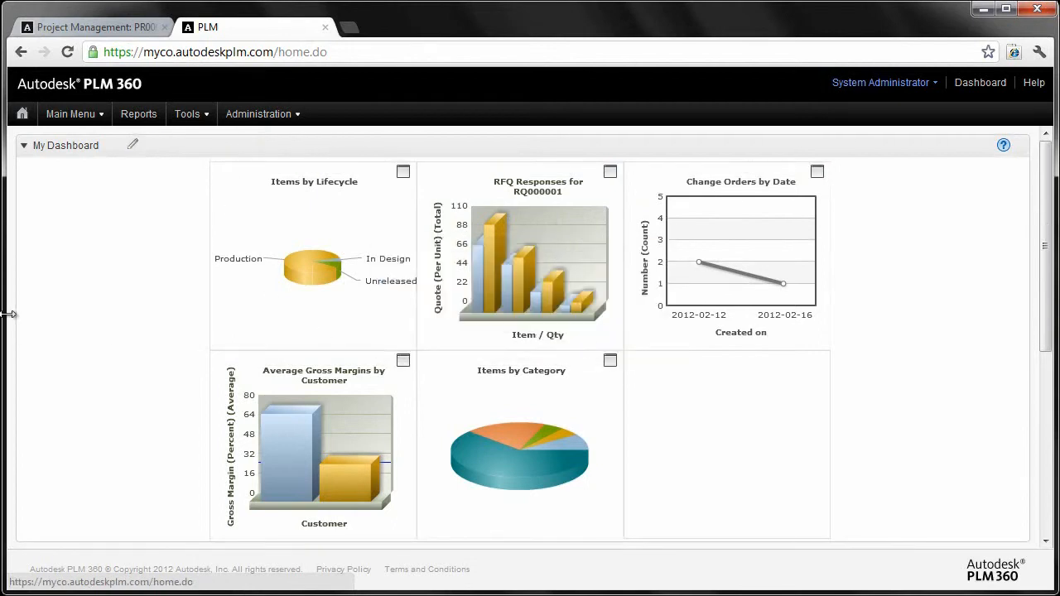
click(24, 145)
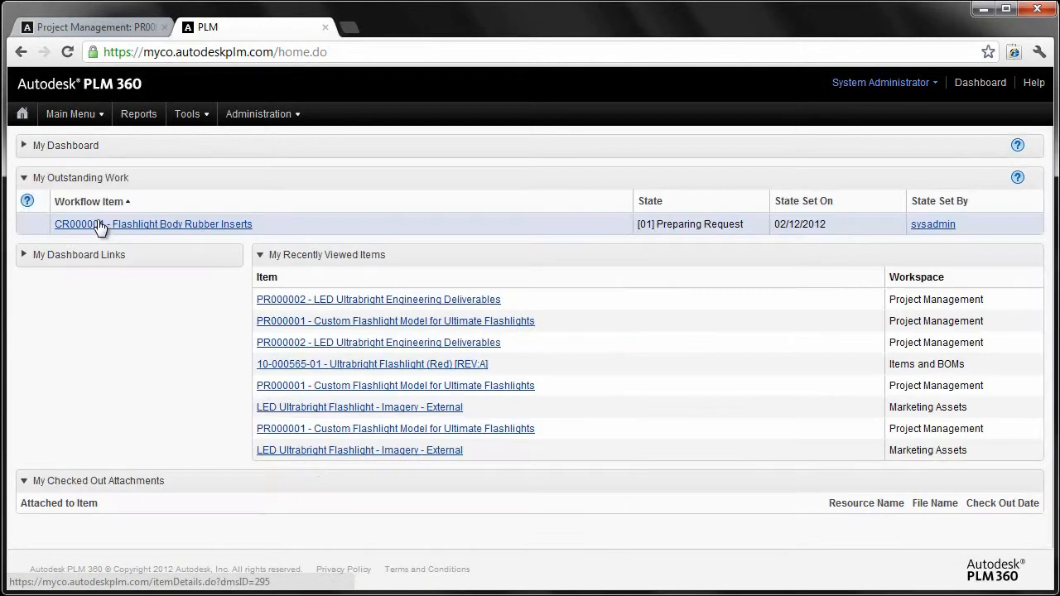
Collapse My Outstanding Work so recently viewed items lead the home page.
click(23, 177)
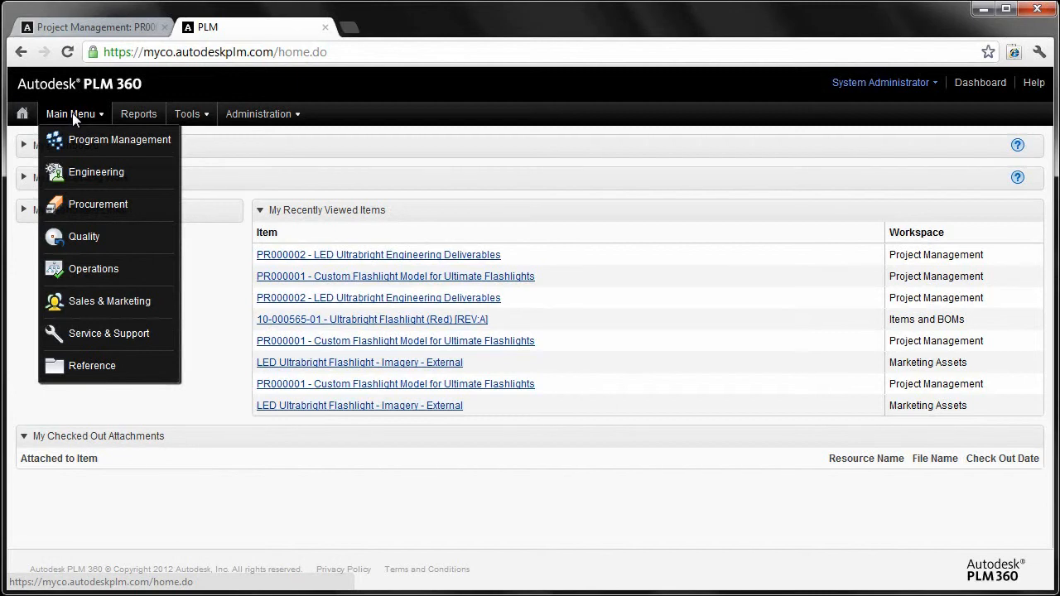
mouse_move(118, 139)
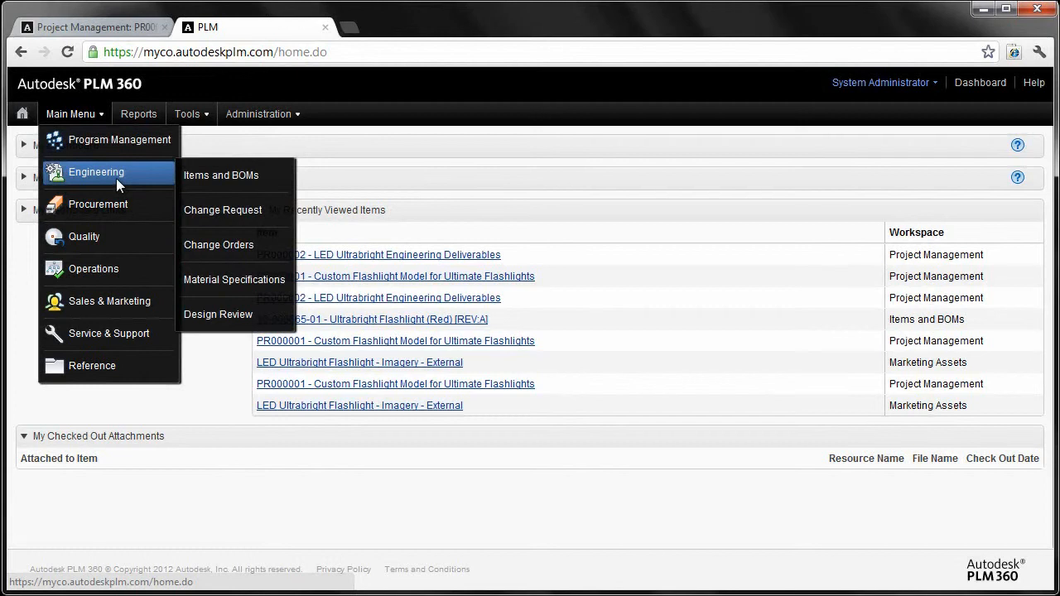
mouse_move(98, 204)
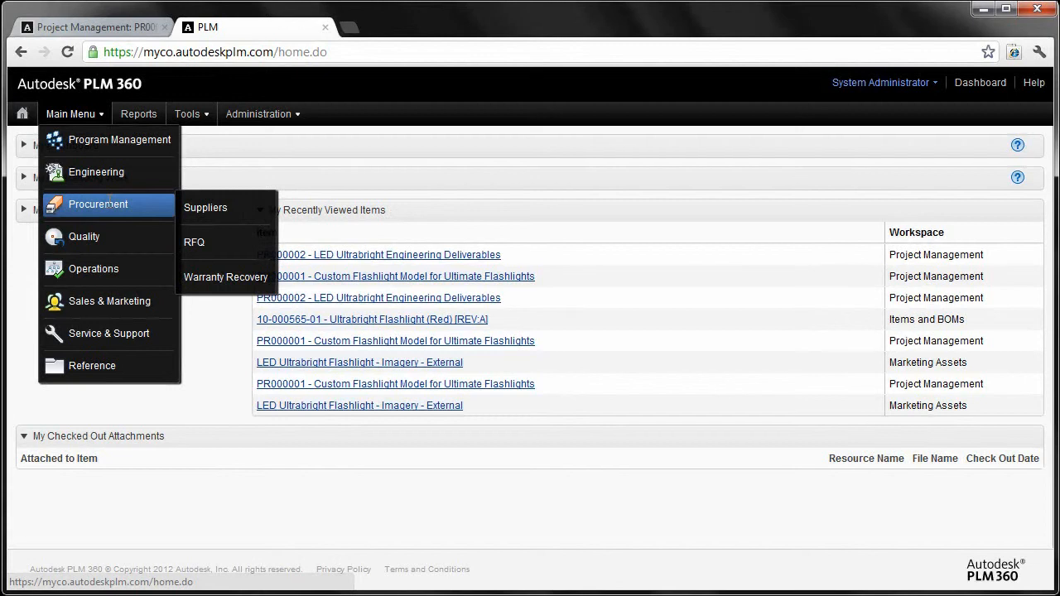
mouse_move(83, 237)
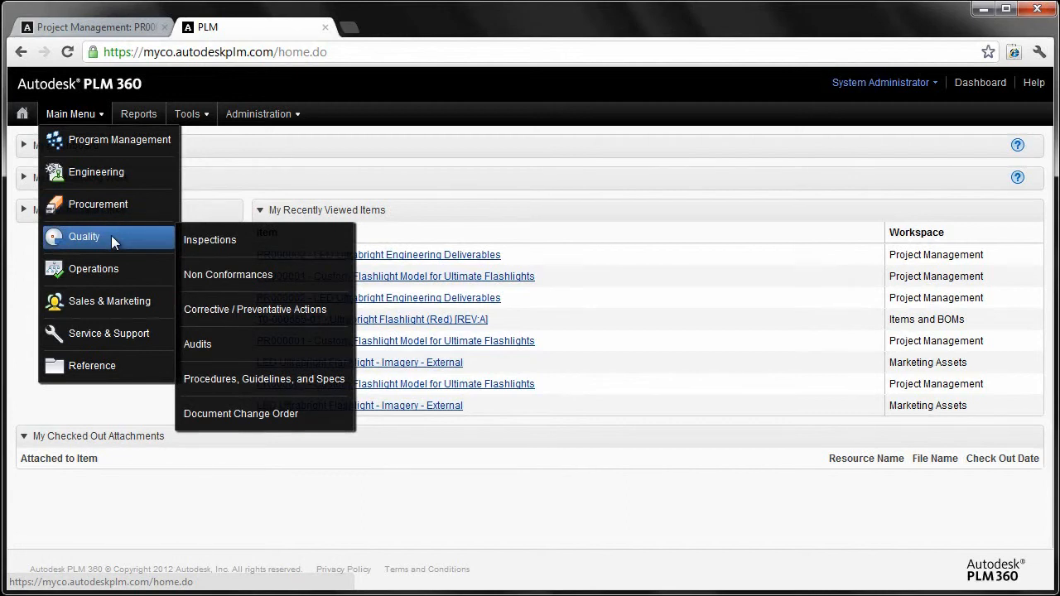
Open the Quality > Inspections workspace, showing failed inspection IN000002.
click(210, 240)
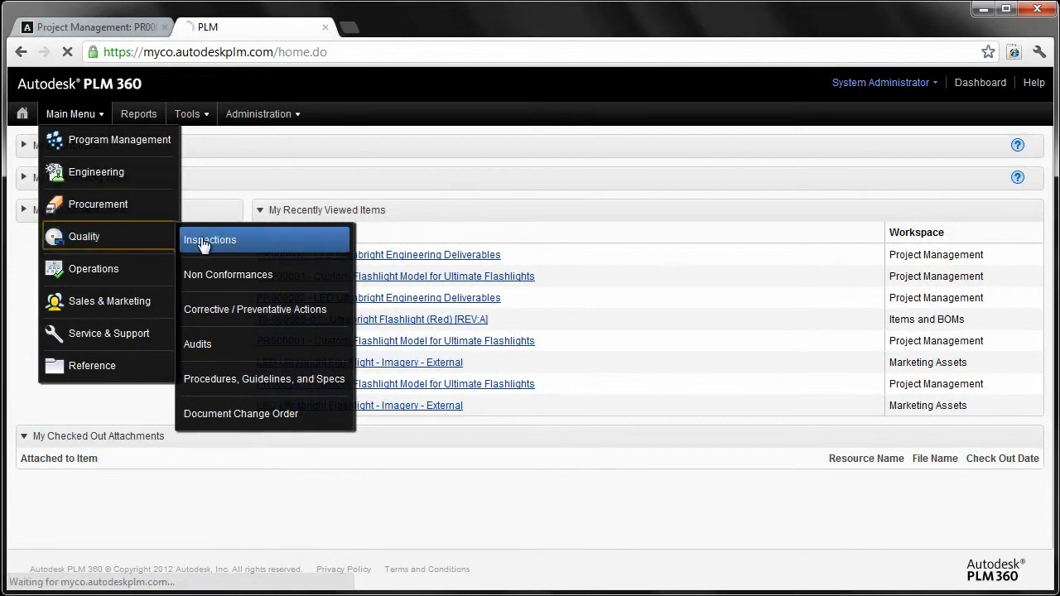
click(209, 239)
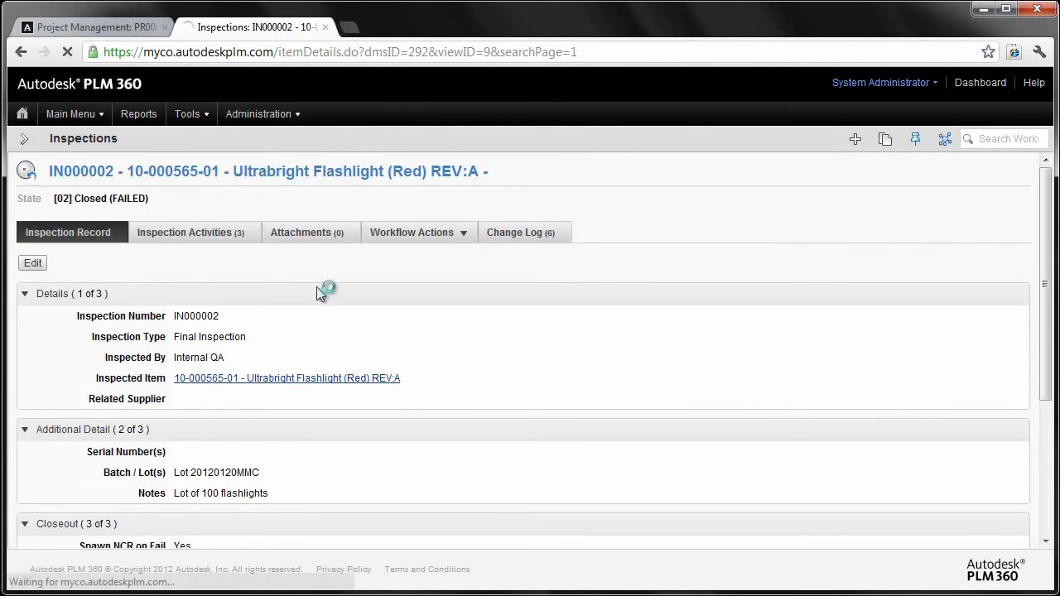
Edit IN000002 and review its Details, Additional Detail, Closeout and Owner sections.
click(32, 263)
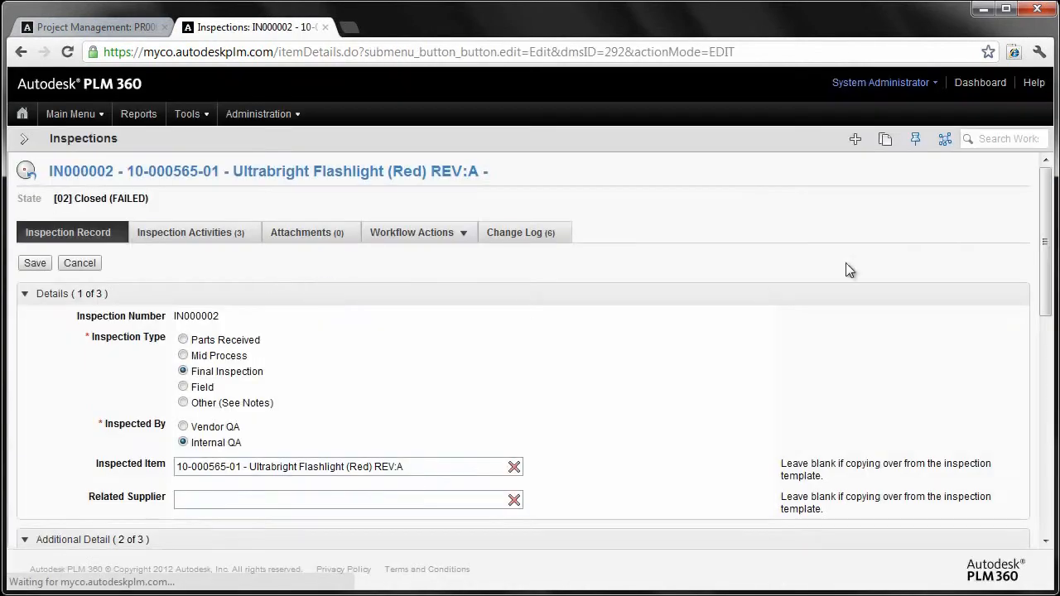
scroll(down, 3)
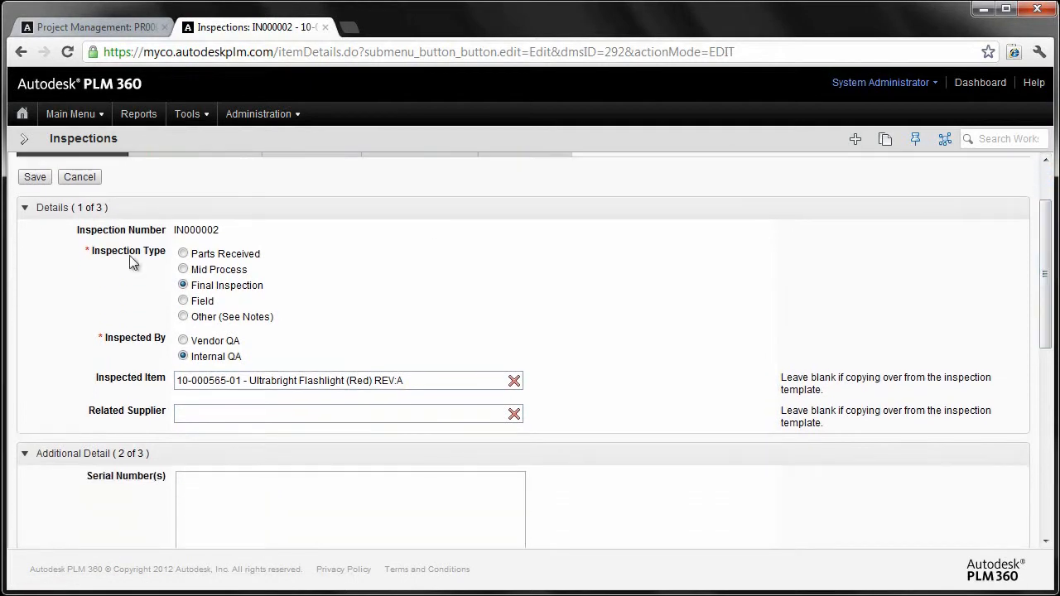
mouse_move(480, 255)
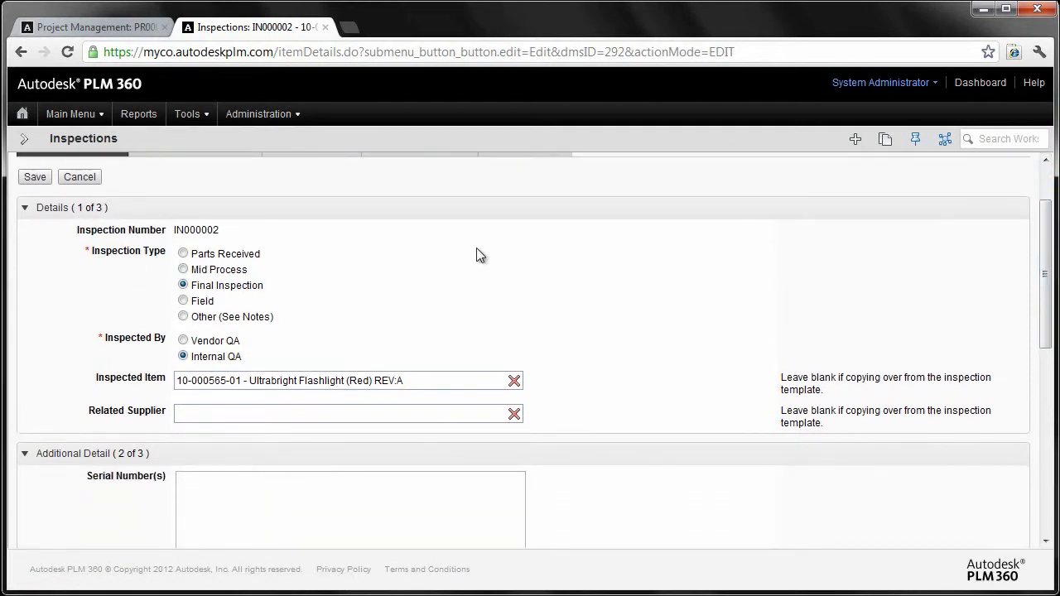
scroll(down, 3)
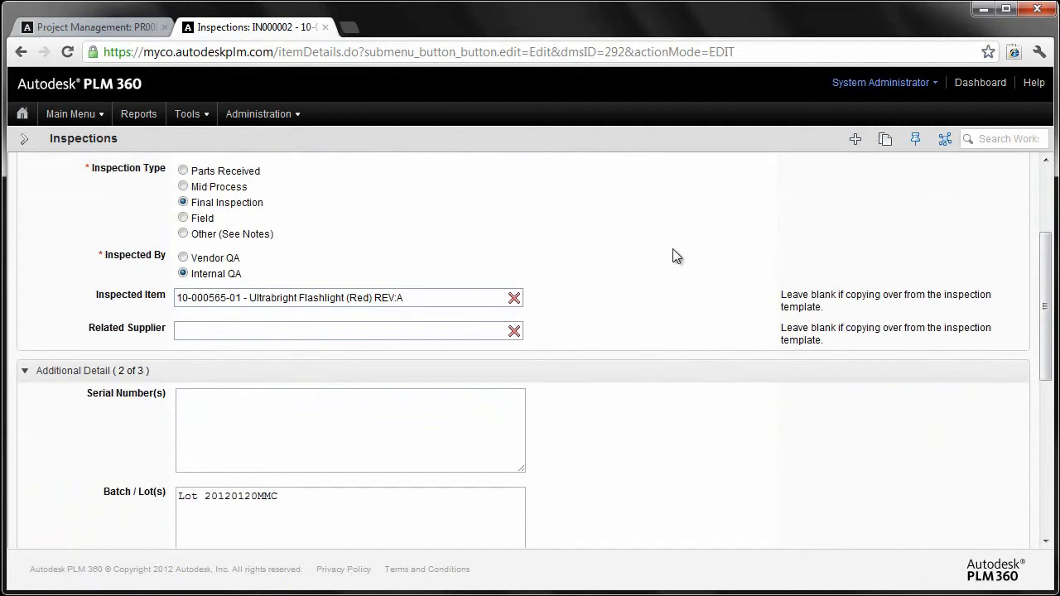
scroll(down, 3)
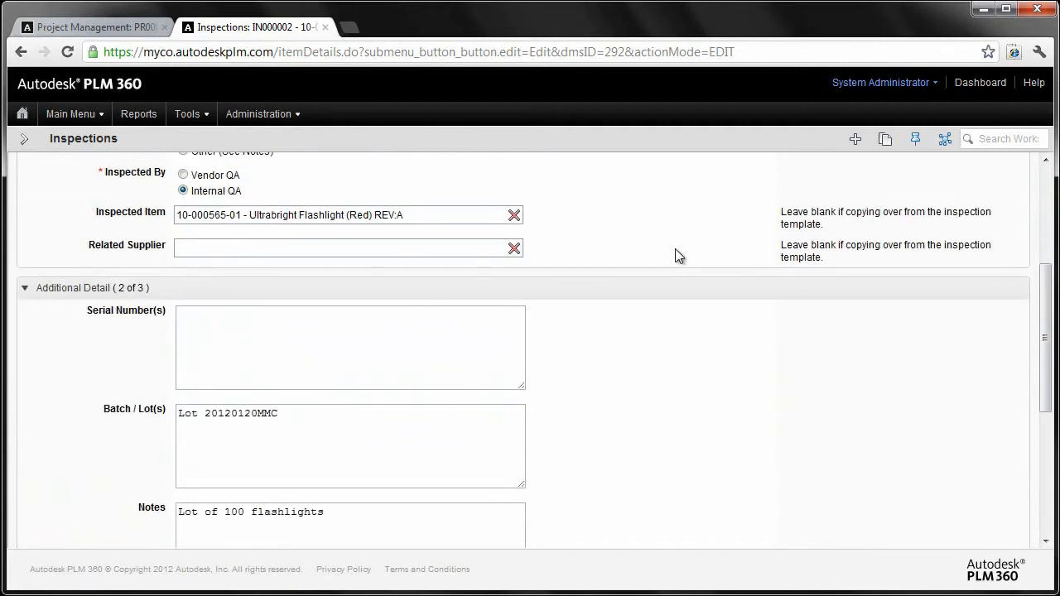
scroll(down, 3)
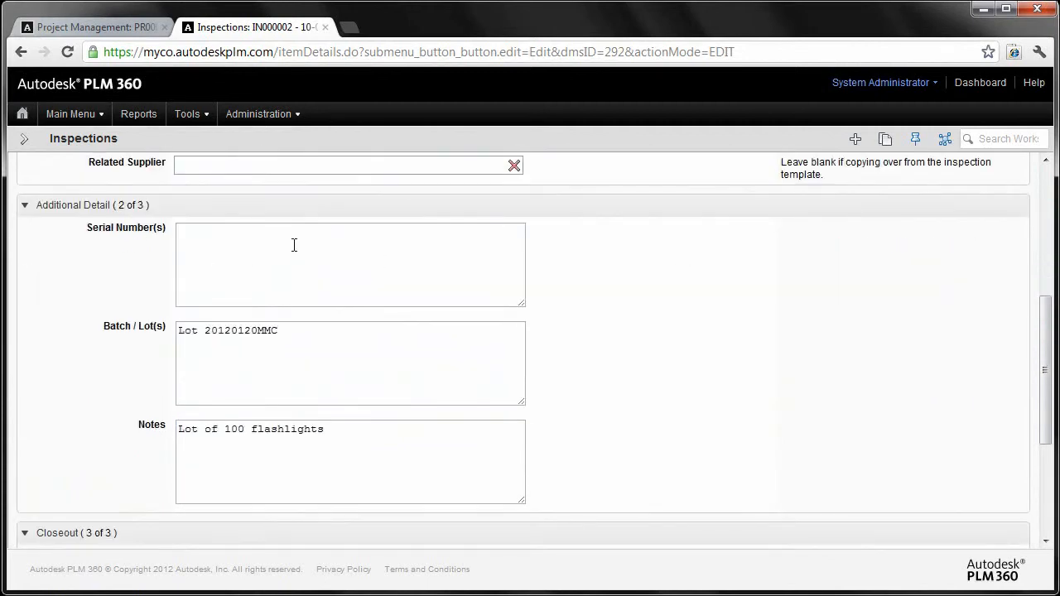
scroll(down, 3)
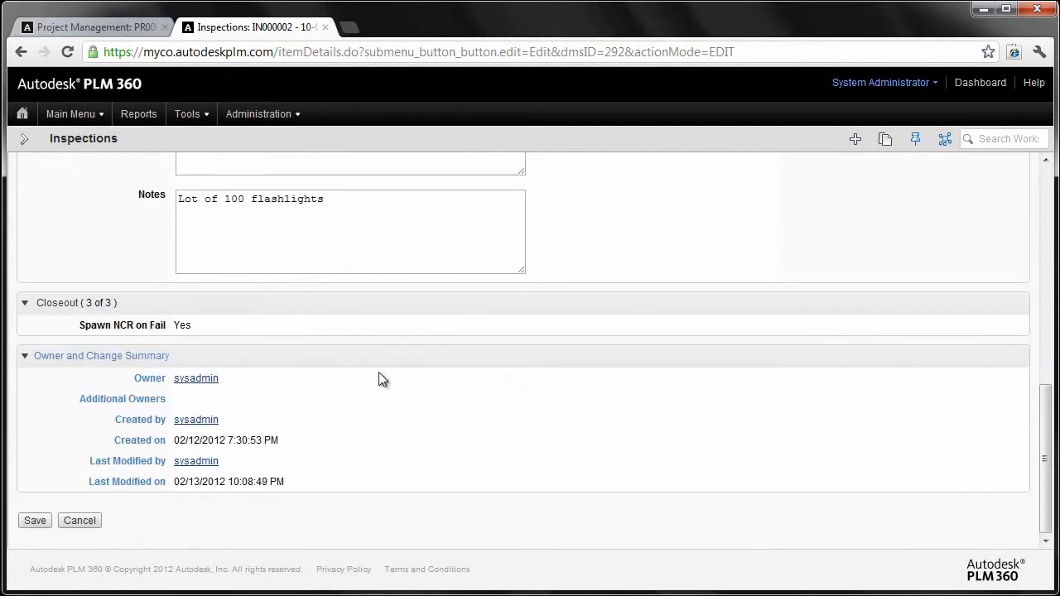
mouse_move(470, 375)
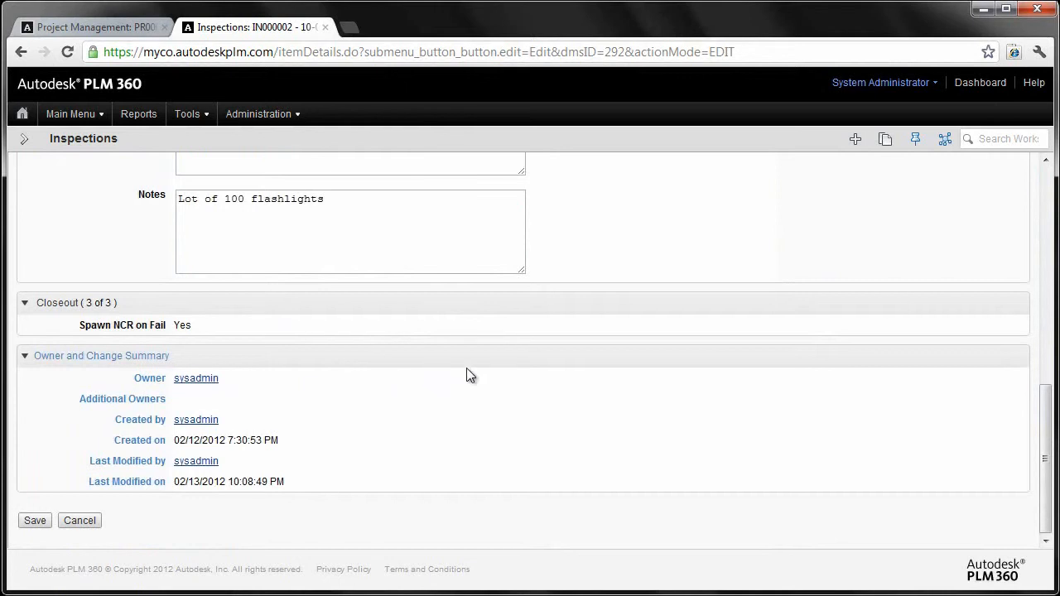
scroll(up, 3)
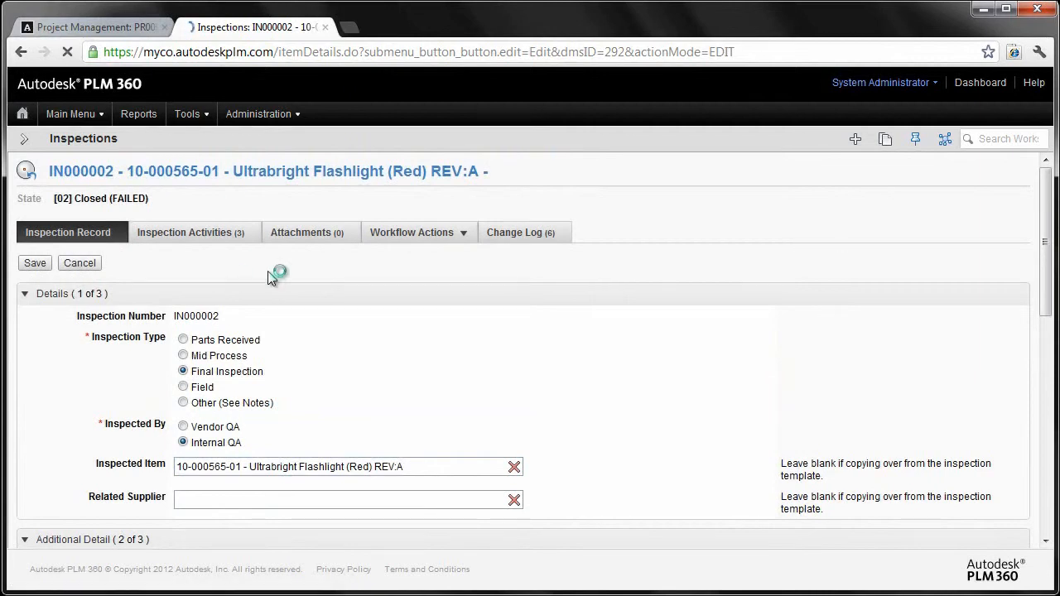
Cancel editing IN000002 without changes and collapse then re-expand the Details section.
click(79, 263)
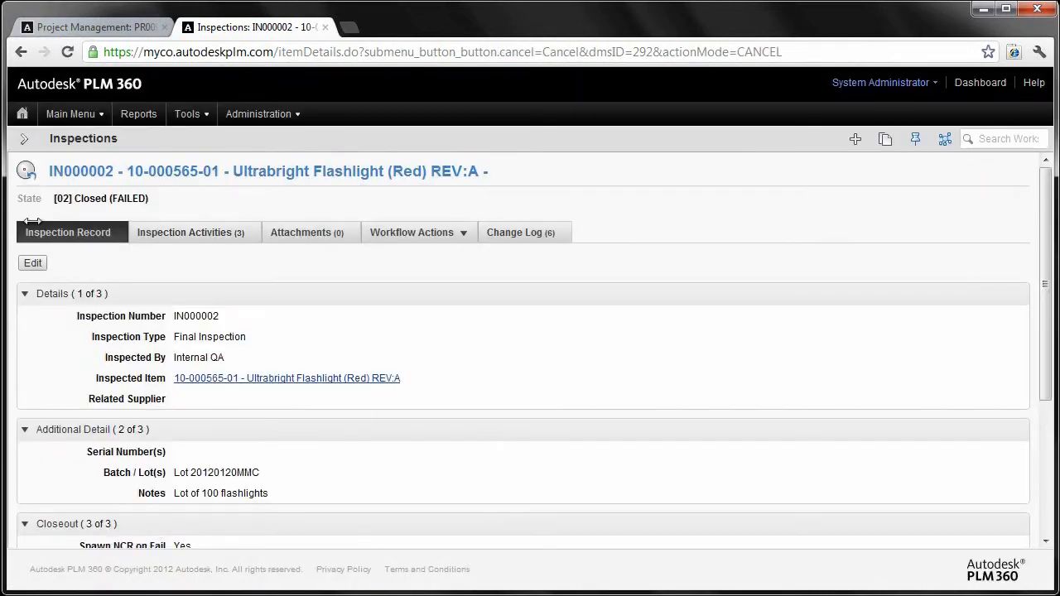
mouse_move(164, 220)
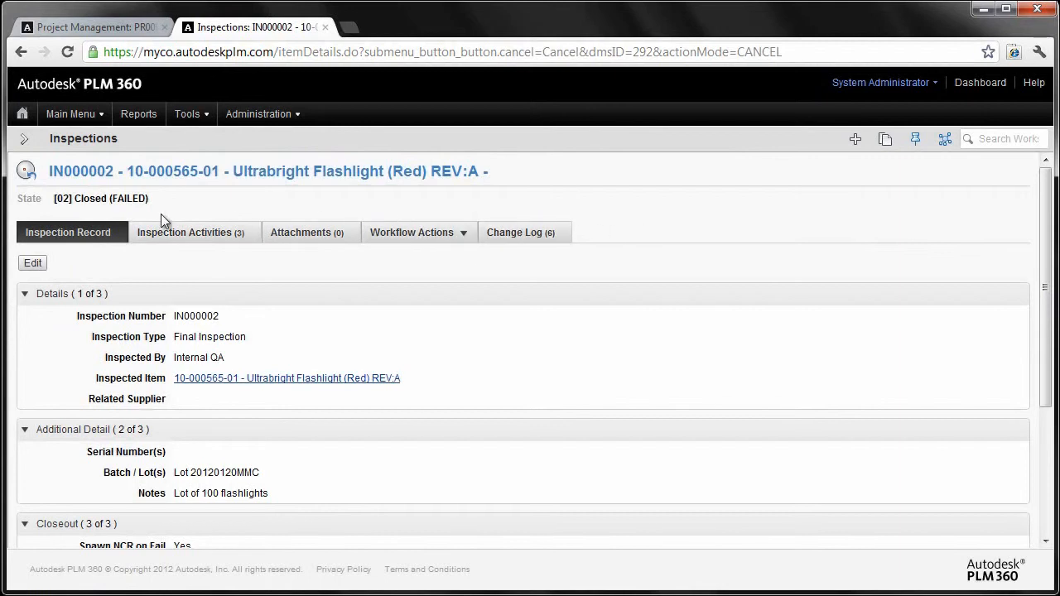
mouse_move(192, 271)
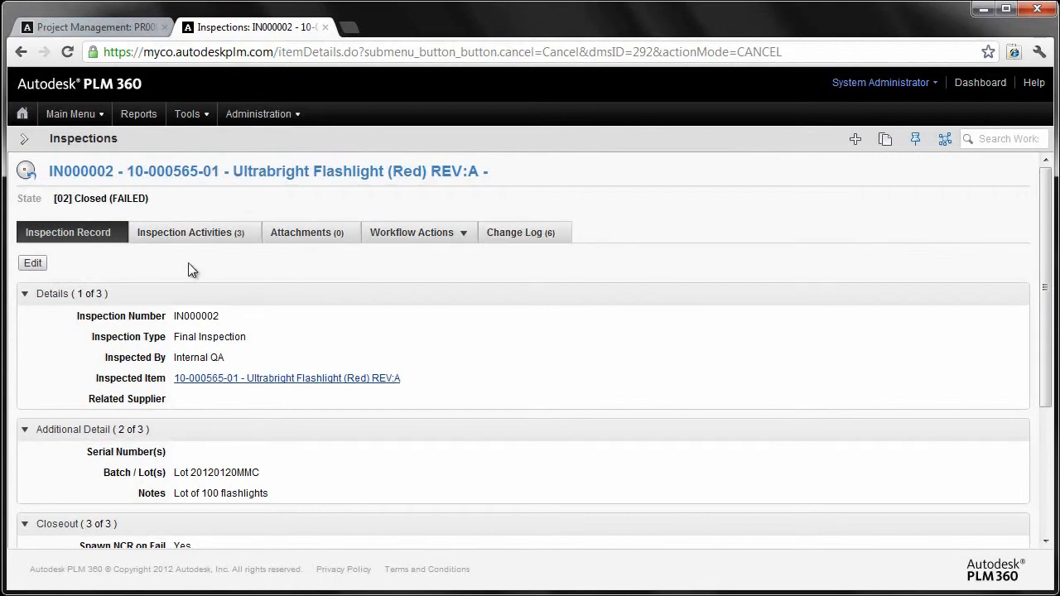
mouse_move(20, 306)
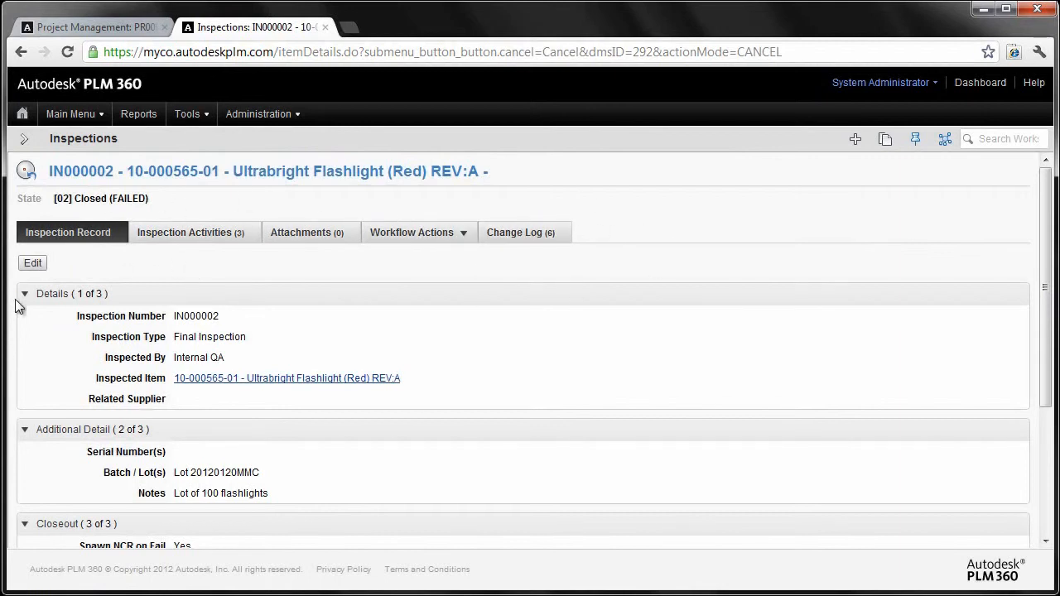
click(52, 293)
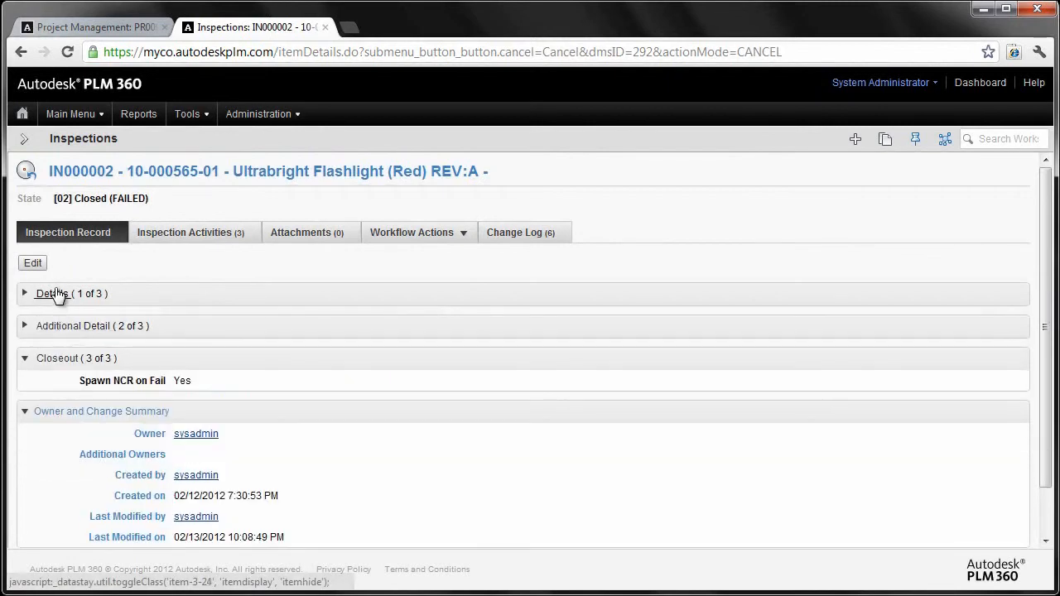
click(25, 293)
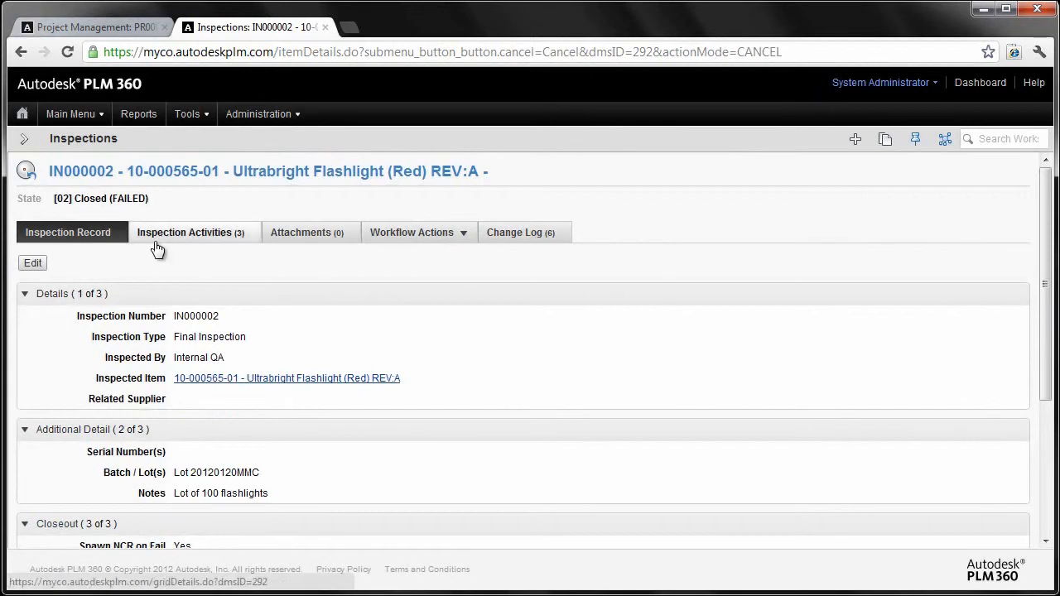
click(189, 232)
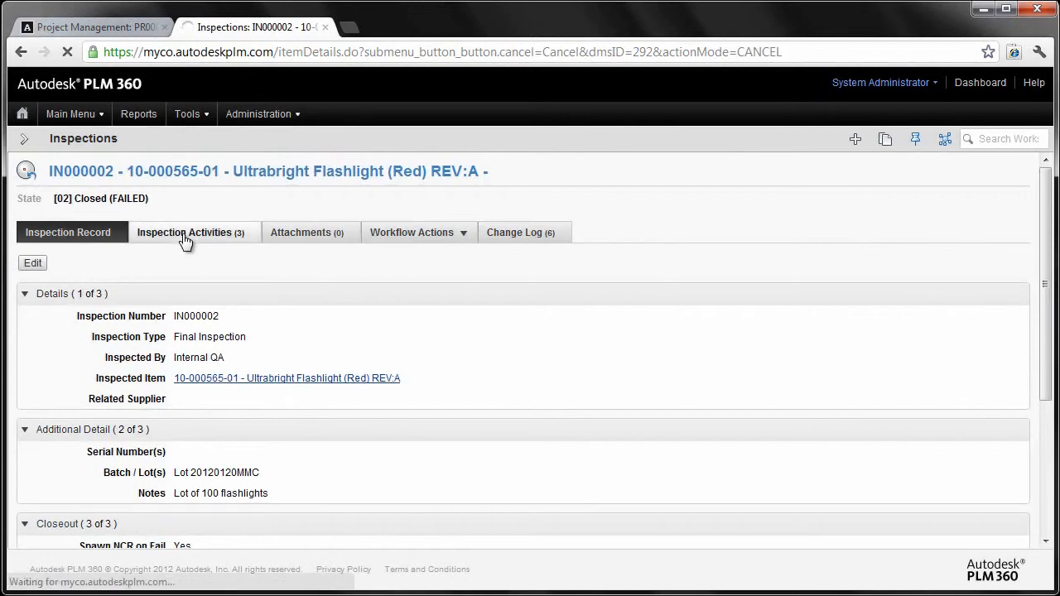
View IN000002's activities: visual inspection and light quality passed, operation failed.
click(189, 231)
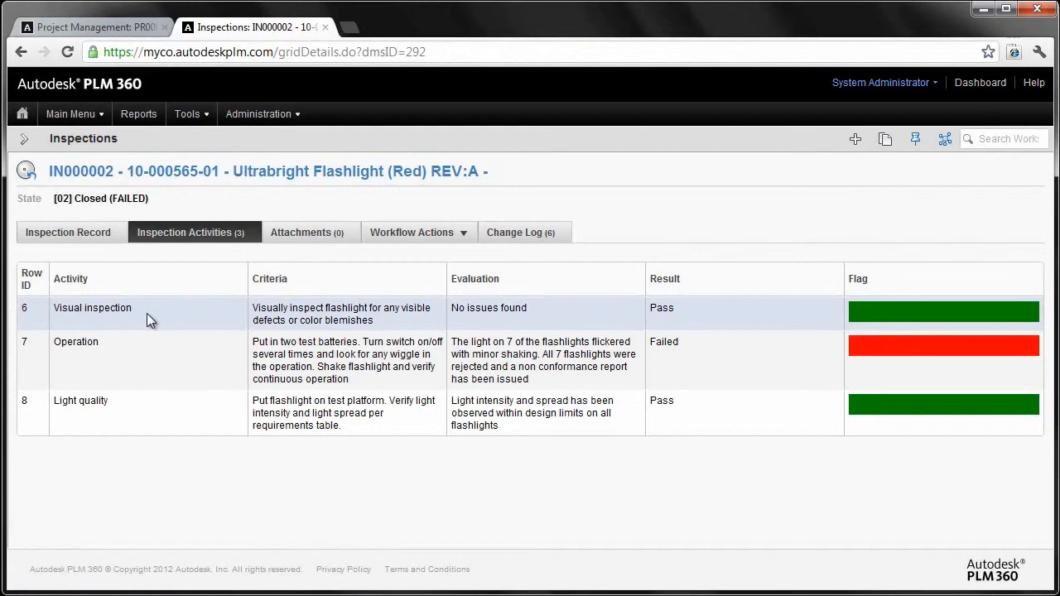
mouse_move(856, 318)
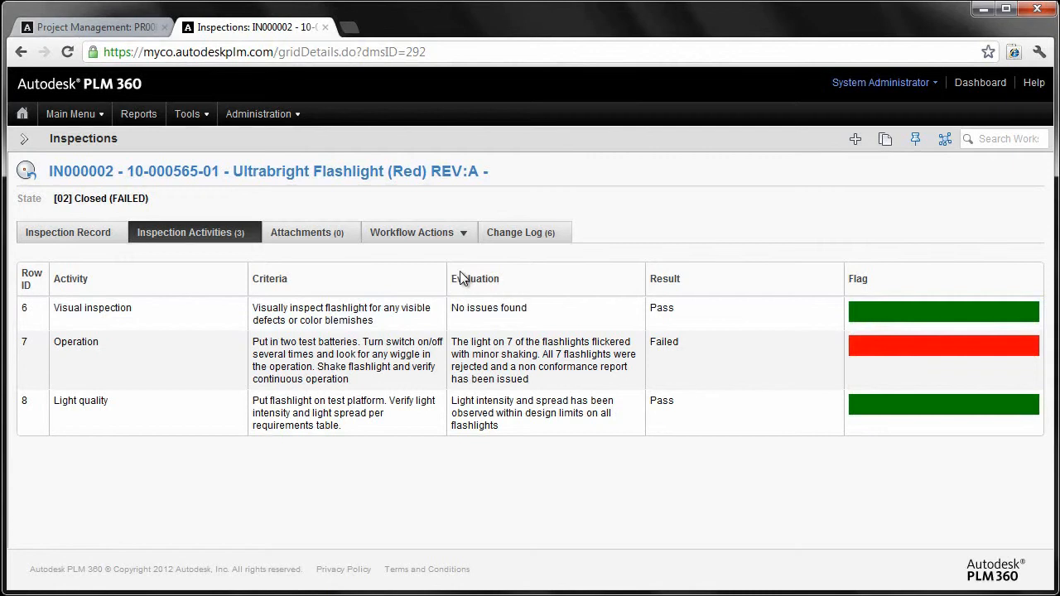
Close the IN000002 workflow map window to get back to the activities list.
click(413, 232)
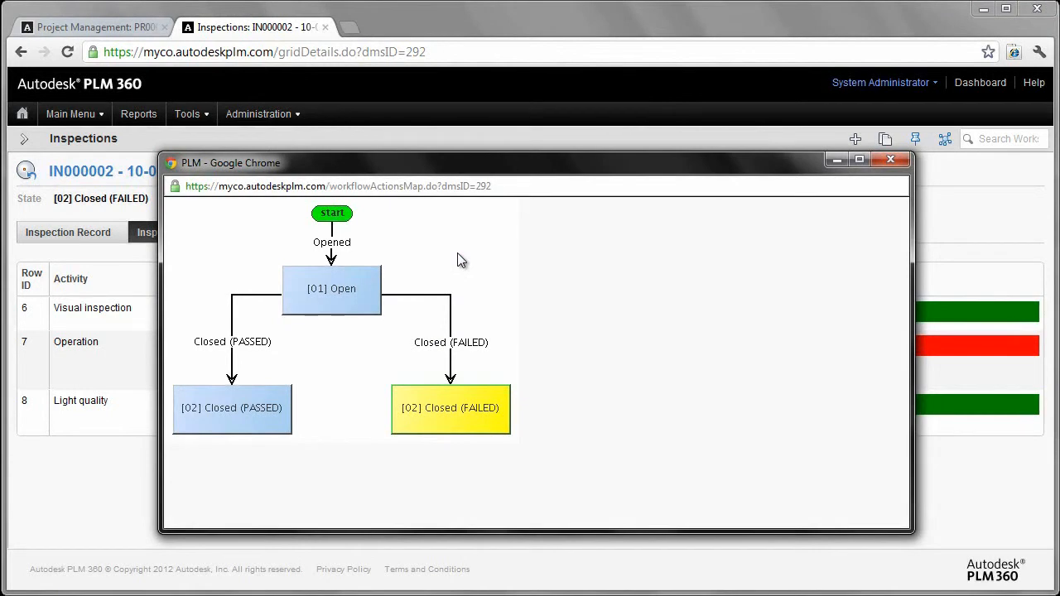
mouse_move(422, 224)
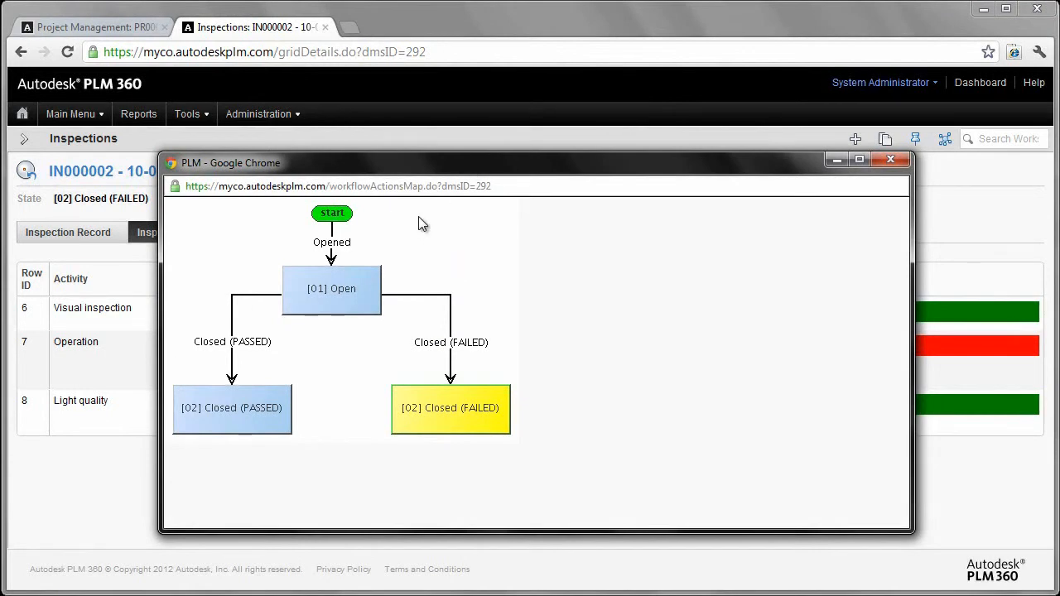
mouse_move(563, 306)
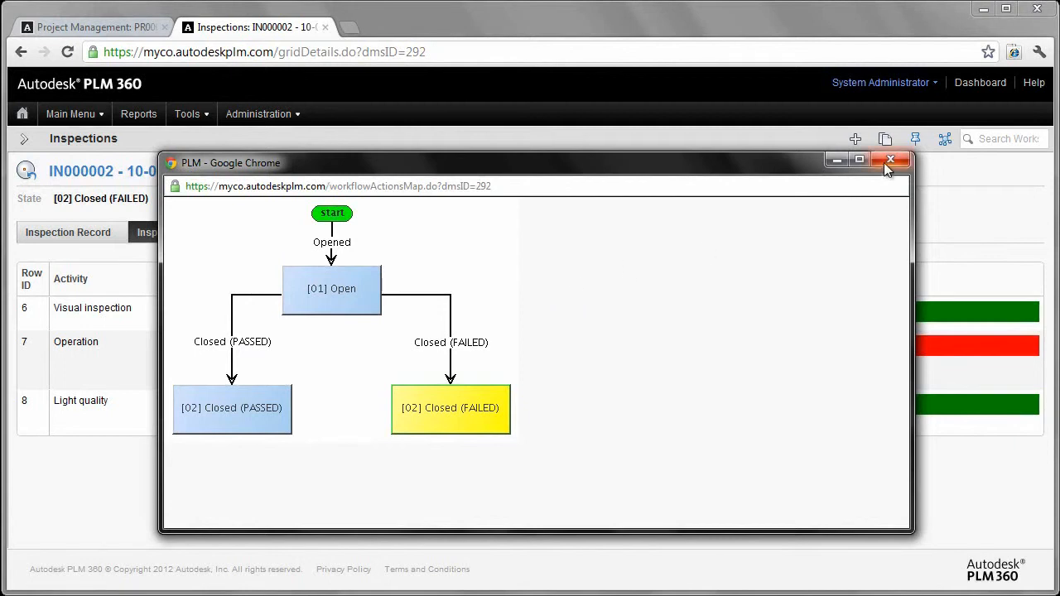
click(890, 159)
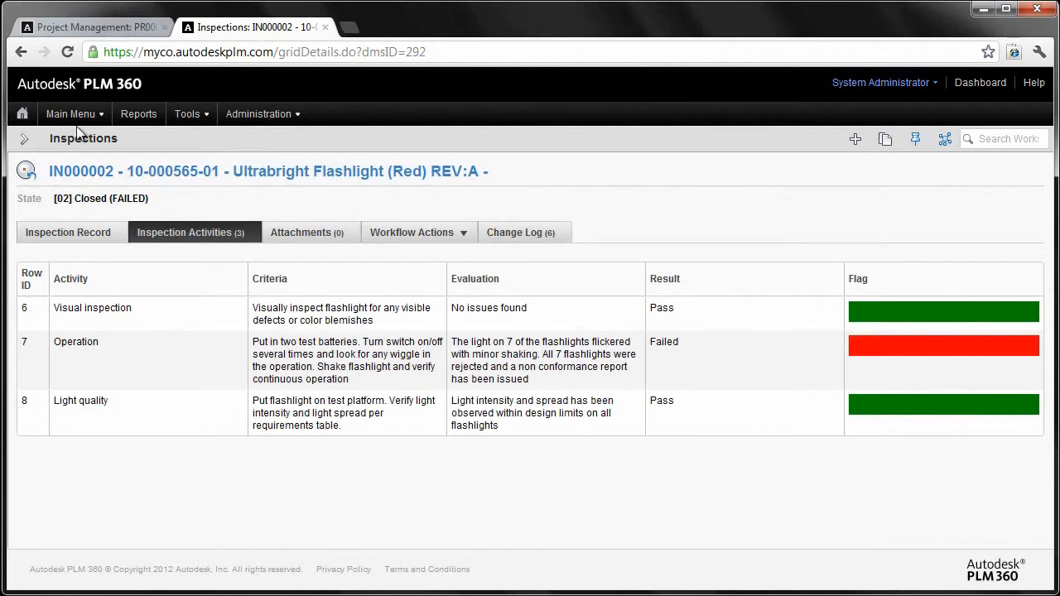
Open non-conformance NC000000 for the red flashlight from the Non Conformances workspace.
click(71, 113)
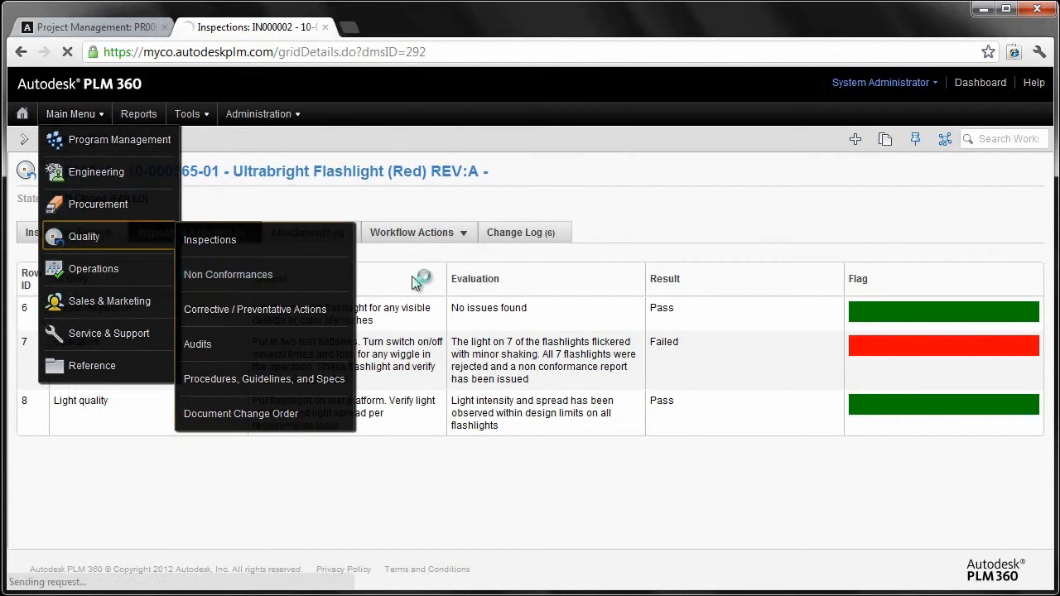
click(228, 274)
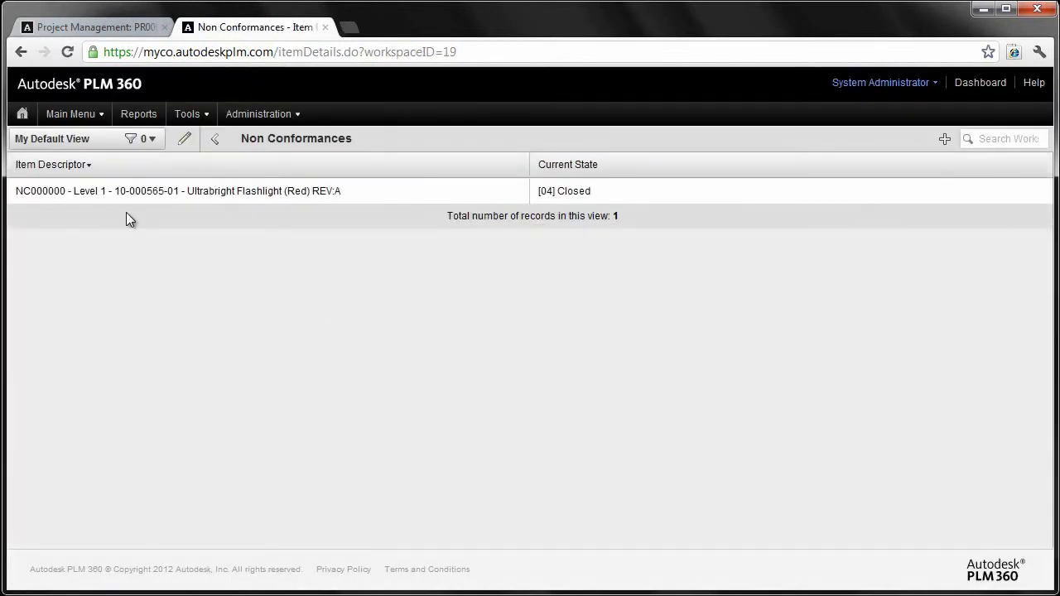
click(177, 191)
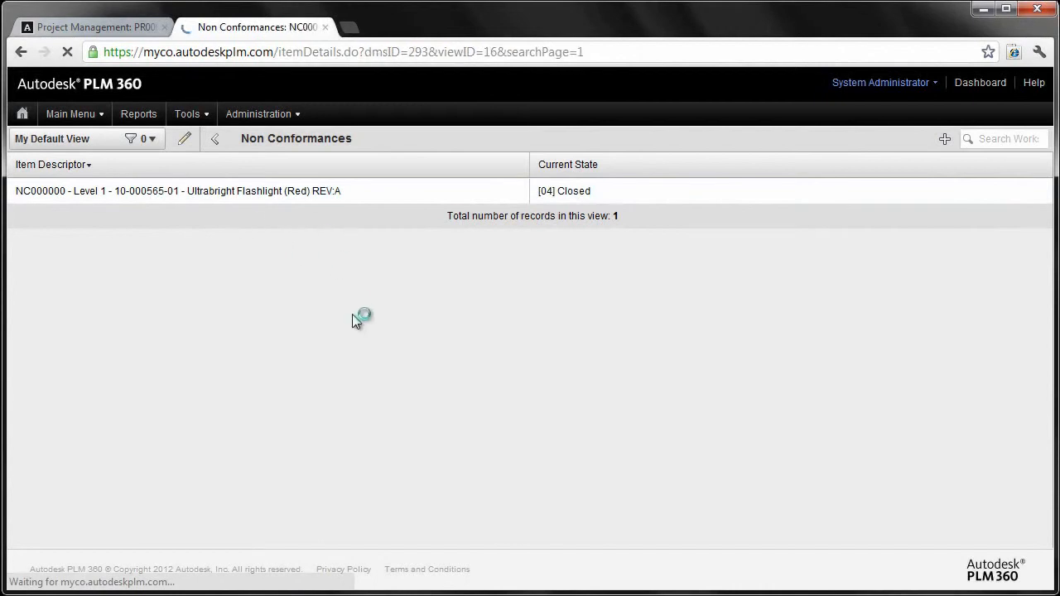
click(177, 191)
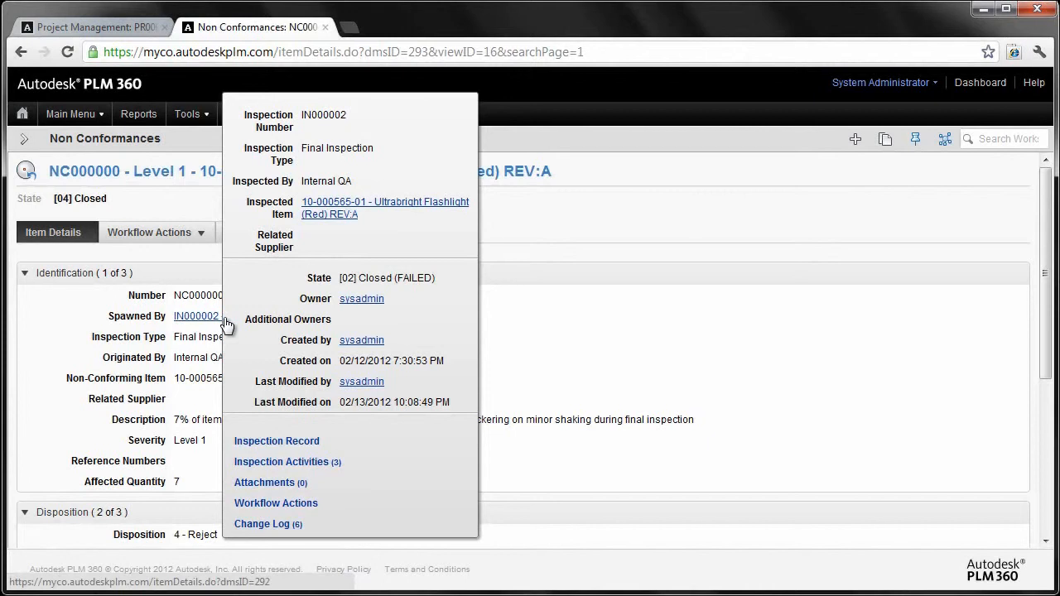
mouse_move(317, 233)
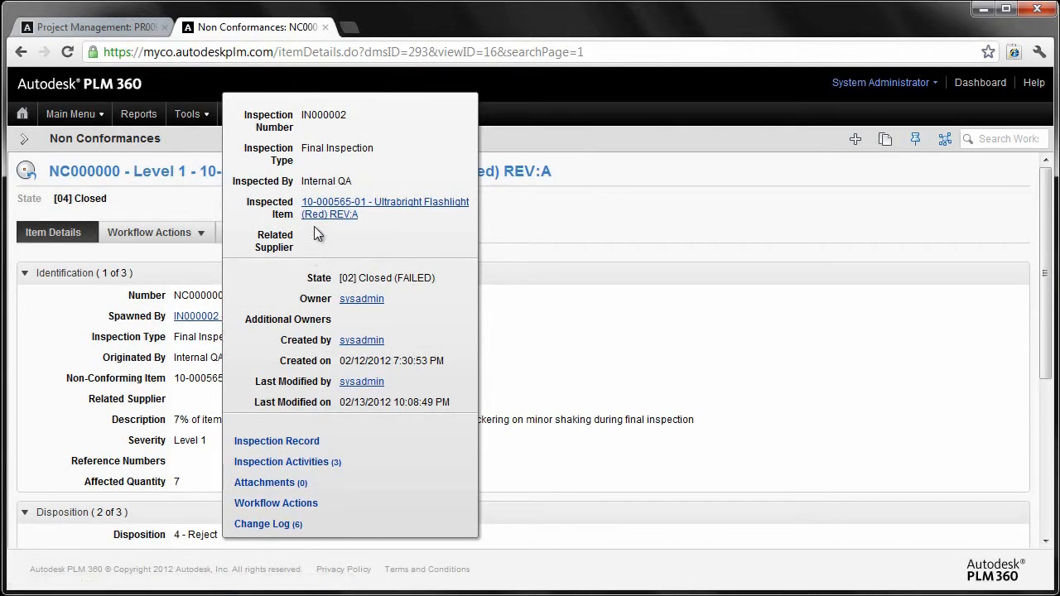
mouse_move(328, 215)
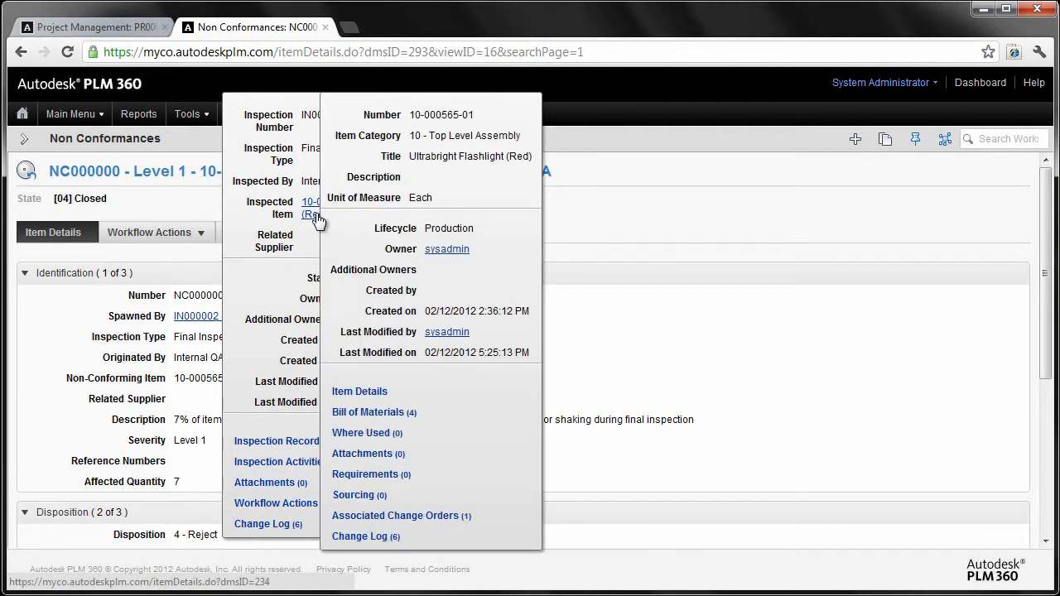
right_click(313, 214)
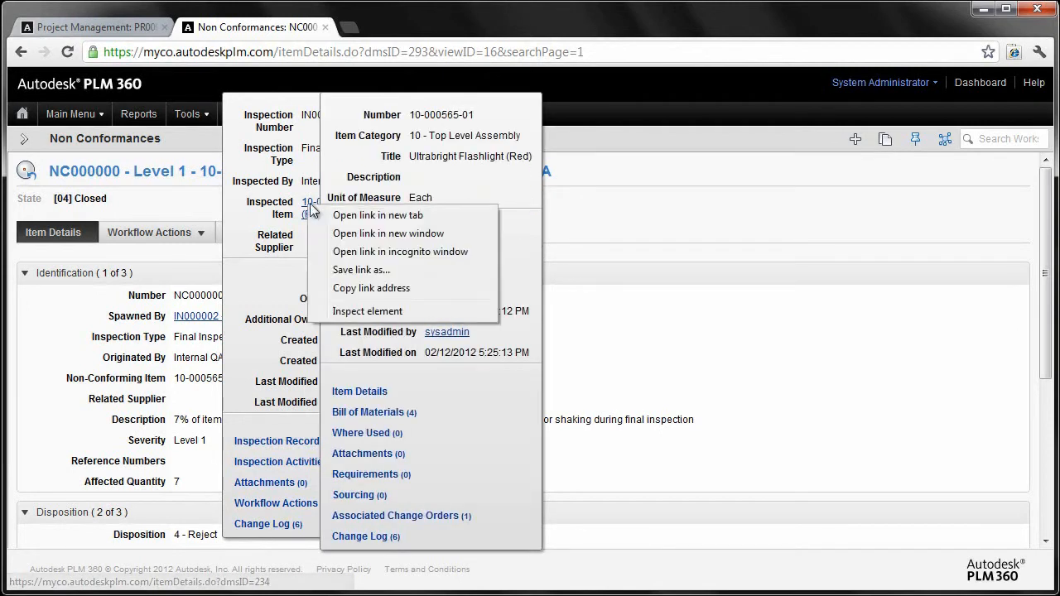
click(378, 214)
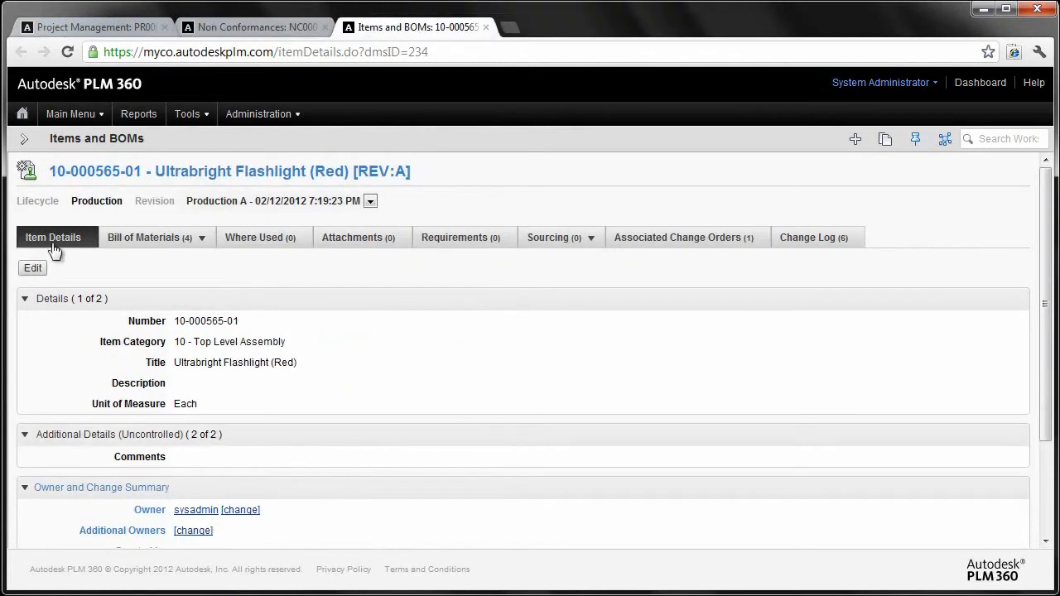
click(149, 238)
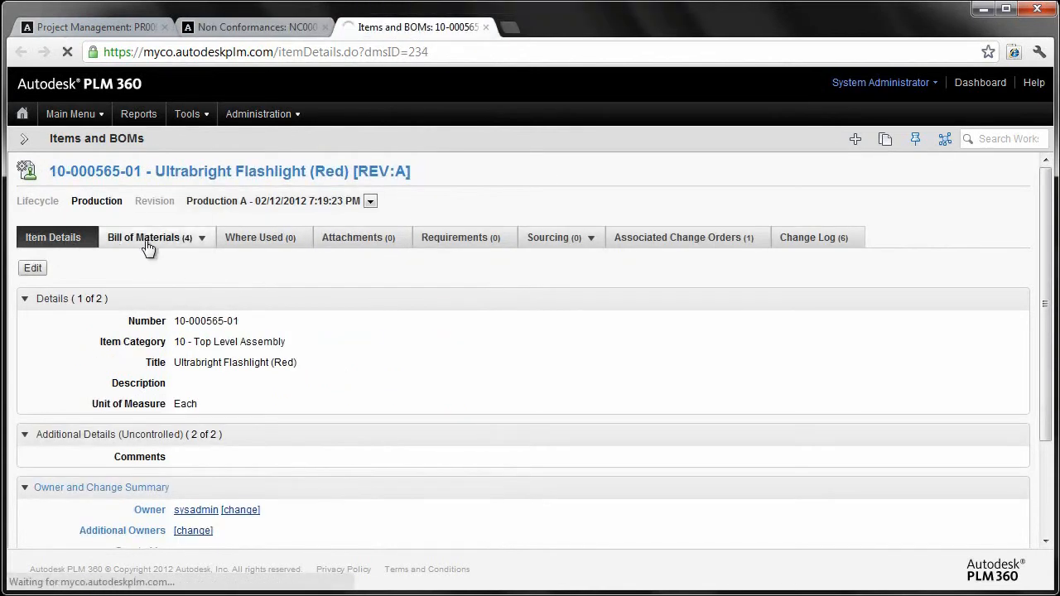
click(143, 238)
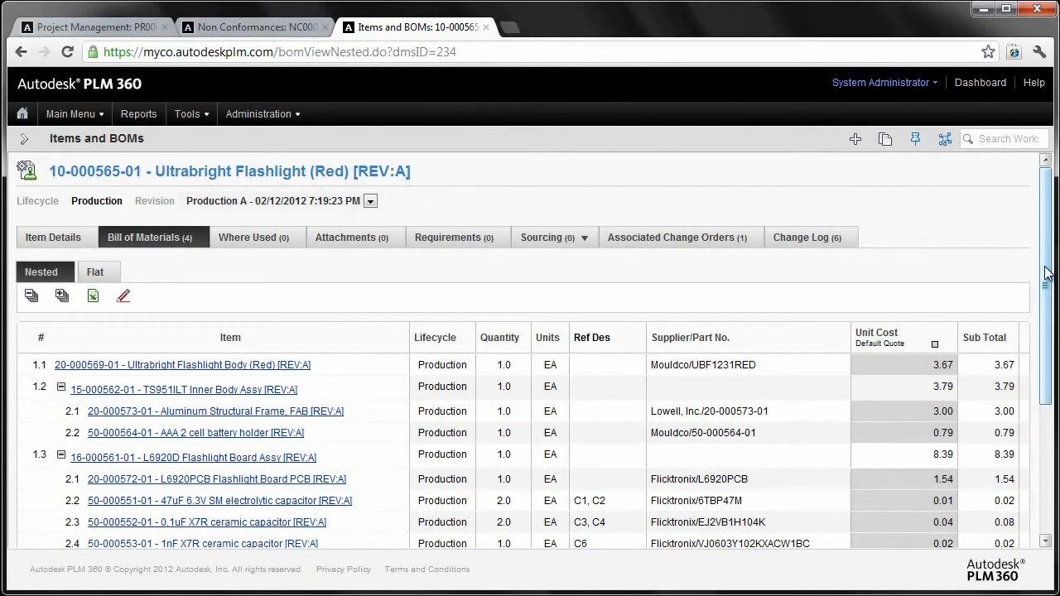
scroll(down, 3)
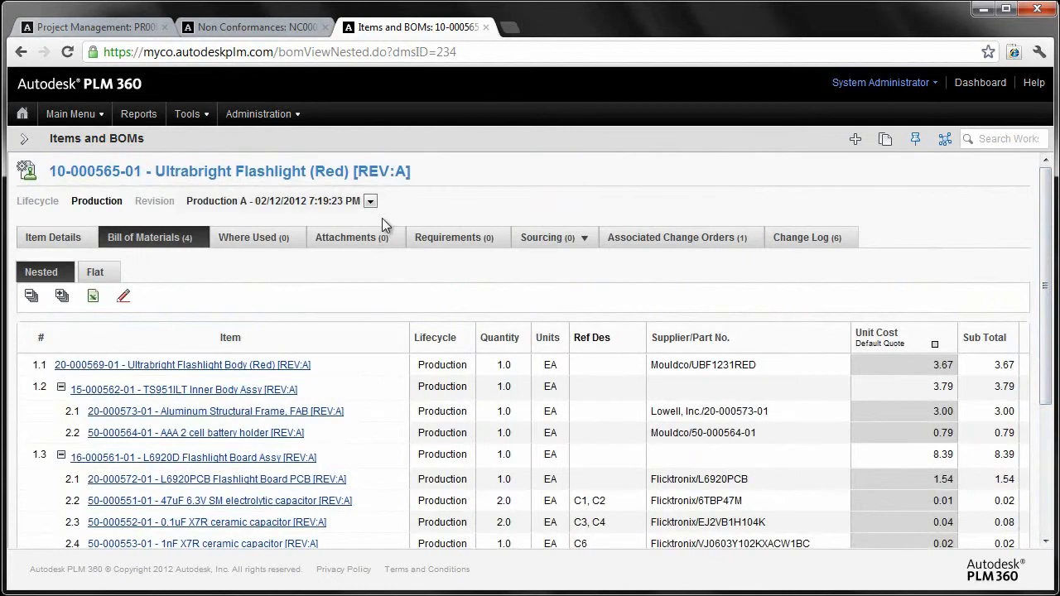
mouse_move(436, 258)
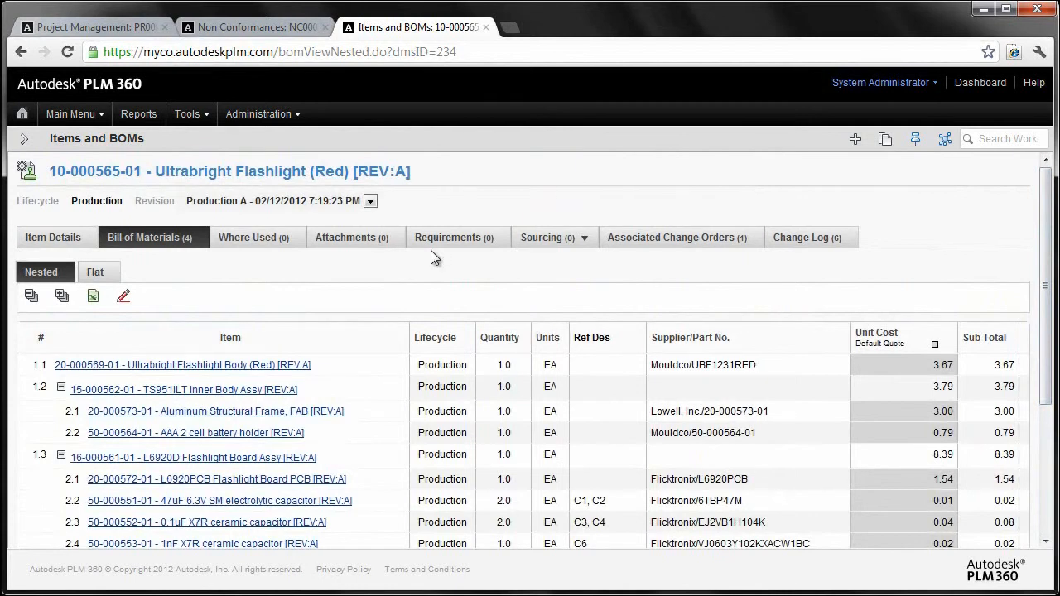
mouse_move(250, 237)
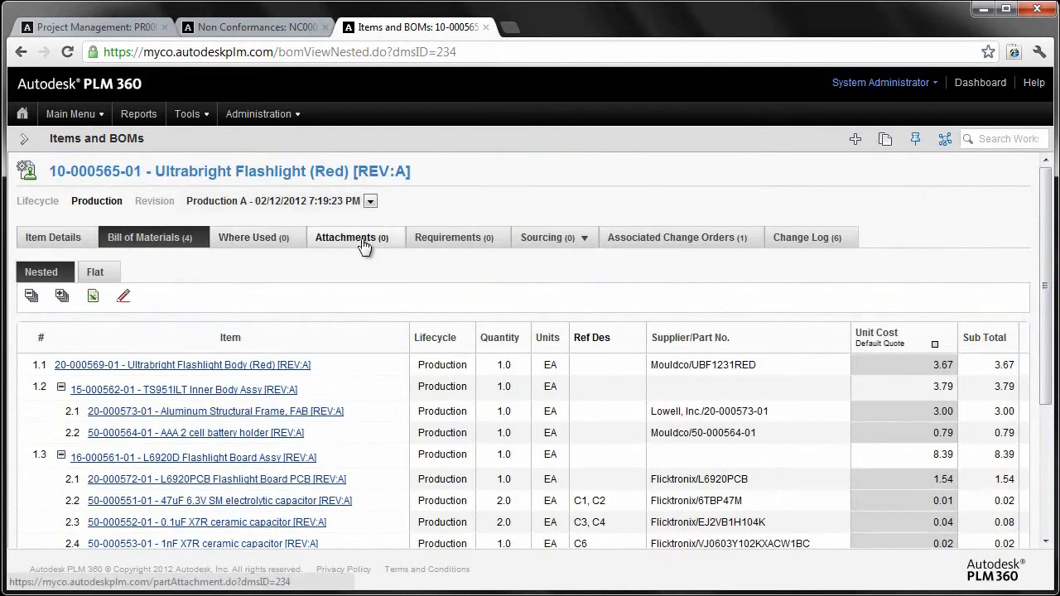
Check the flashlight's empty attachments, then view its associated change order CO000001.
click(351, 236)
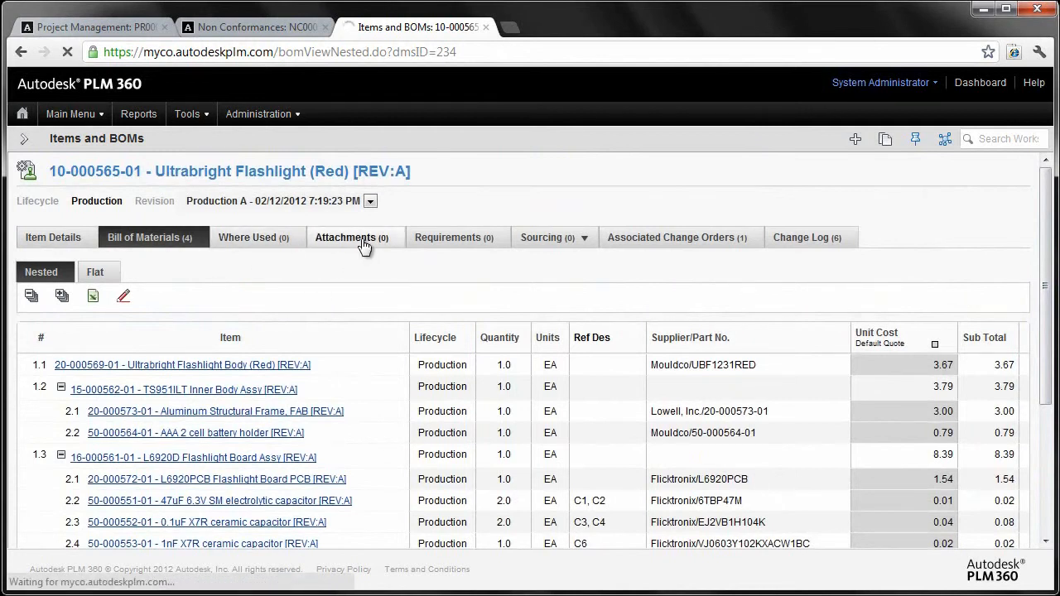
click(352, 238)
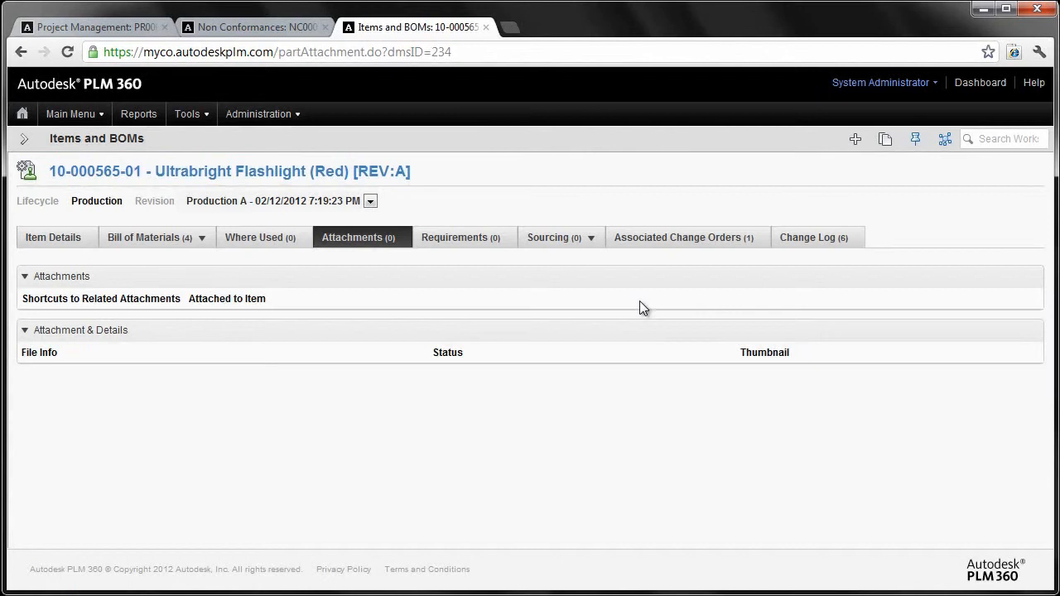
mouse_move(578, 254)
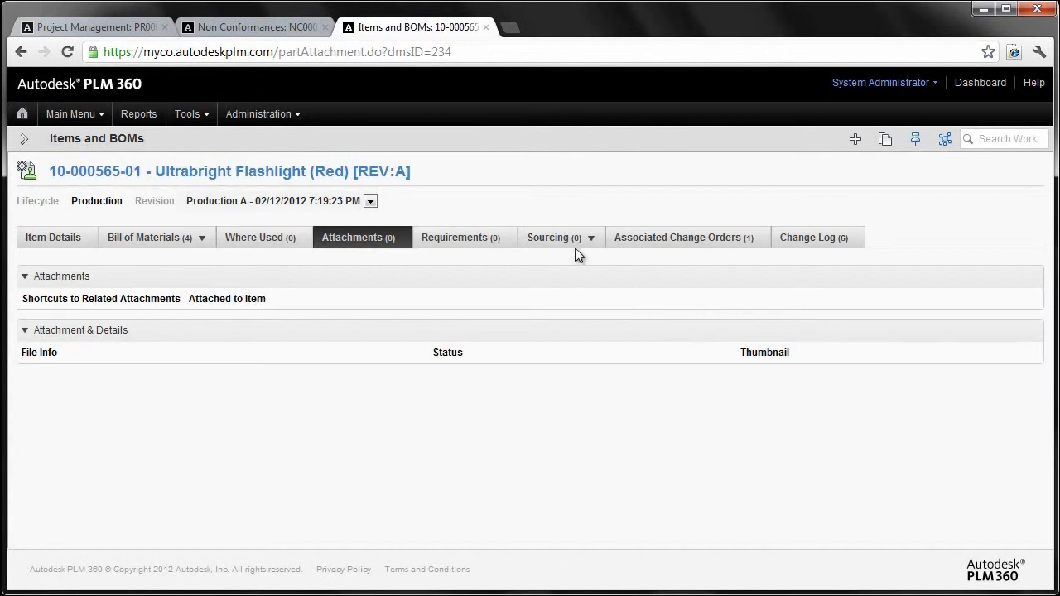
click(591, 238)
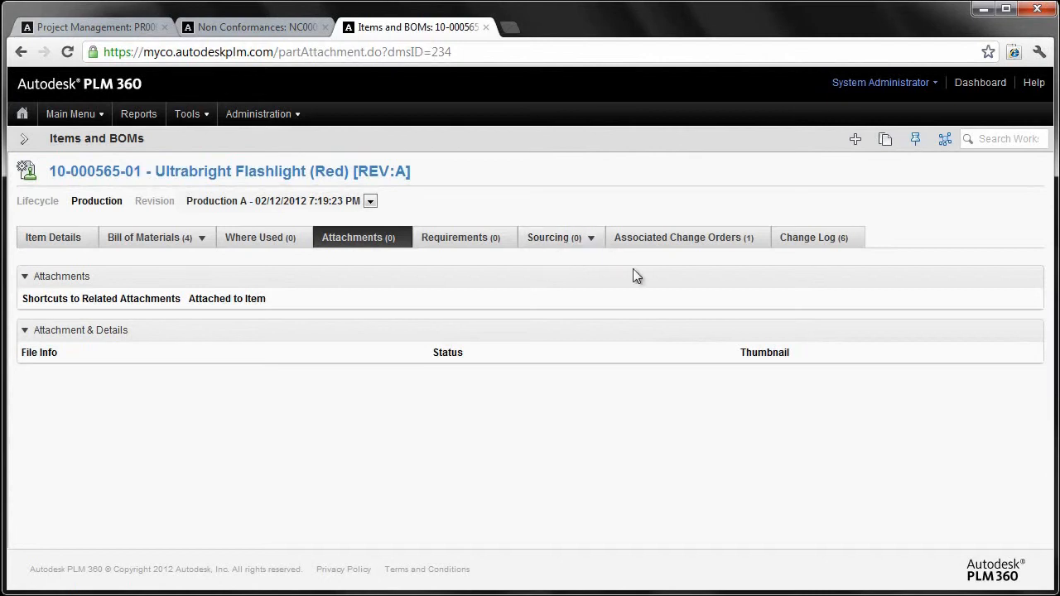
mouse_move(655, 365)
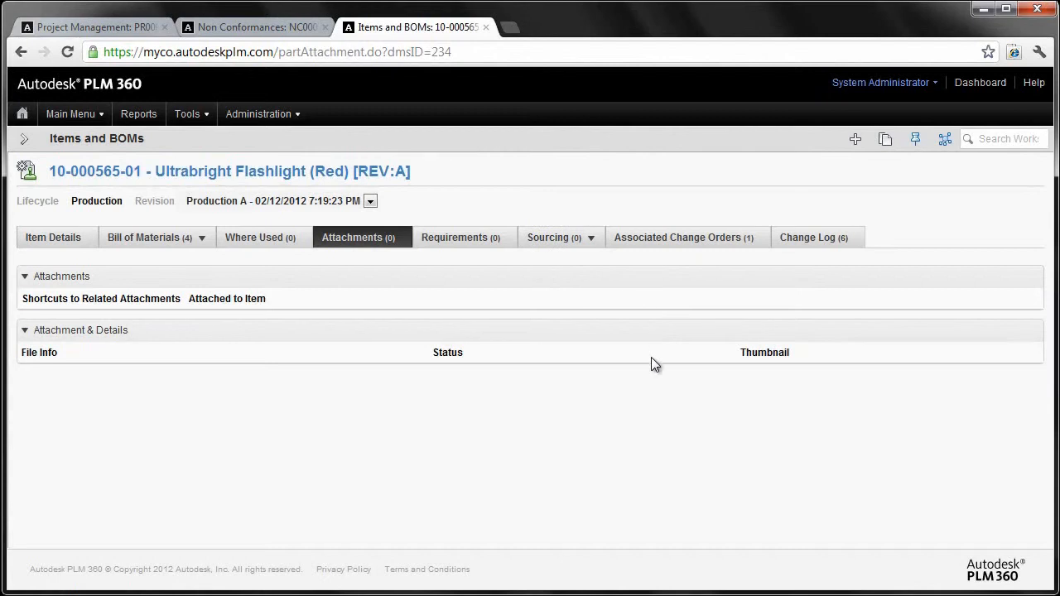
click(677, 237)
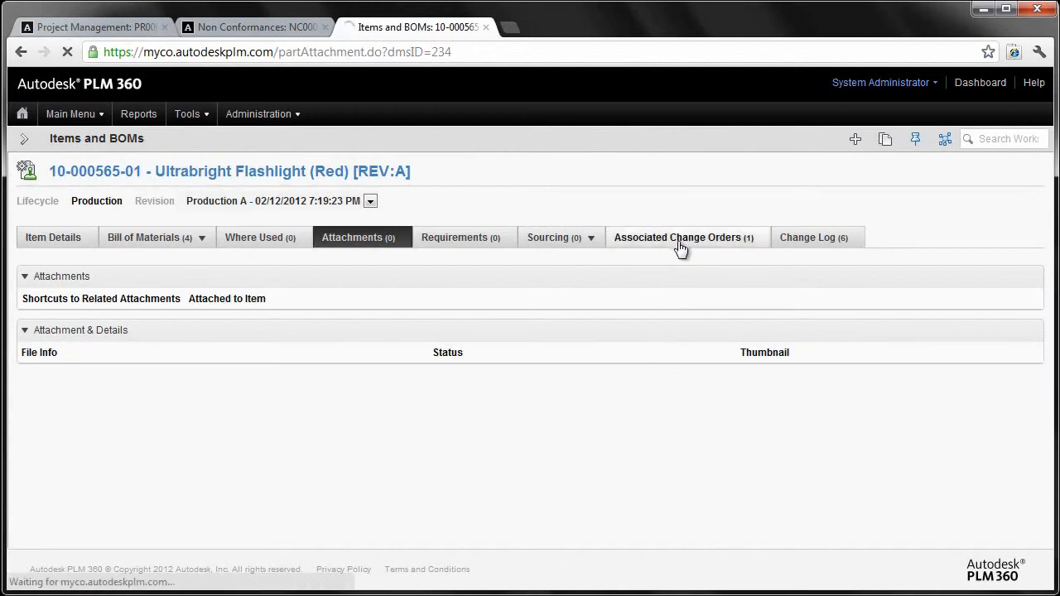
click(678, 238)
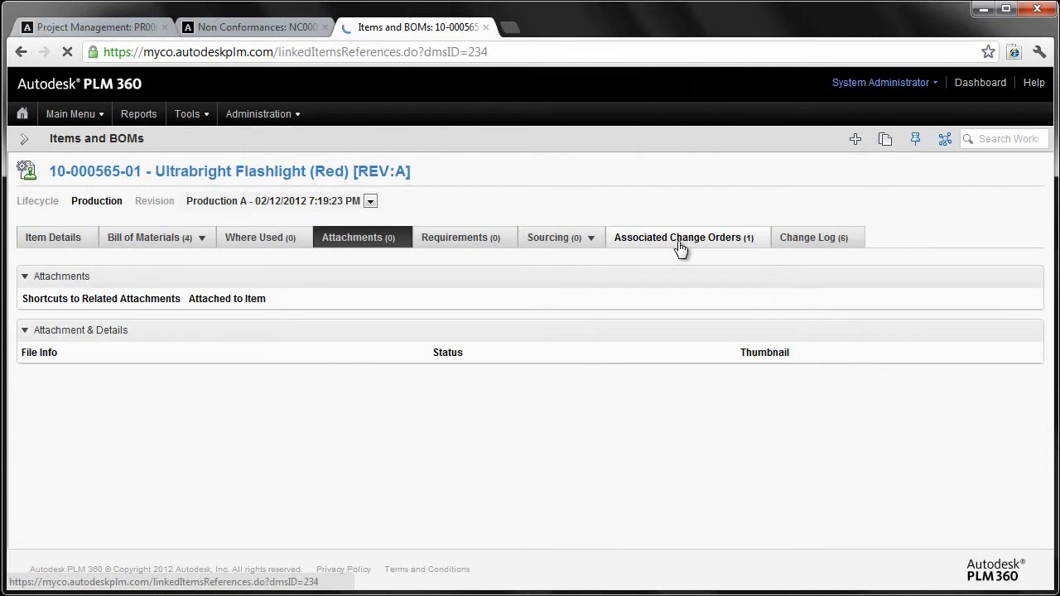
click(678, 238)
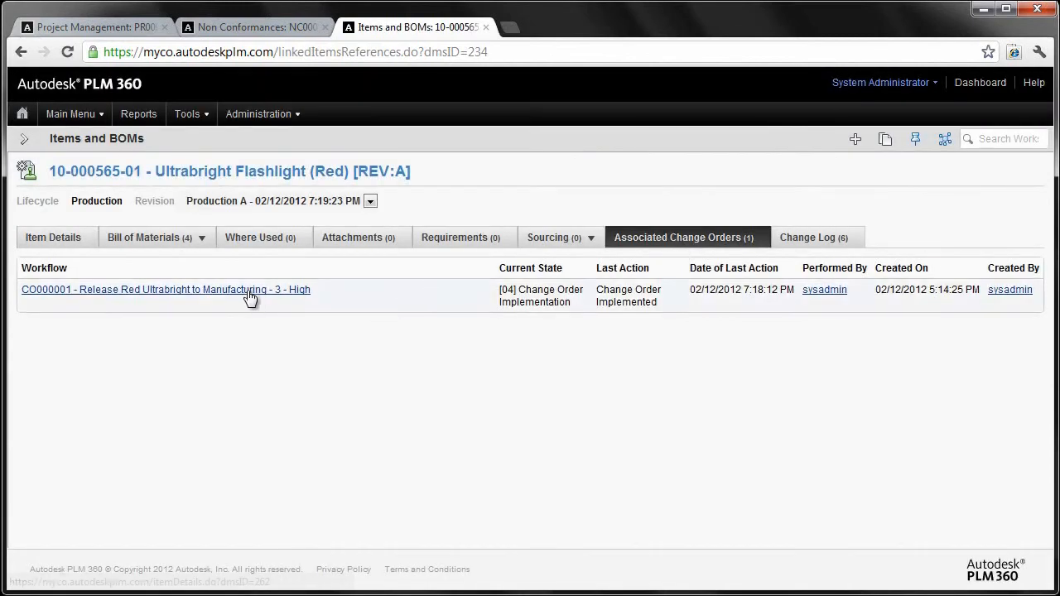
mouse_move(248, 289)
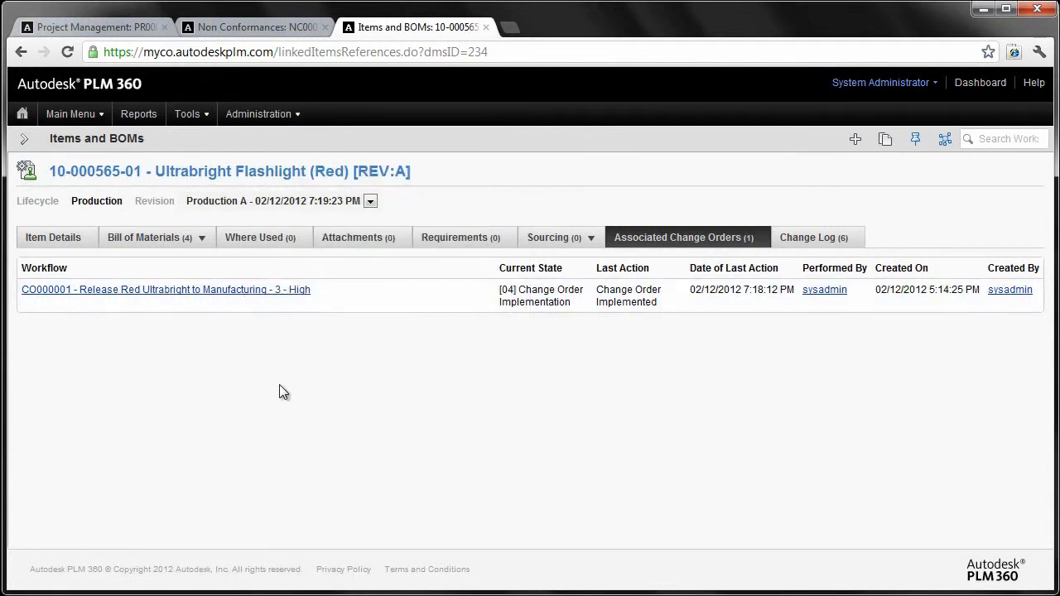
click(70, 113)
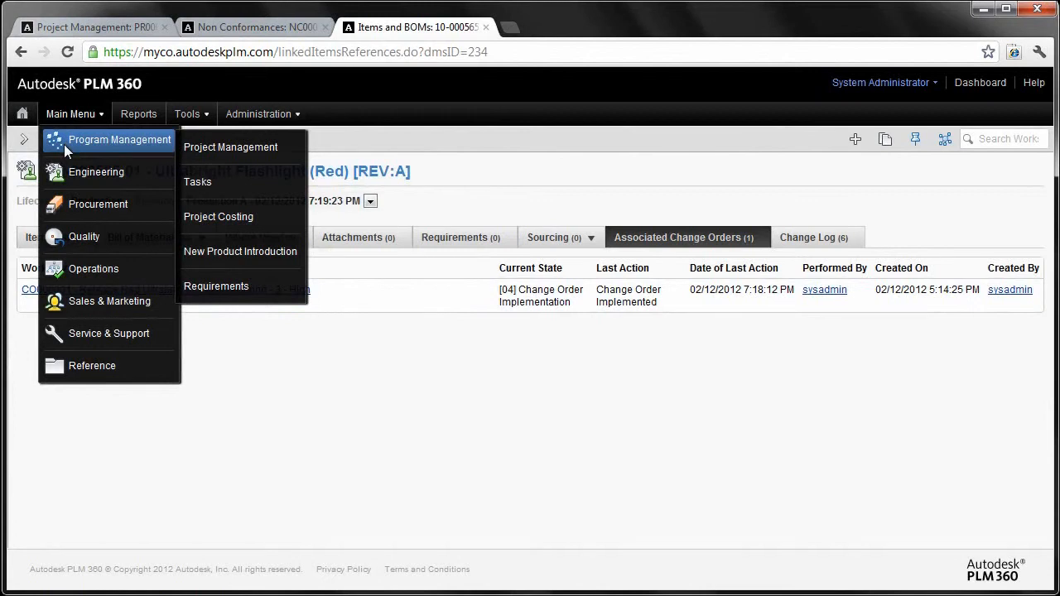
mouse_move(232, 147)
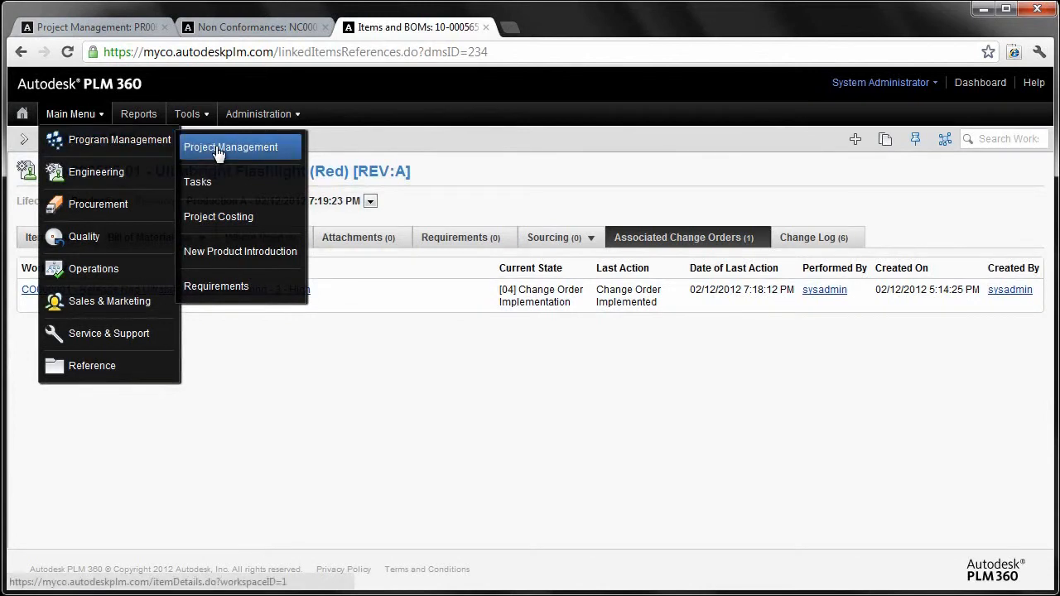
click(231, 146)
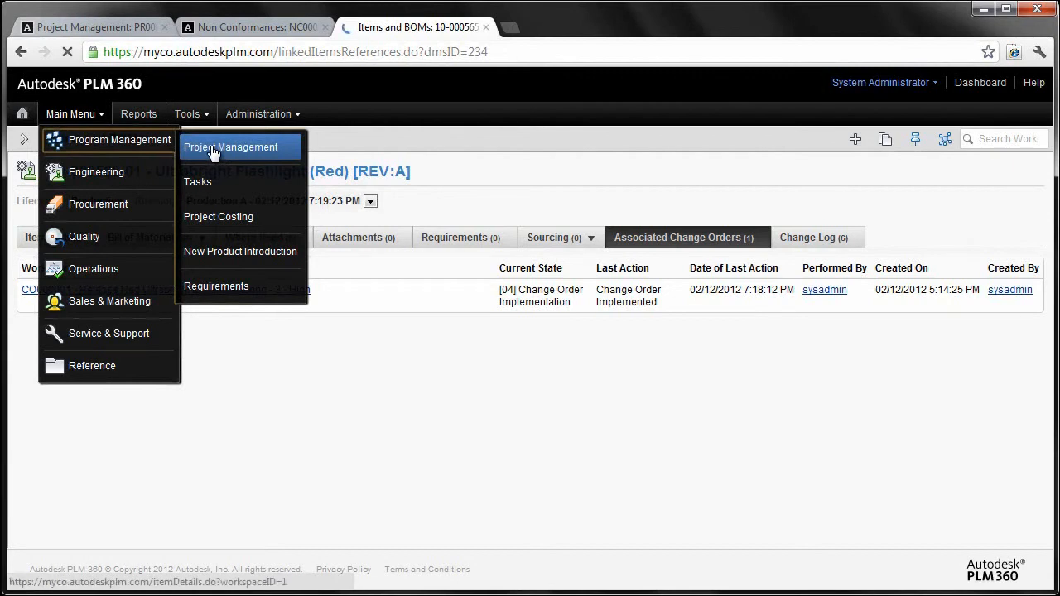
click(231, 147)
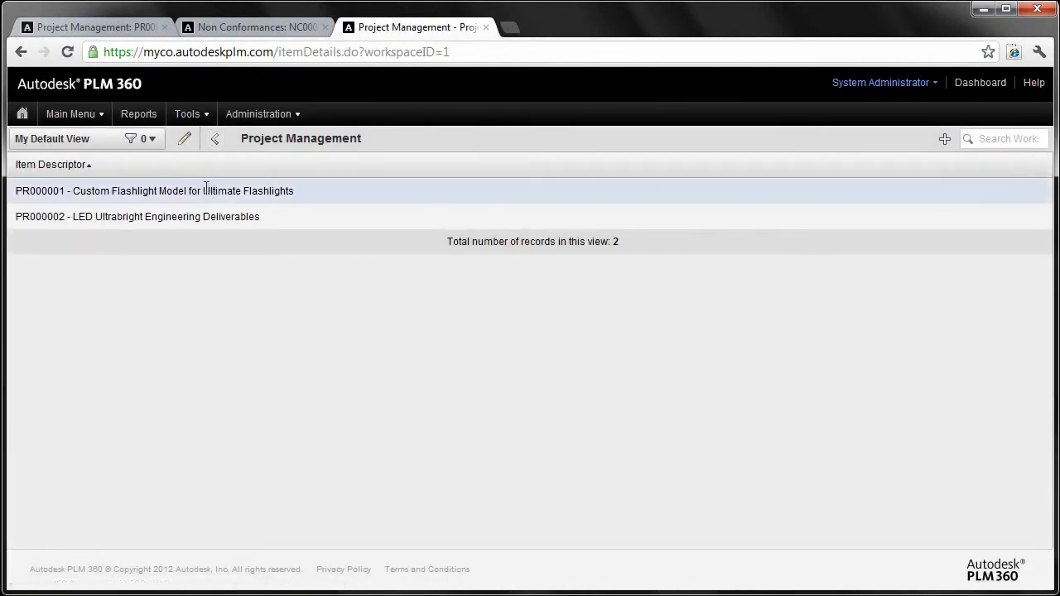
click(154, 190)
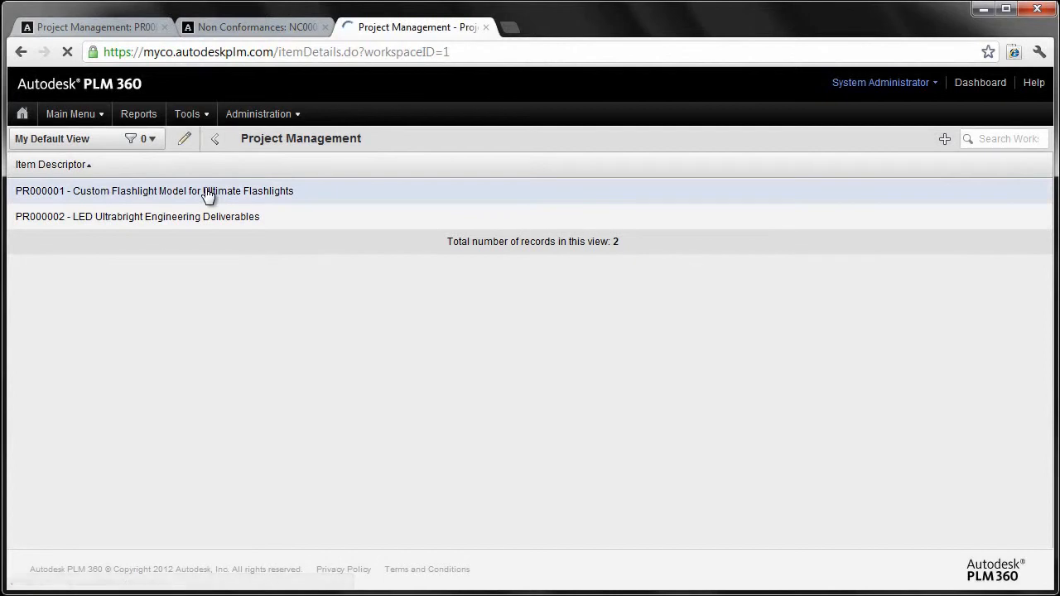
click(153, 191)
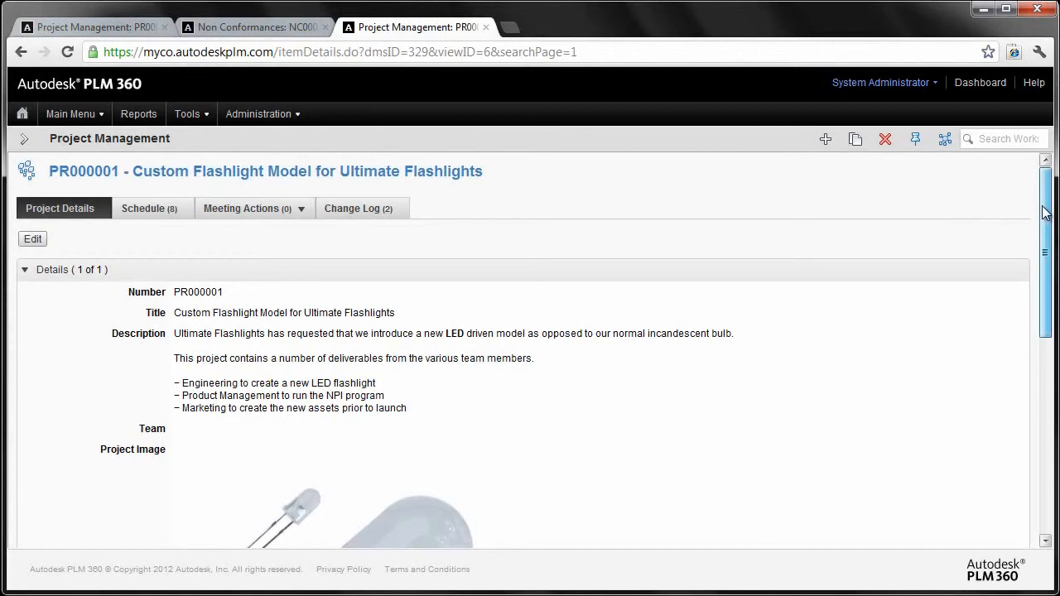
scroll(down, 3)
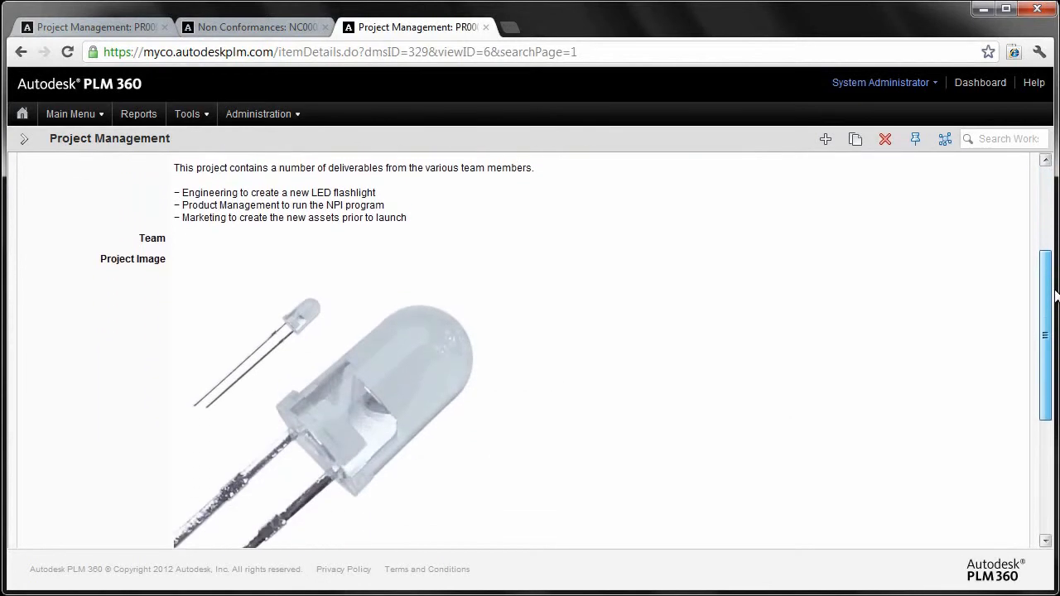
scroll(up, 3)
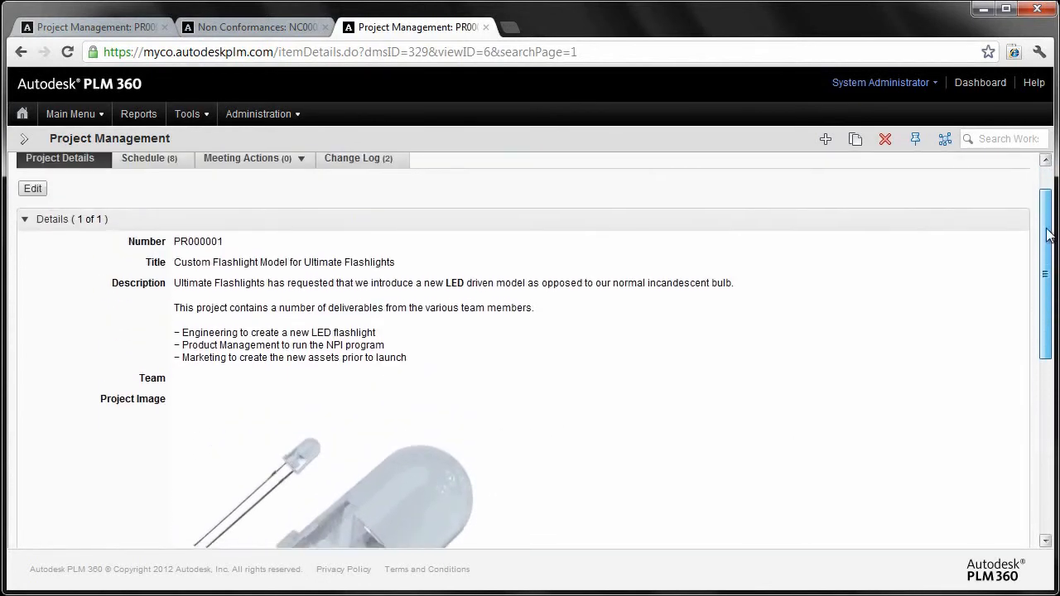
scroll(up, 3)
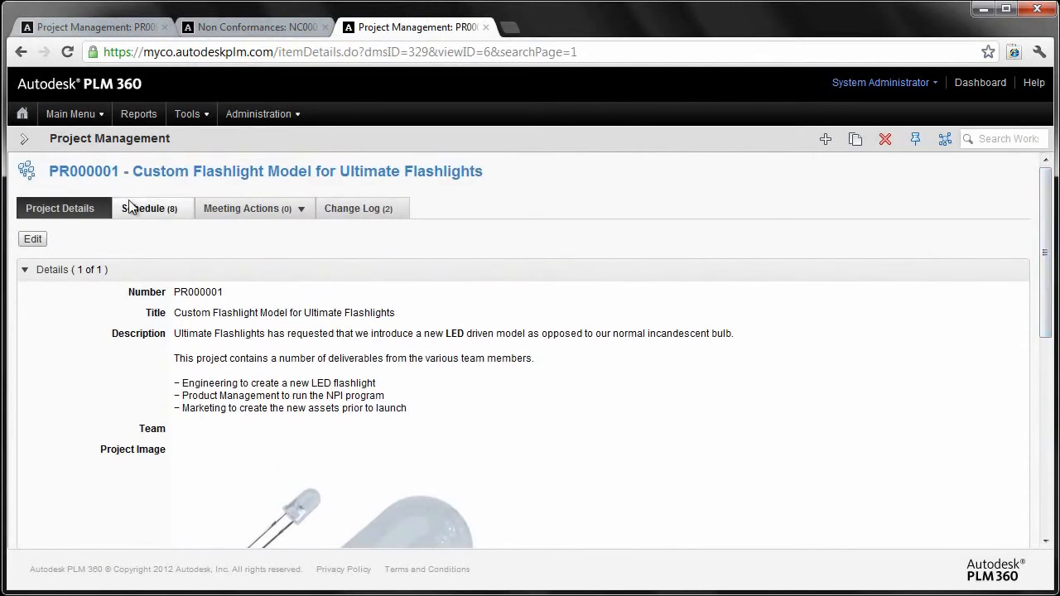
click(147, 208)
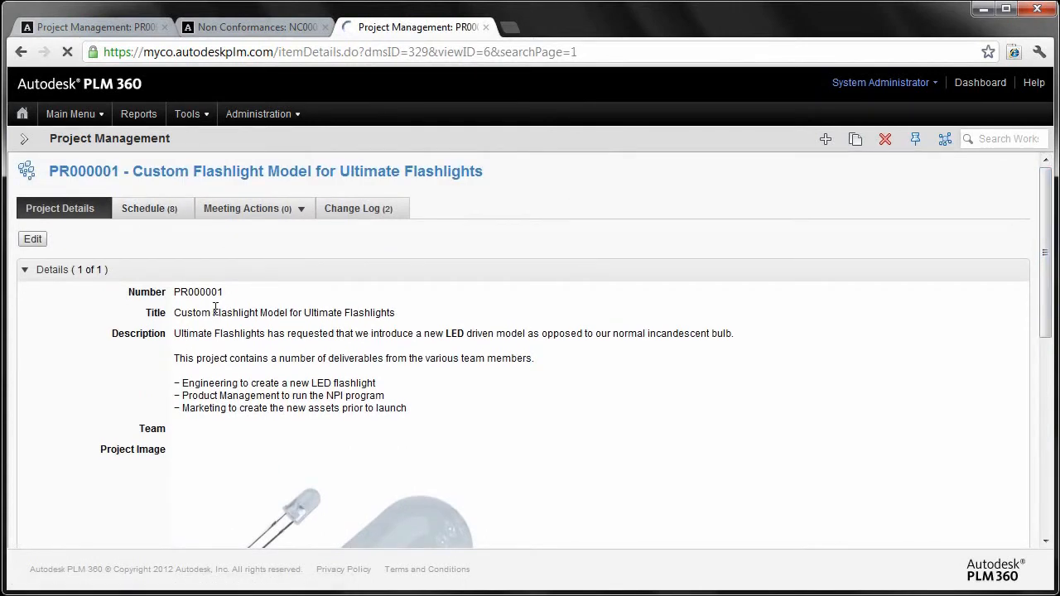
Display PR000001's schedule of eight project items with dates, statuses and timeline.
click(149, 208)
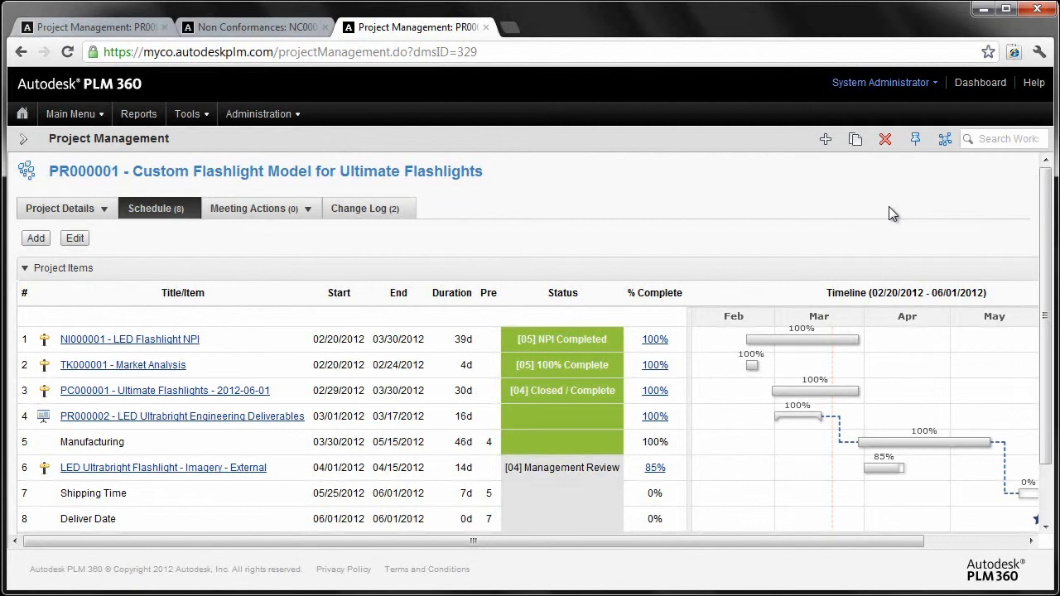
mouse_move(669, 243)
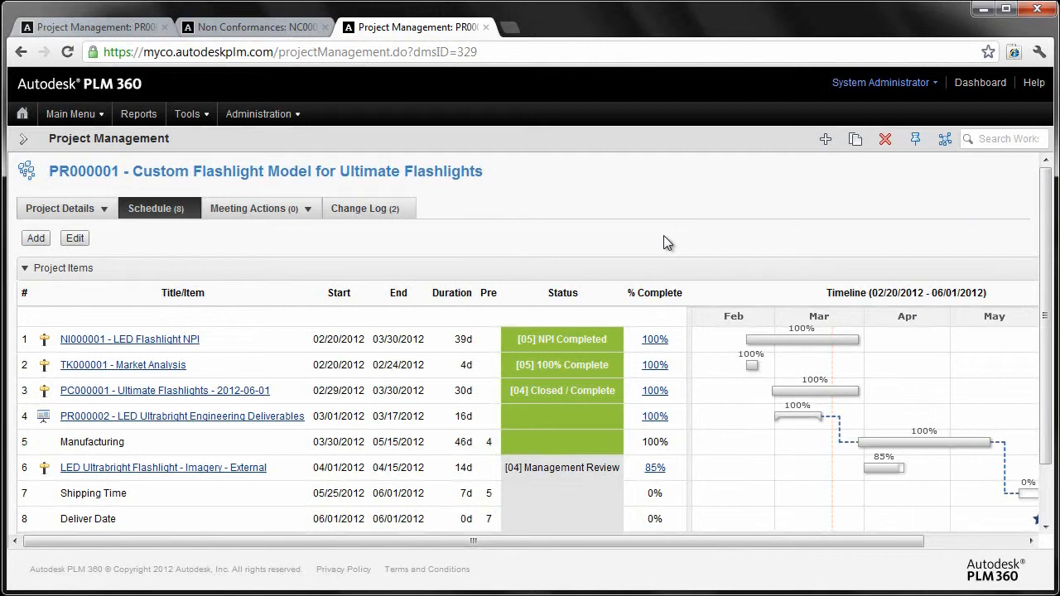
mouse_move(130, 339)
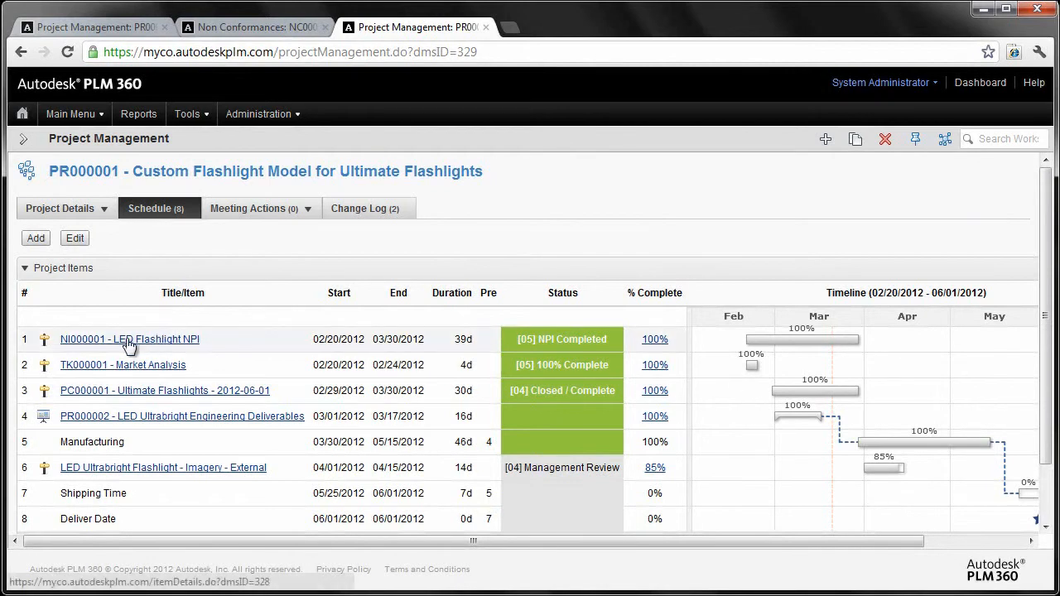
mouse_move(129, 339)
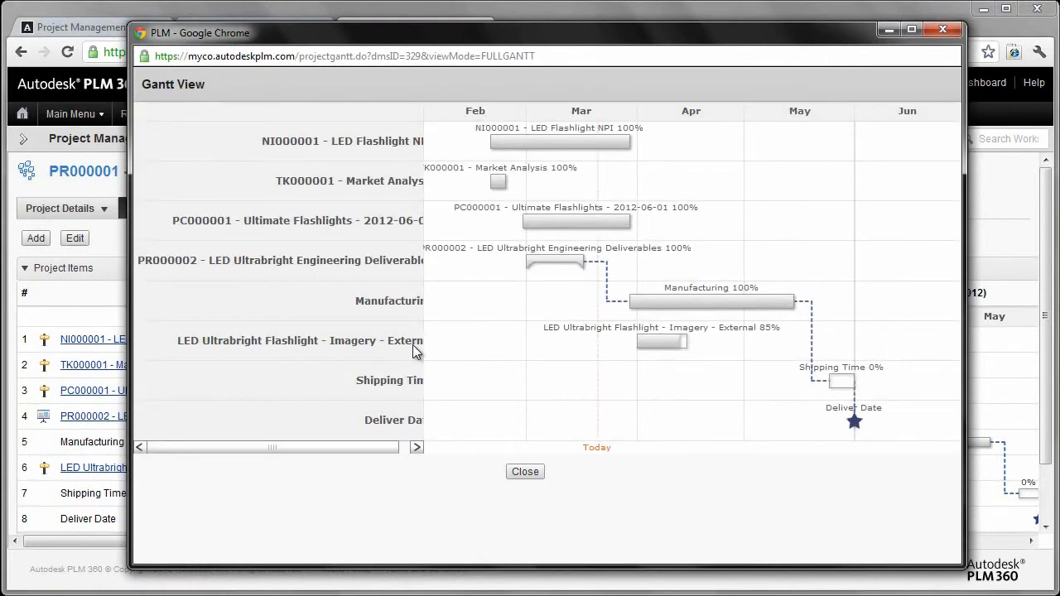
mouse_move(587, 356)
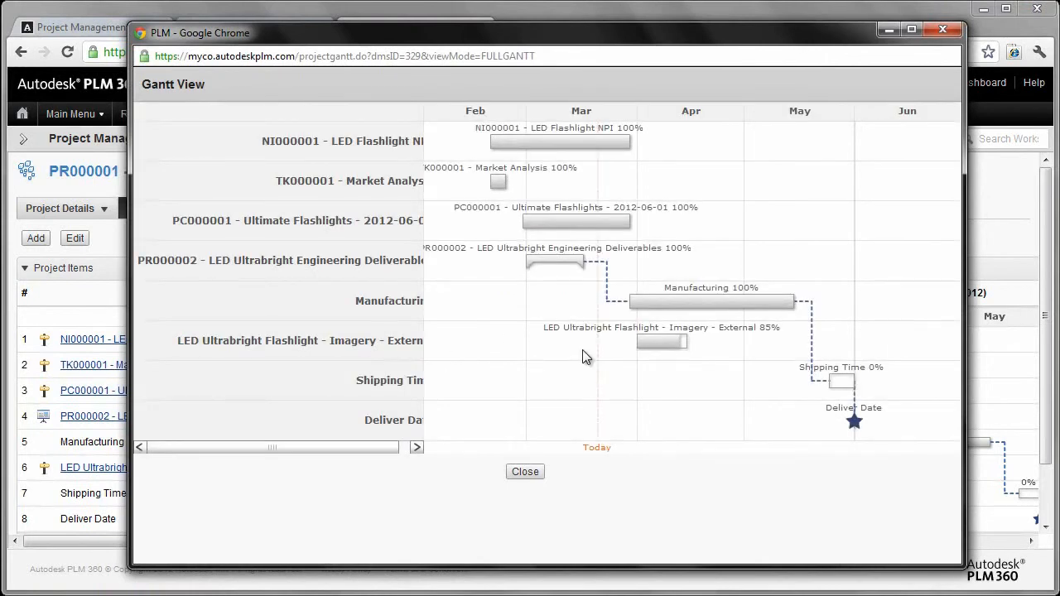
mouse_move(943, 31)
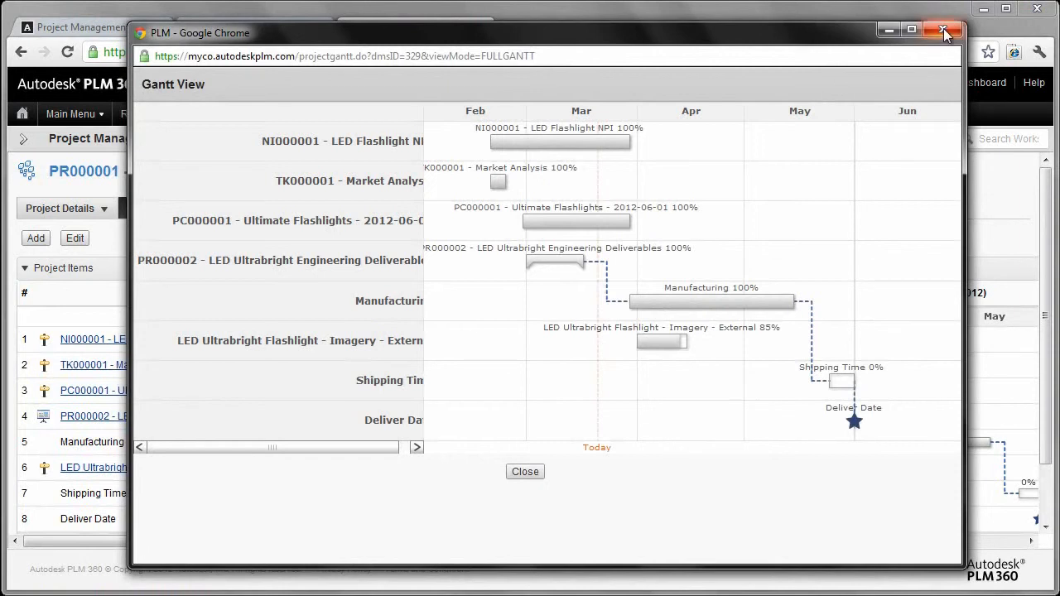
Close the Gantt chart, then briefly view and close marketing asset MA000002.
click(944, 32)
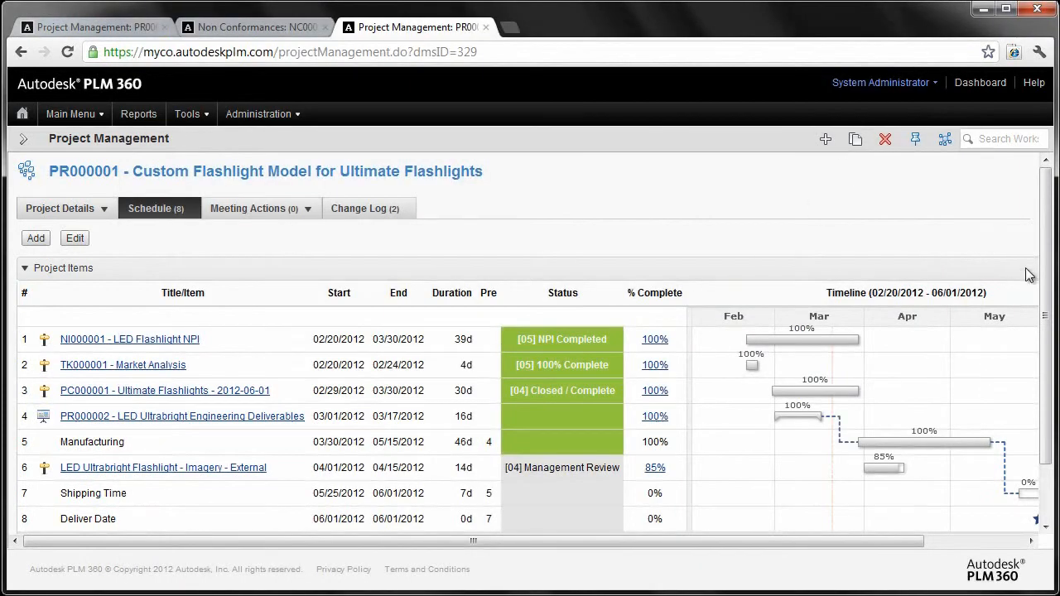
scroll(down, 3)
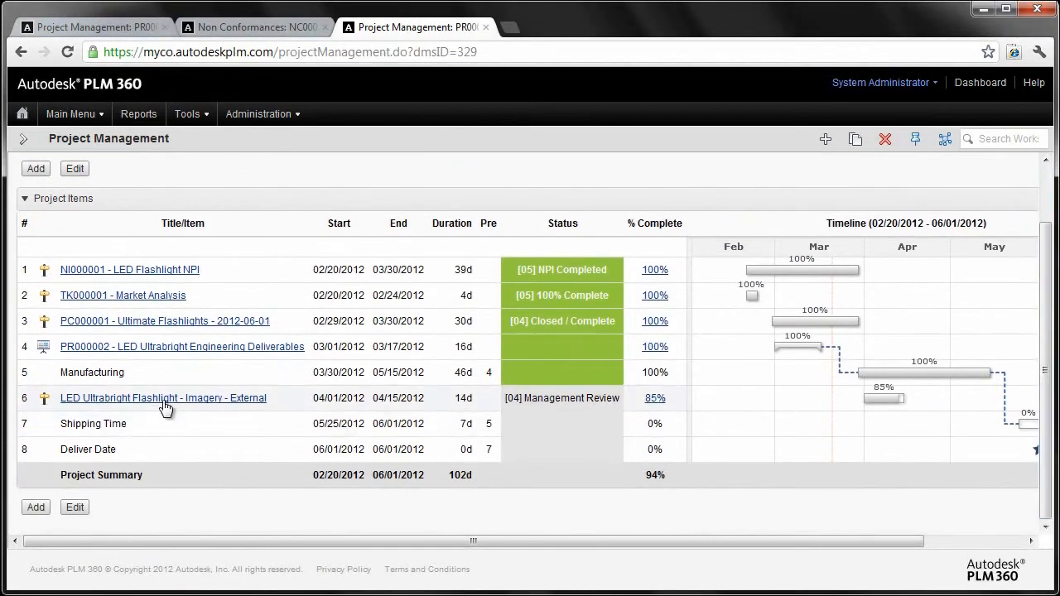
click(163, 398)
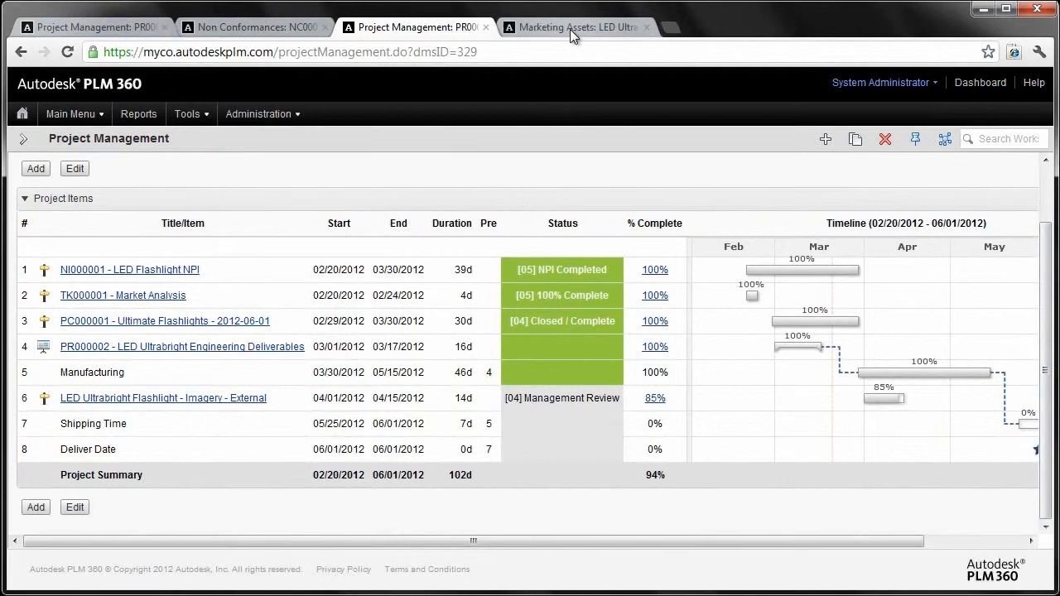
click(574, 27)
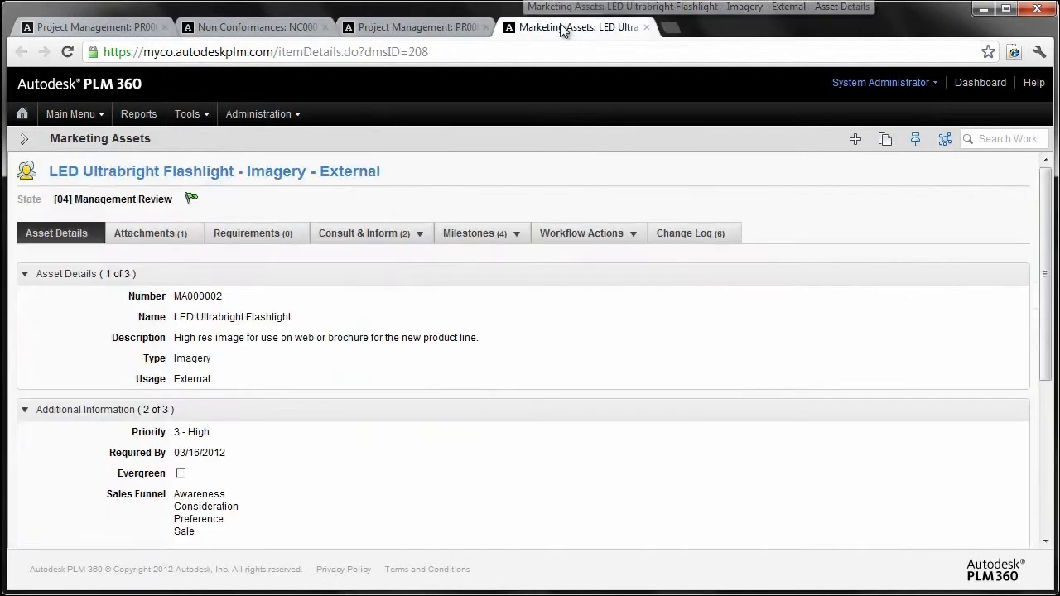
mouse_move(480, 233)
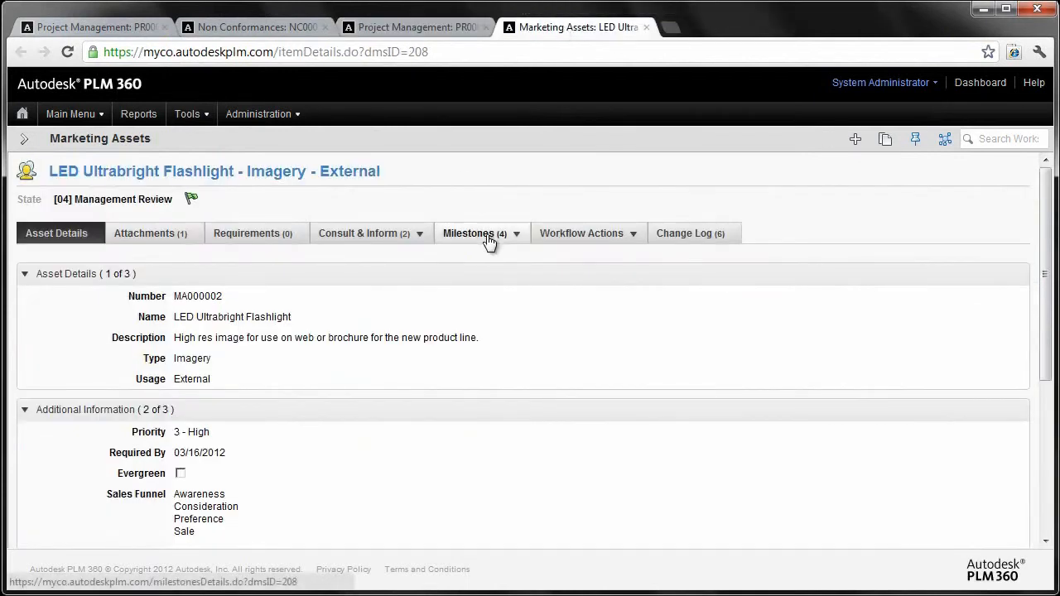
click(469, 233)
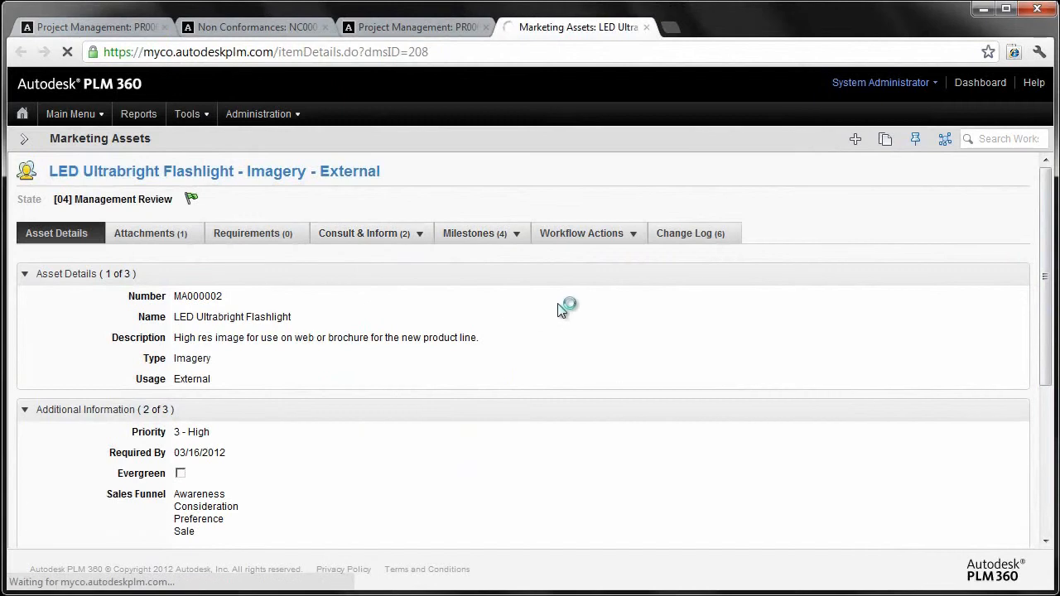
click(468, 233)
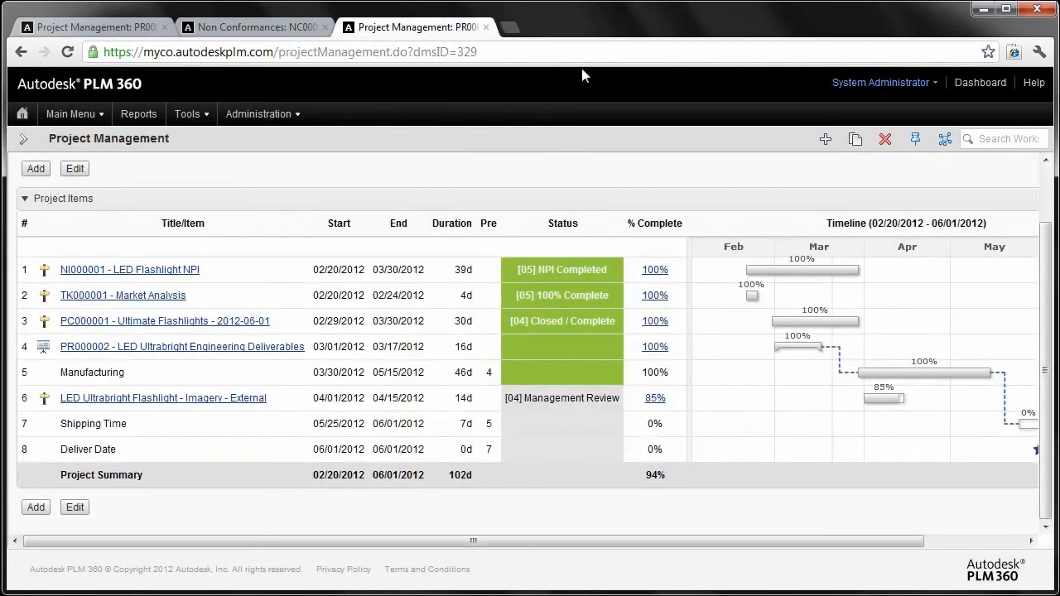
mouse_move(411, 224)
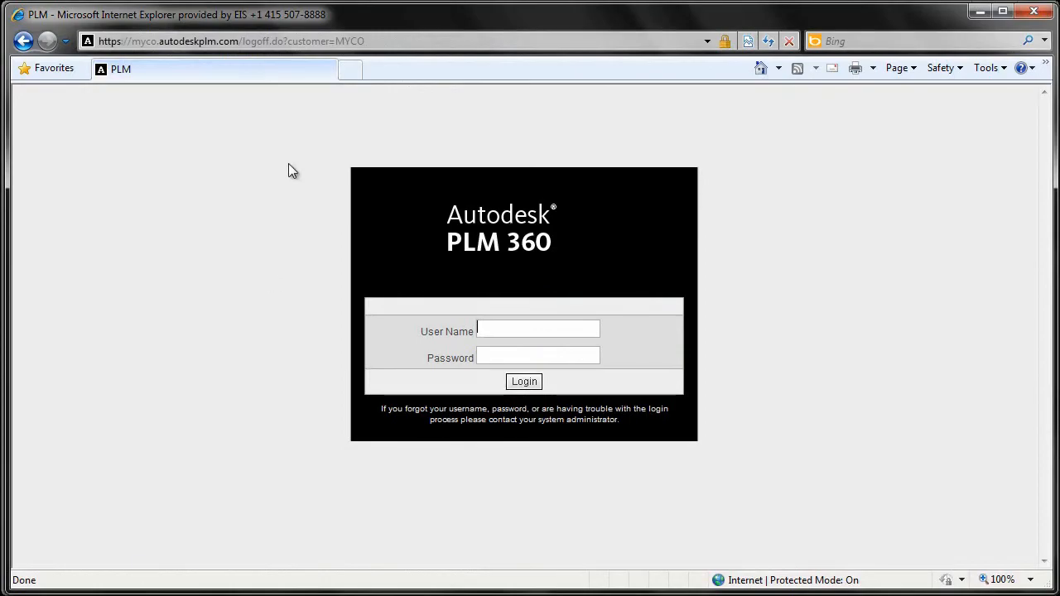
Log in with the Marketing user name and password to reach the empty dashboard.
text(Marketing)
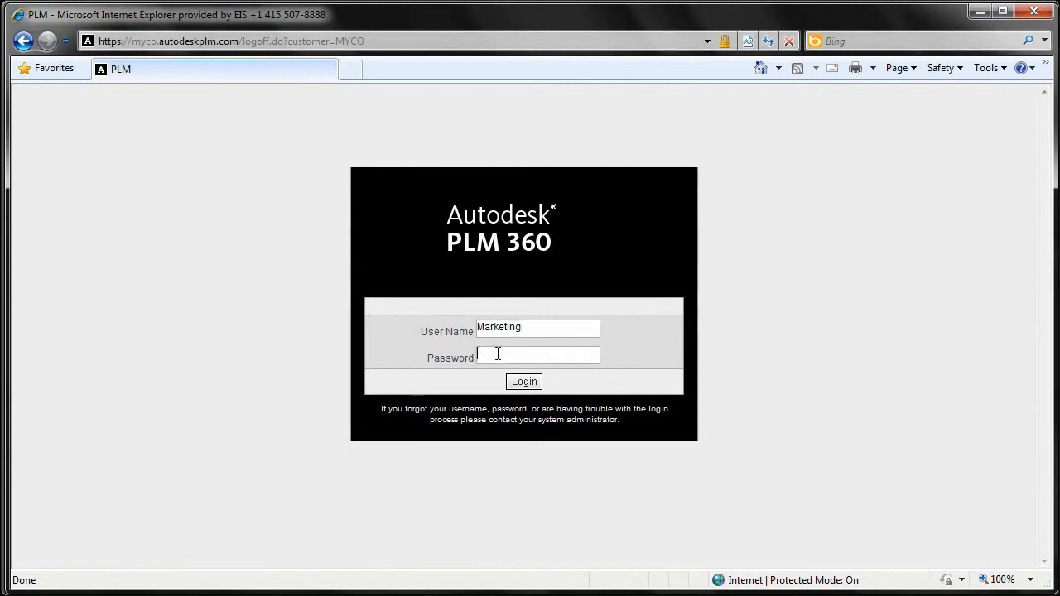
text(***)
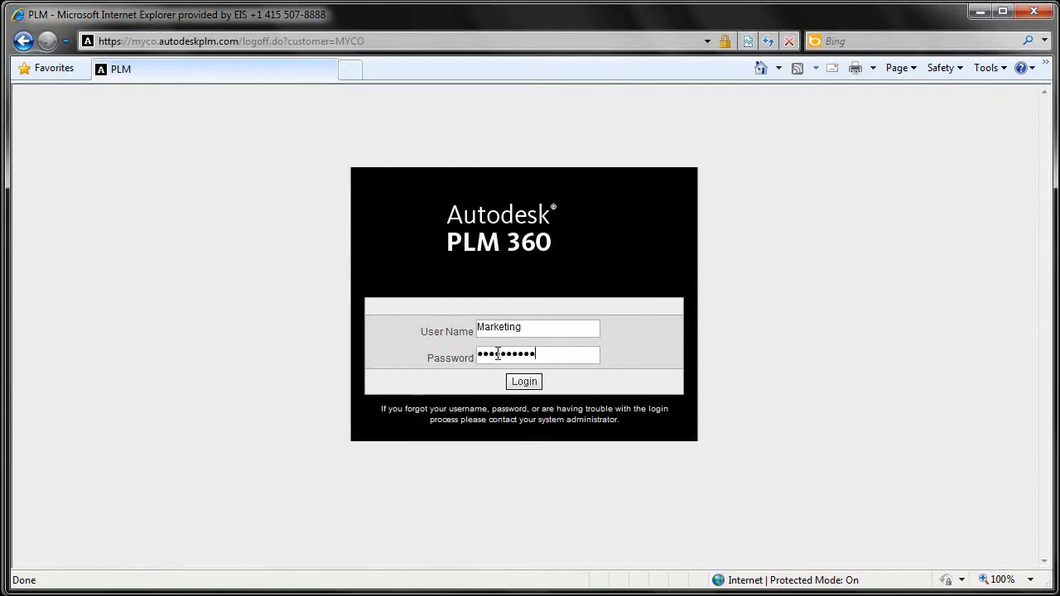
click(524, 381)
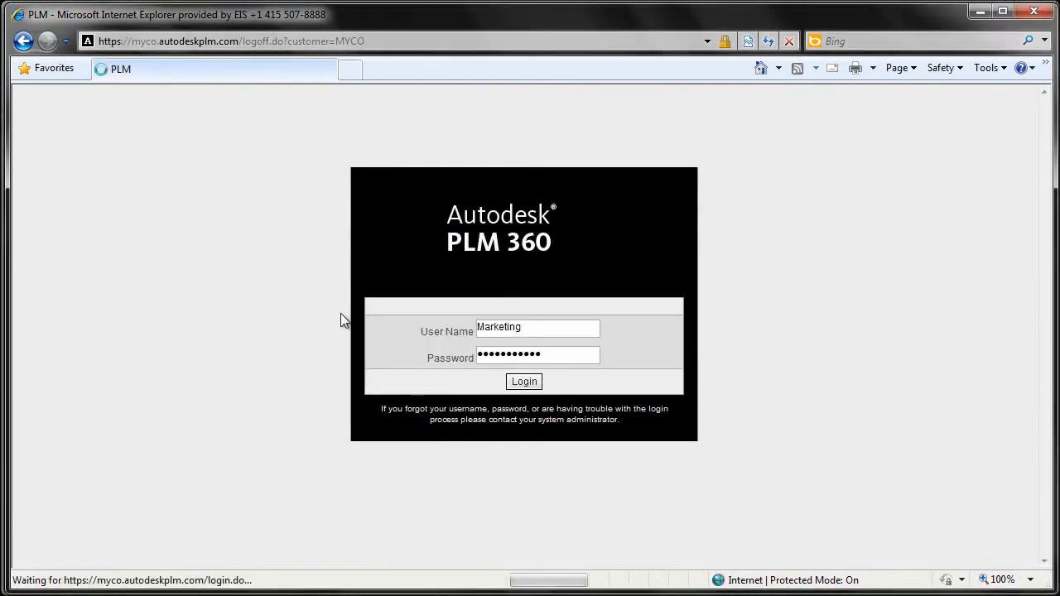
click(524, 381)
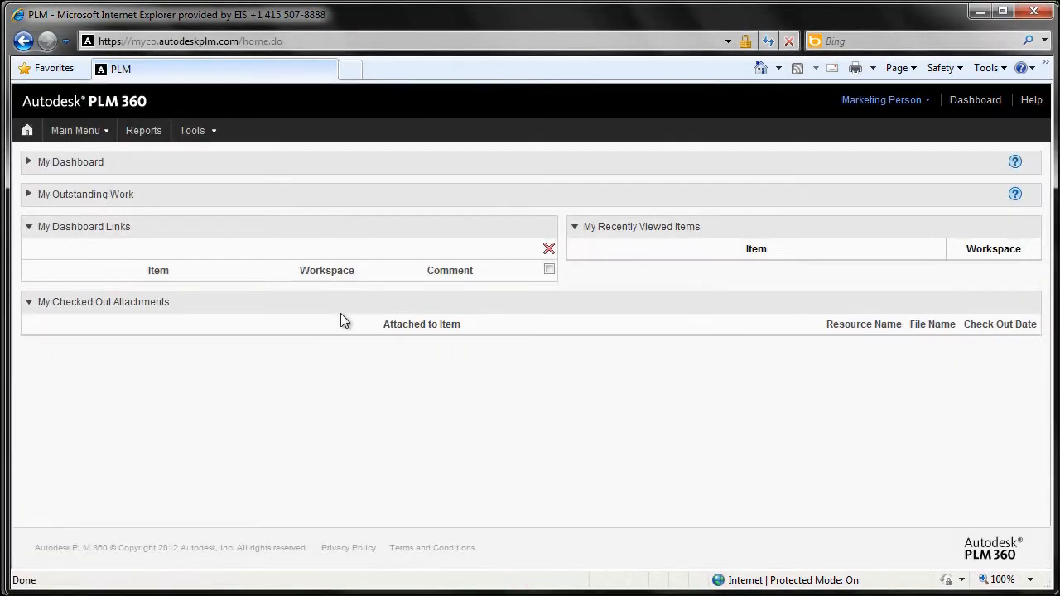
Open MA000002, the LED Ultrabright Flashlight external imagery asset, and collapse the item list.
click(75, 130)
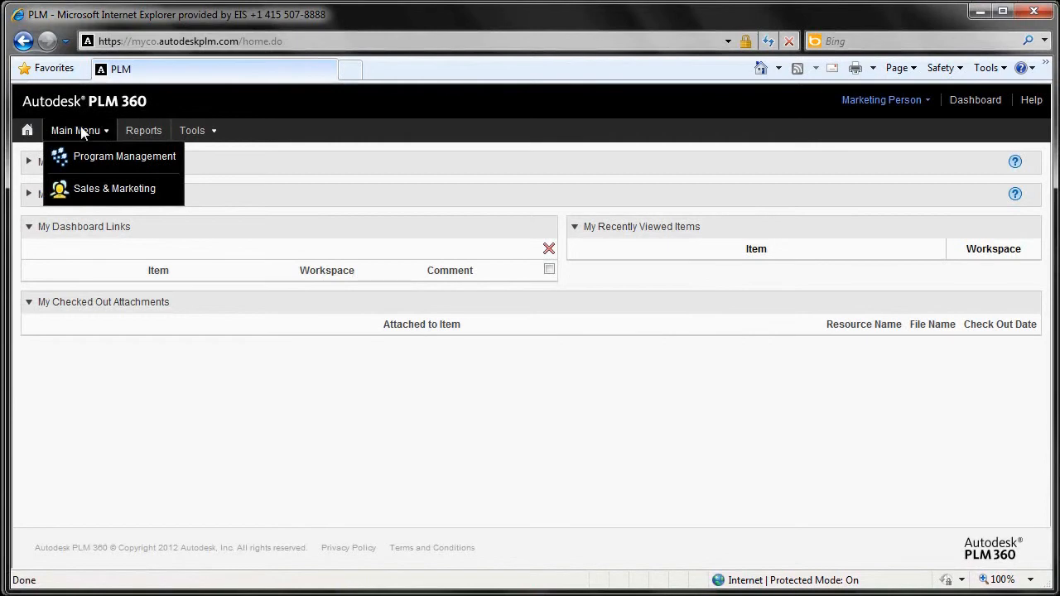
mouse_move(89, 151)
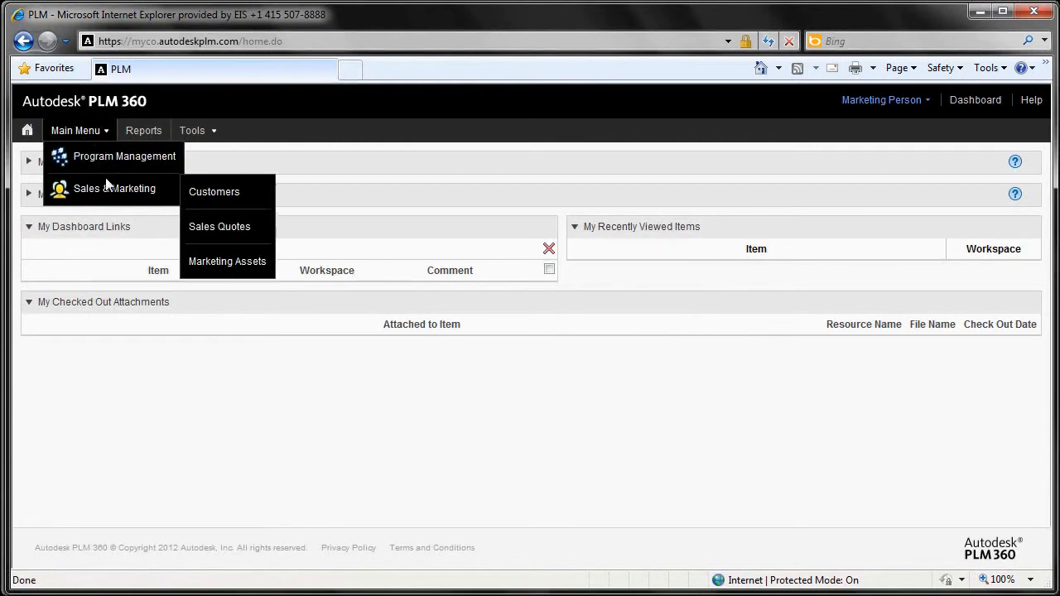
mouse_move(114, 188)
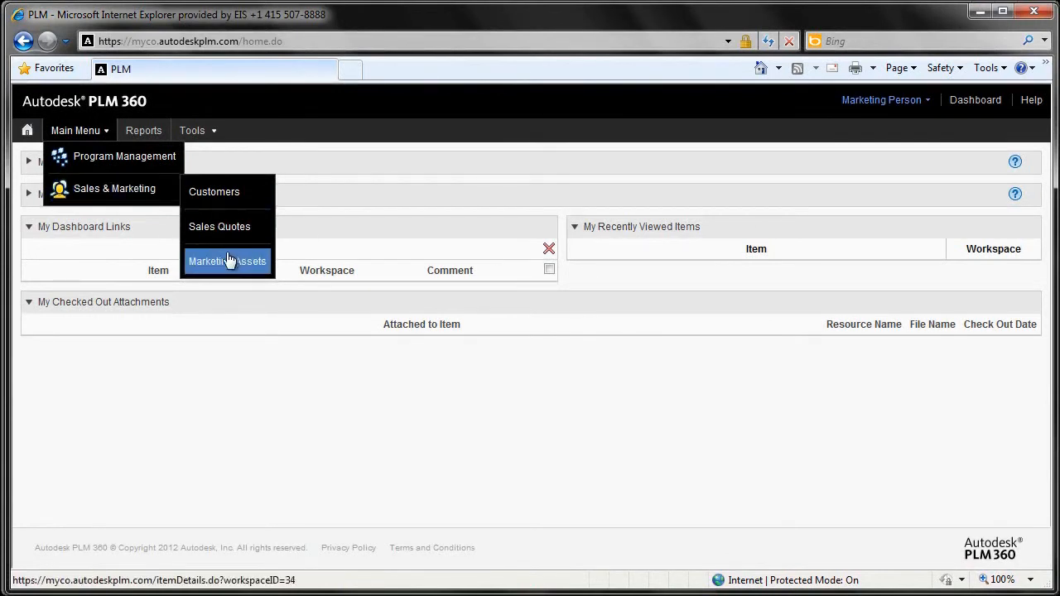
click(227, 261)
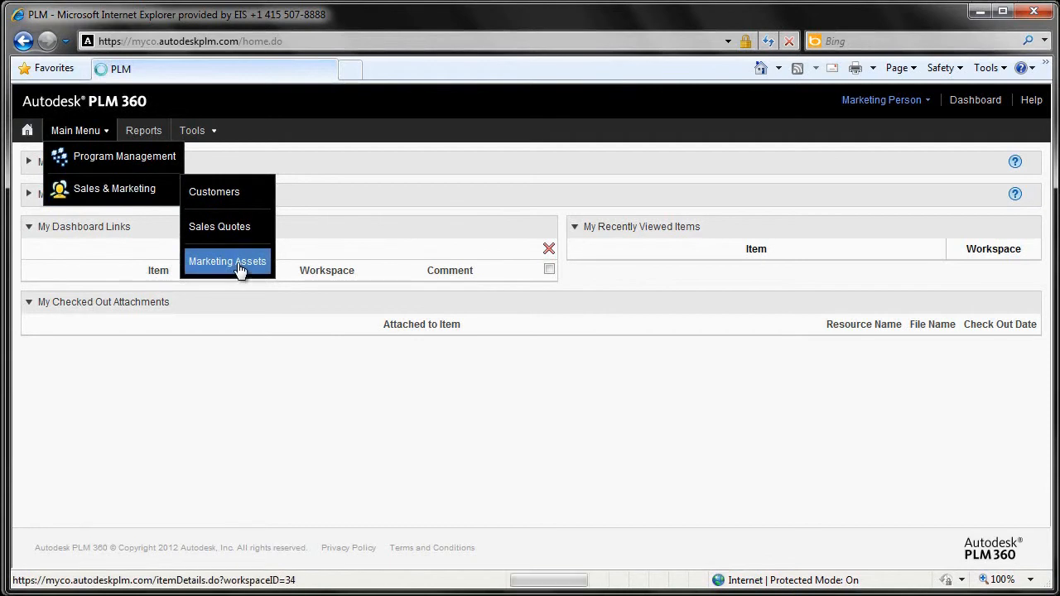
click(227, 260)
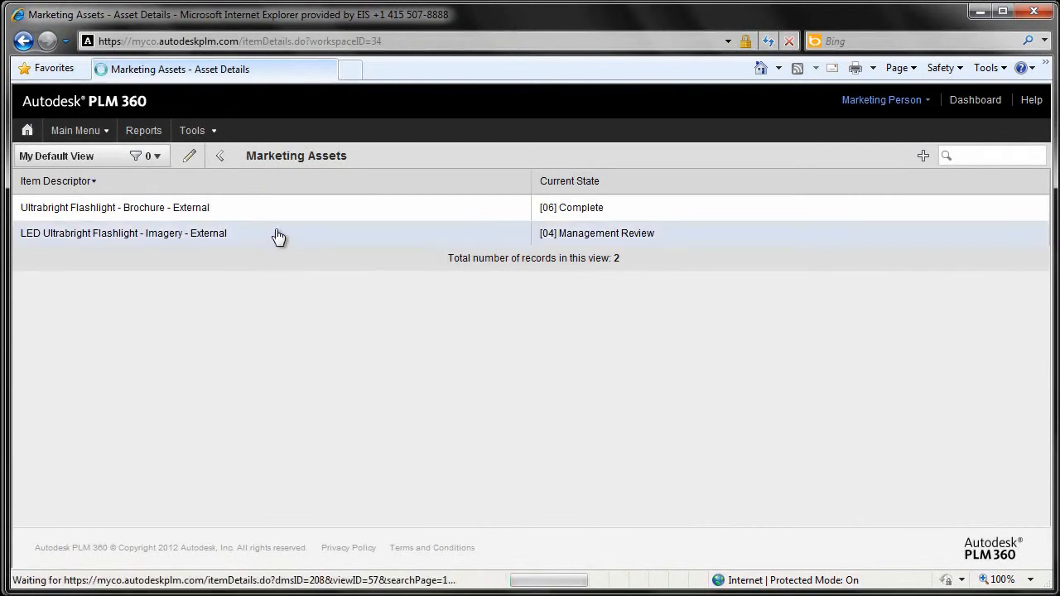
click(124, 233)
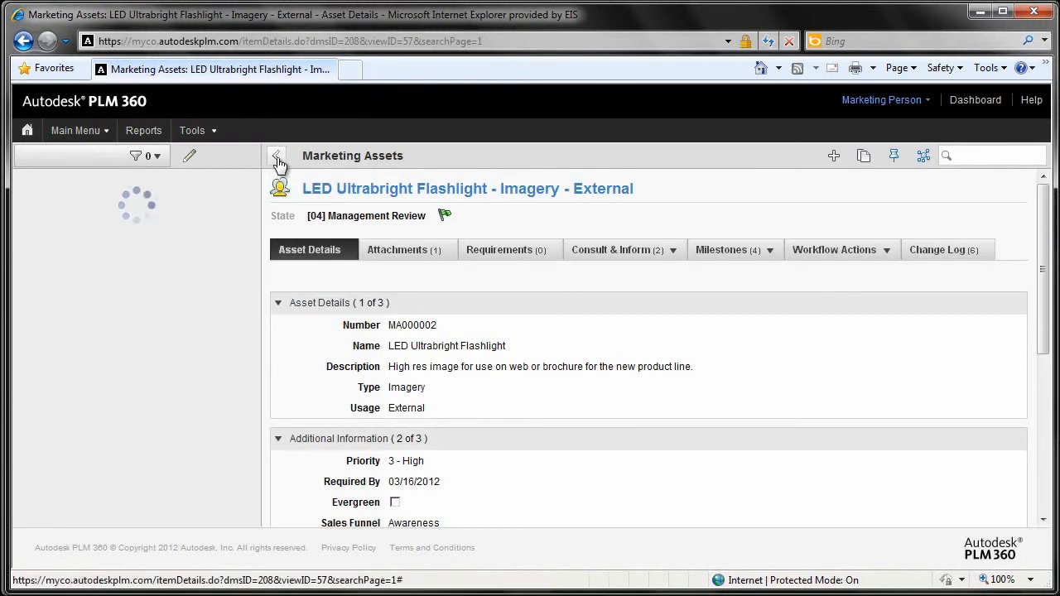
click(277, 155)
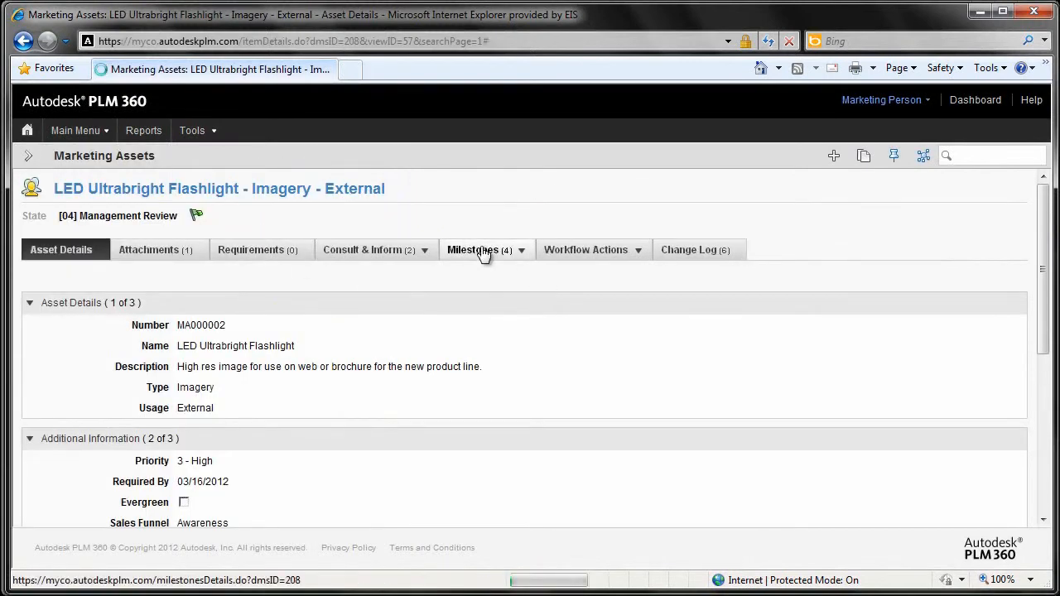
Advance MA000002 from Management Review to [05] Legal Review and start a new milestone.
click(473, 249)
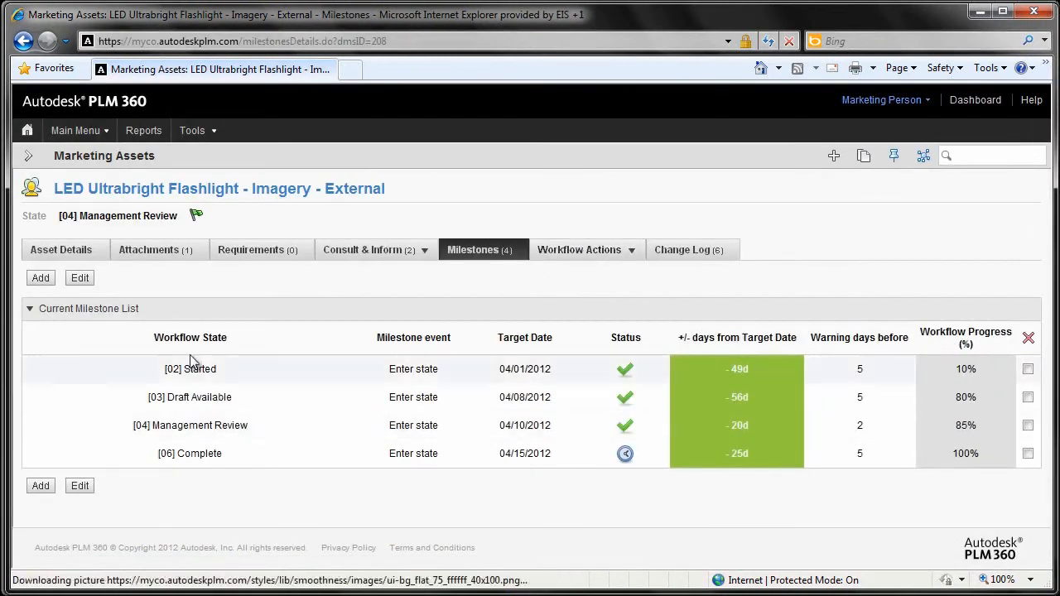
mouse_move(554, 279)
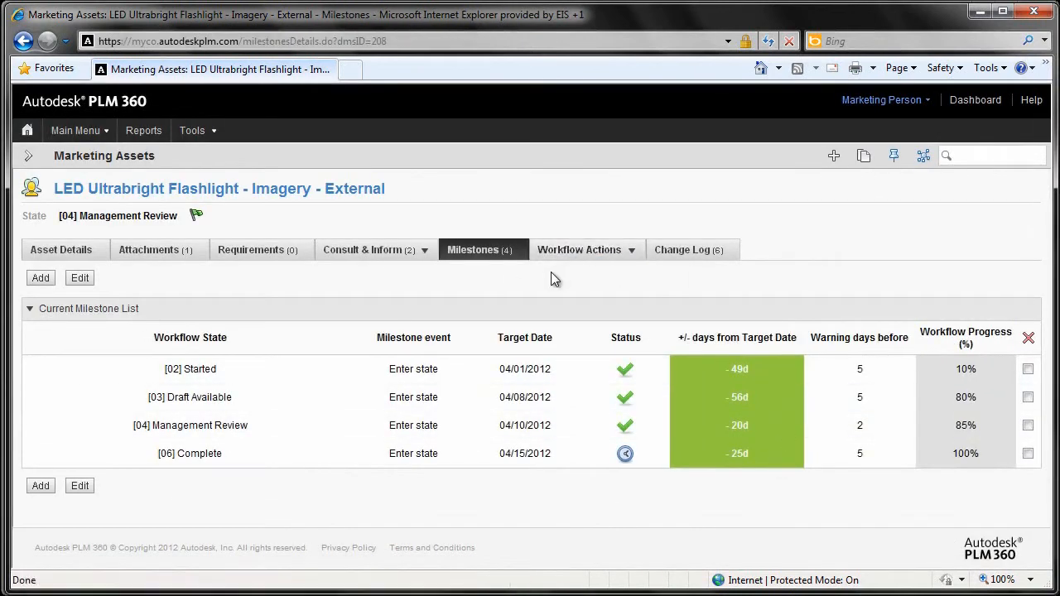
mouse_move(453, 453)
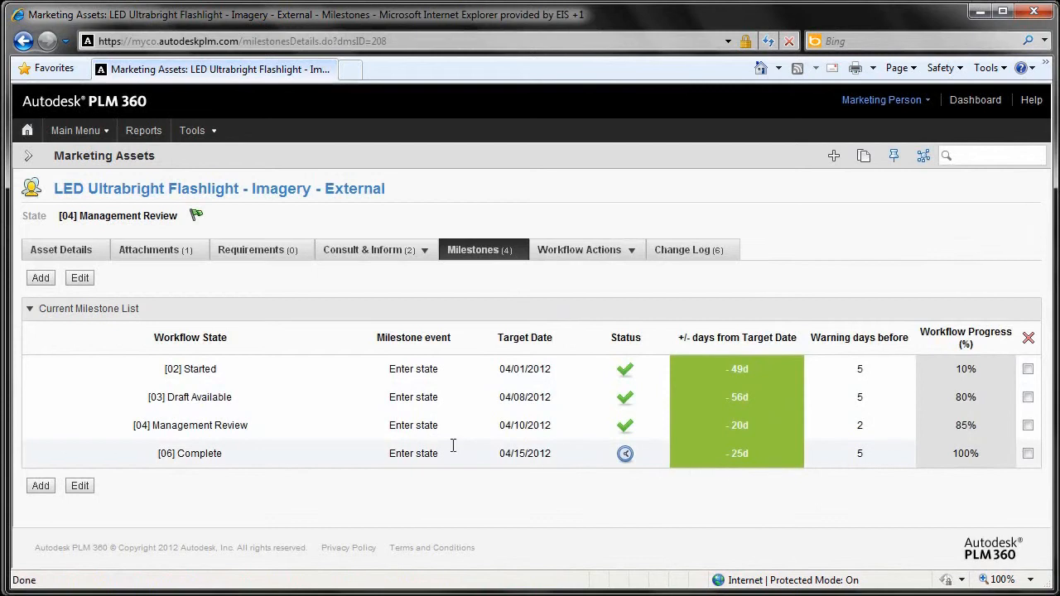
mouse_move(578, 249)
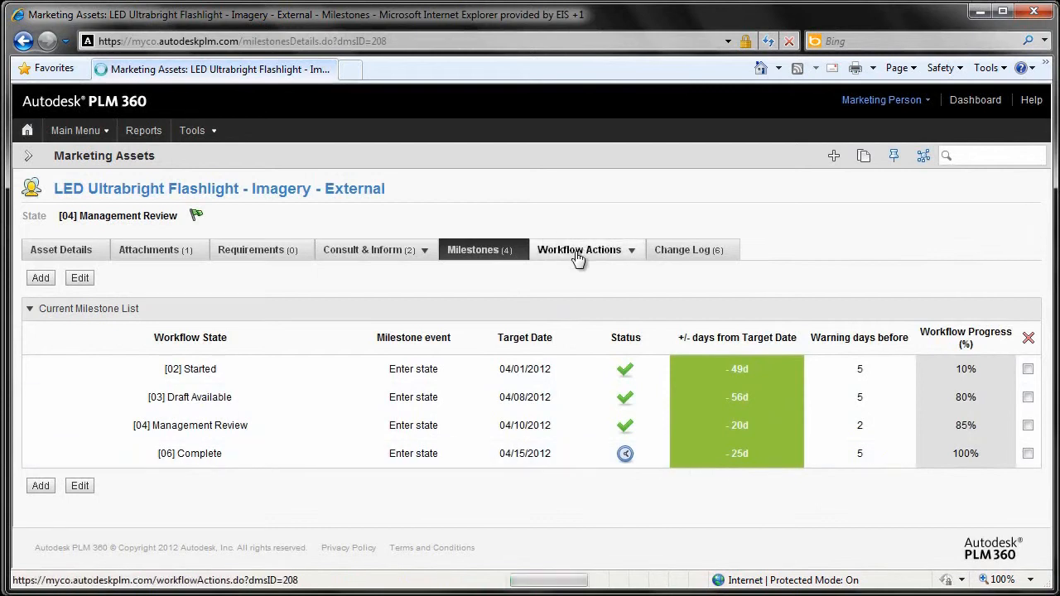
click(579, 249)
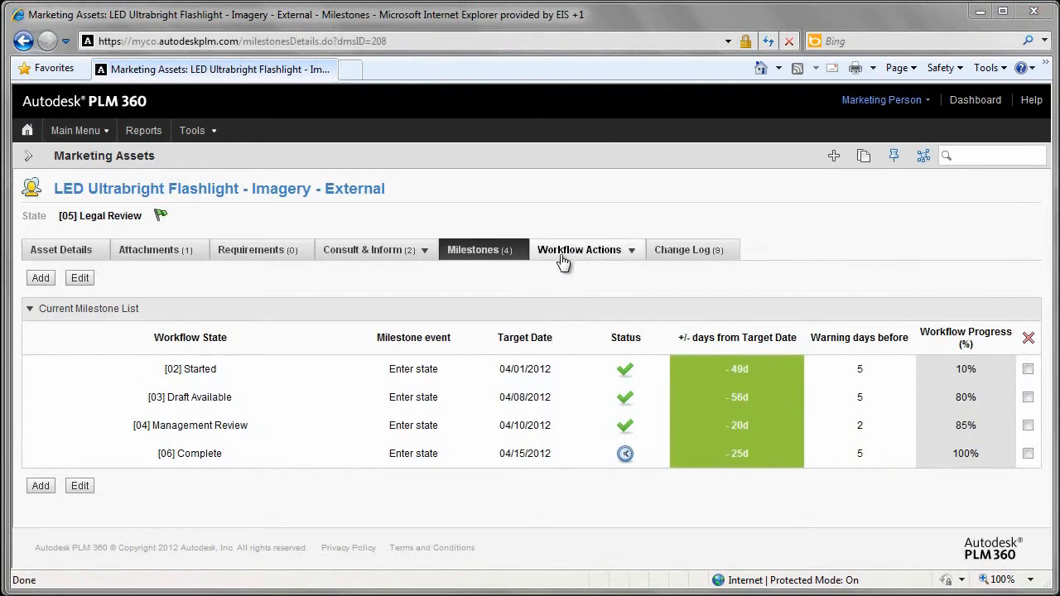
click(40, 278)
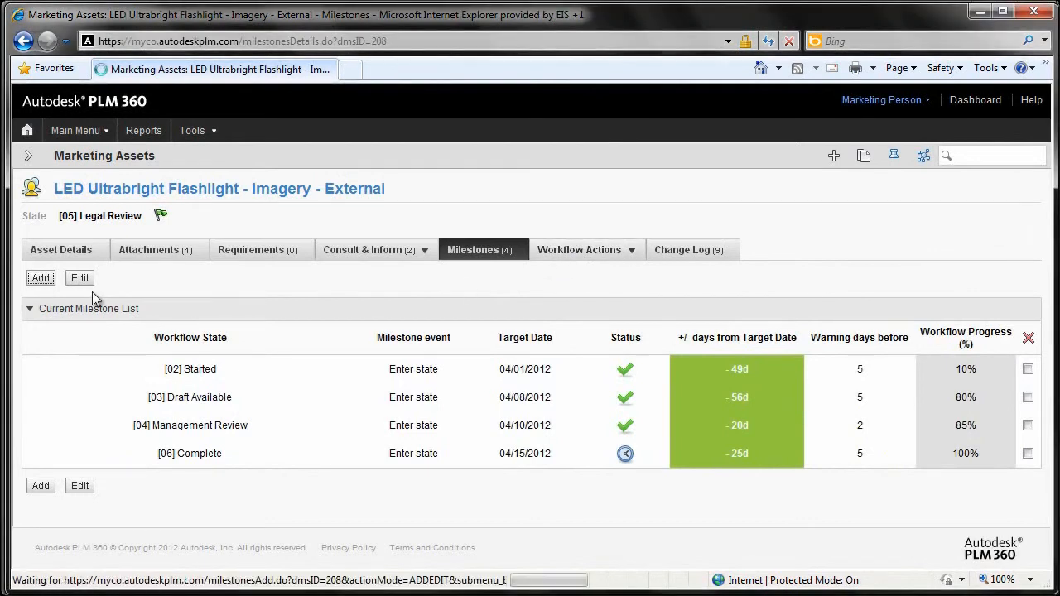
click(40, 278)
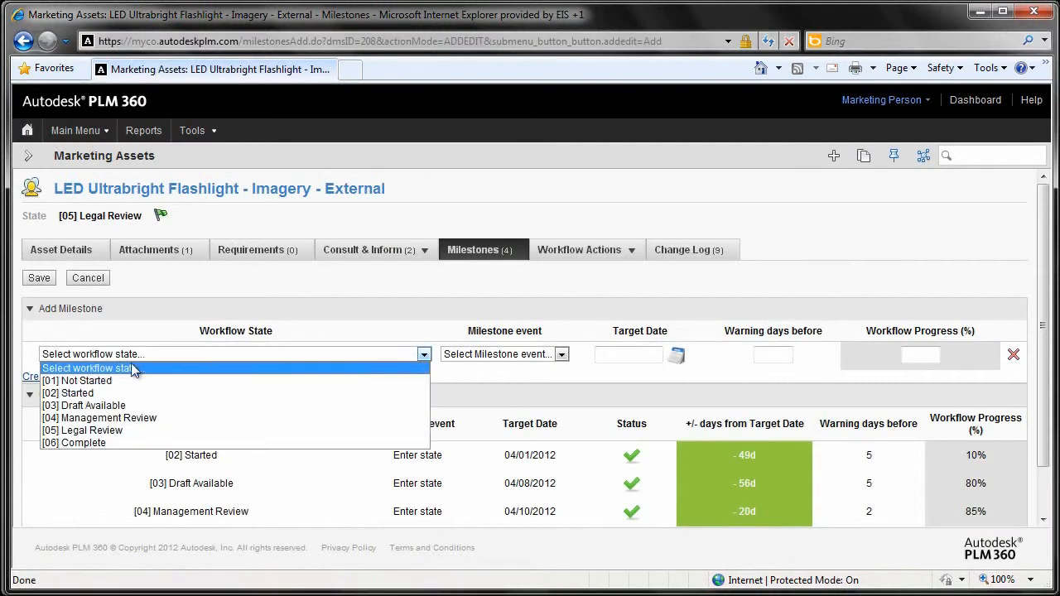
Save a [05] Legal Review enter-state milestone: target 04/11/2012, 0 warning days, 95% progress.
click(82, 430)
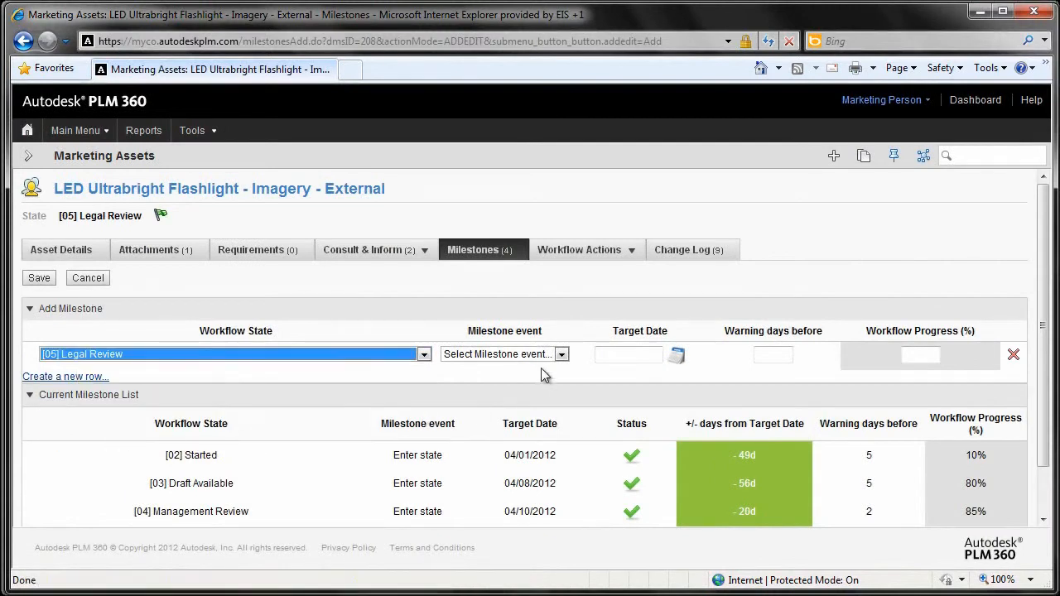
click(561, 354)
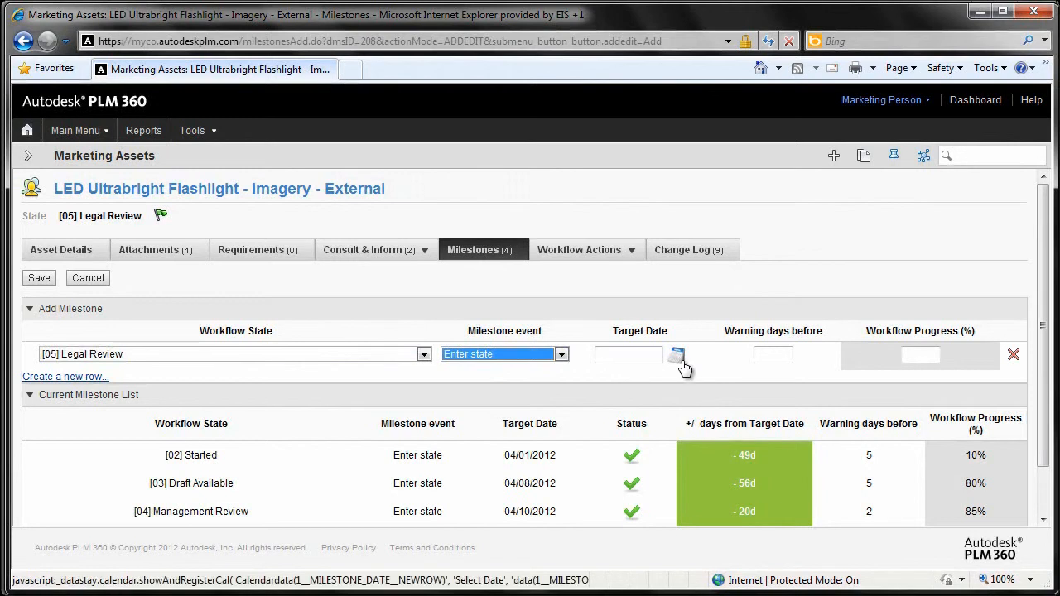
click(678, 354)
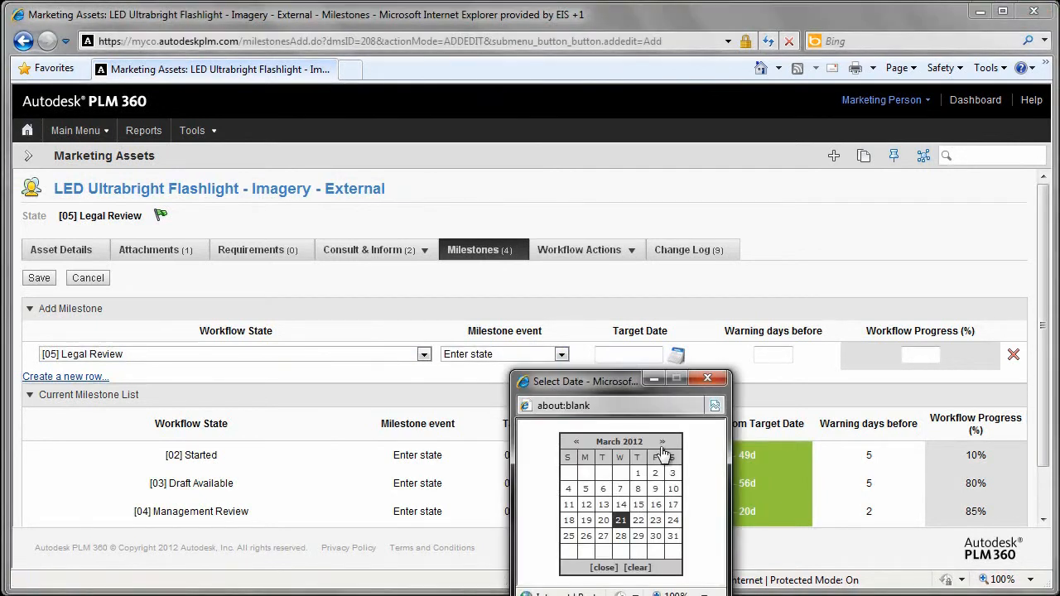
click(662, 441)
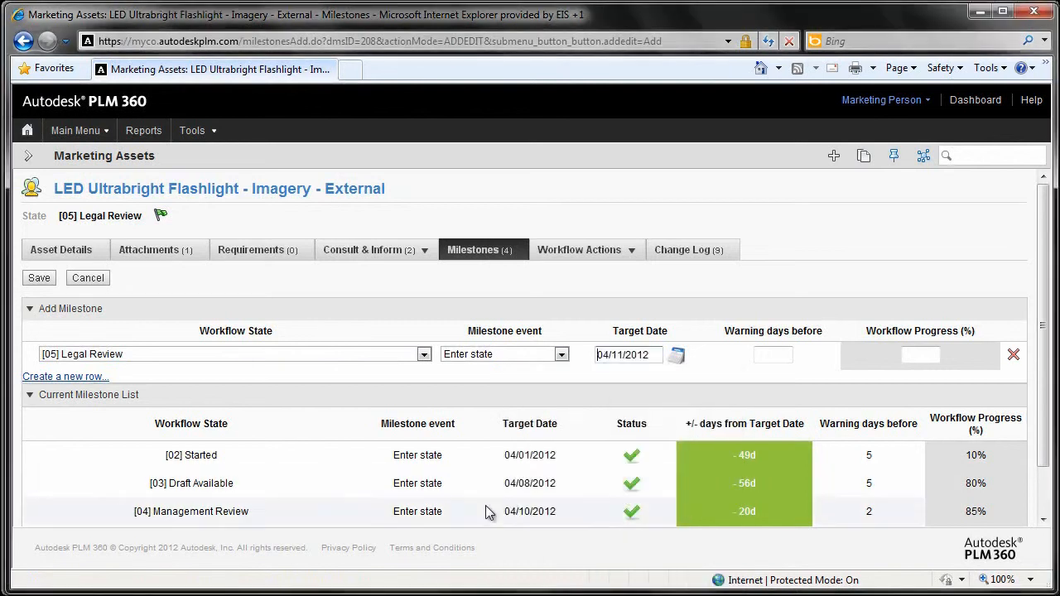
scroll(down, 3)
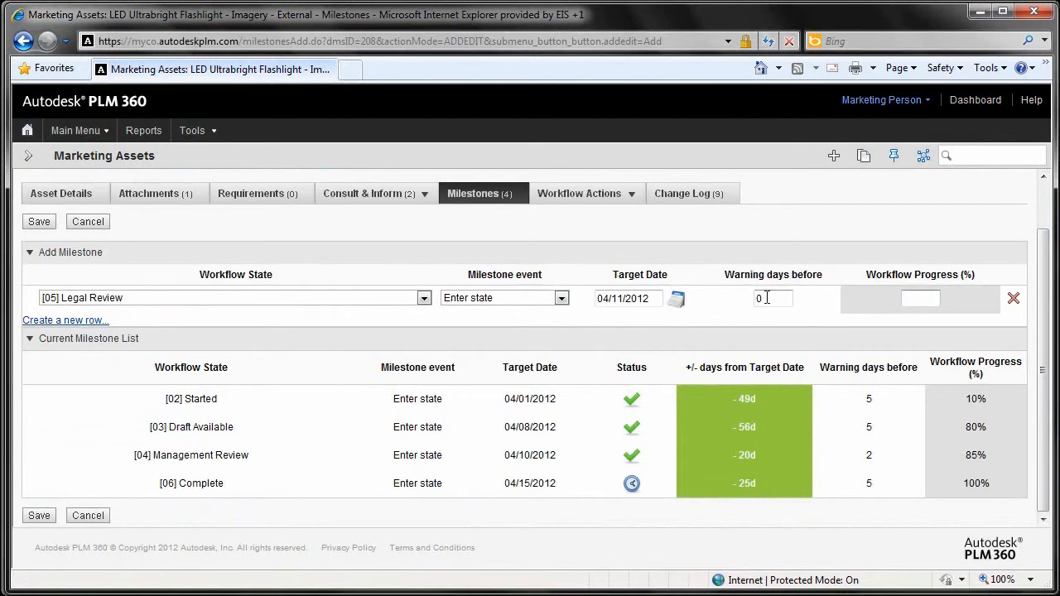
text(95)
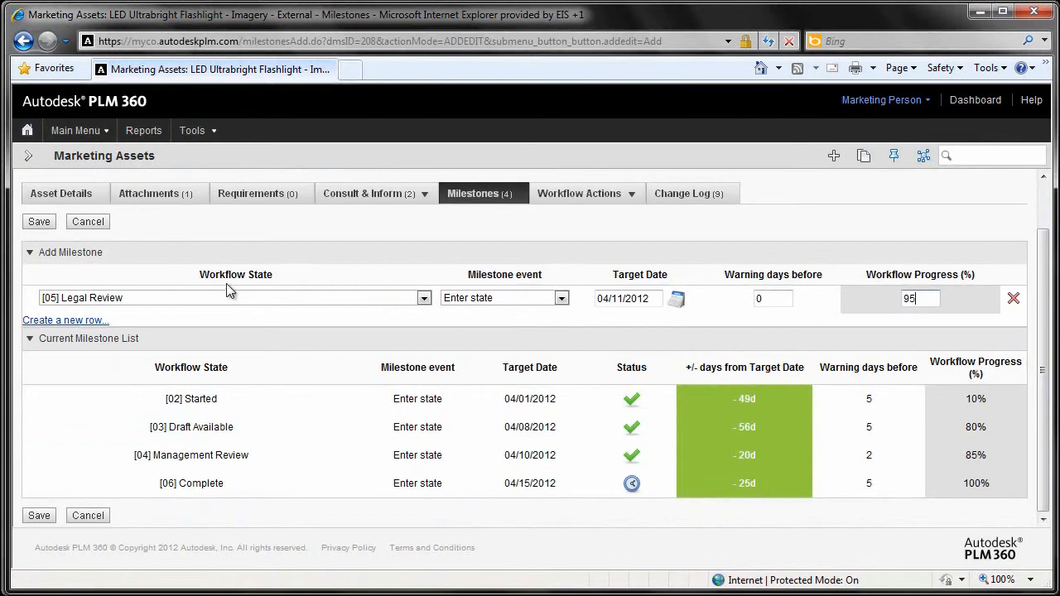
click(38, 222)
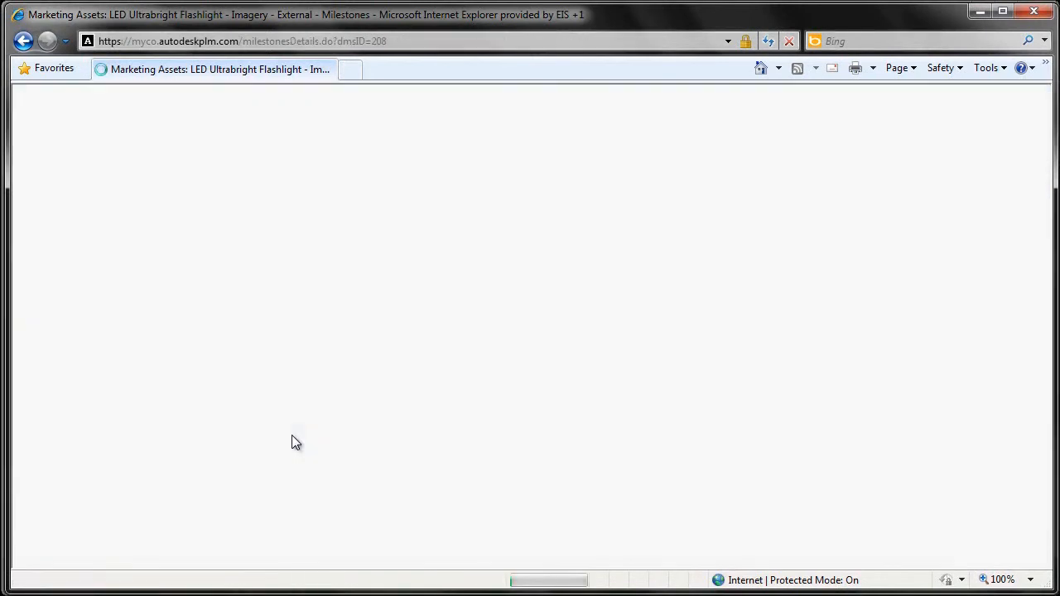
Show the asset's Workflow Actions history listing its five completed workflow steps.
click(586, 249)
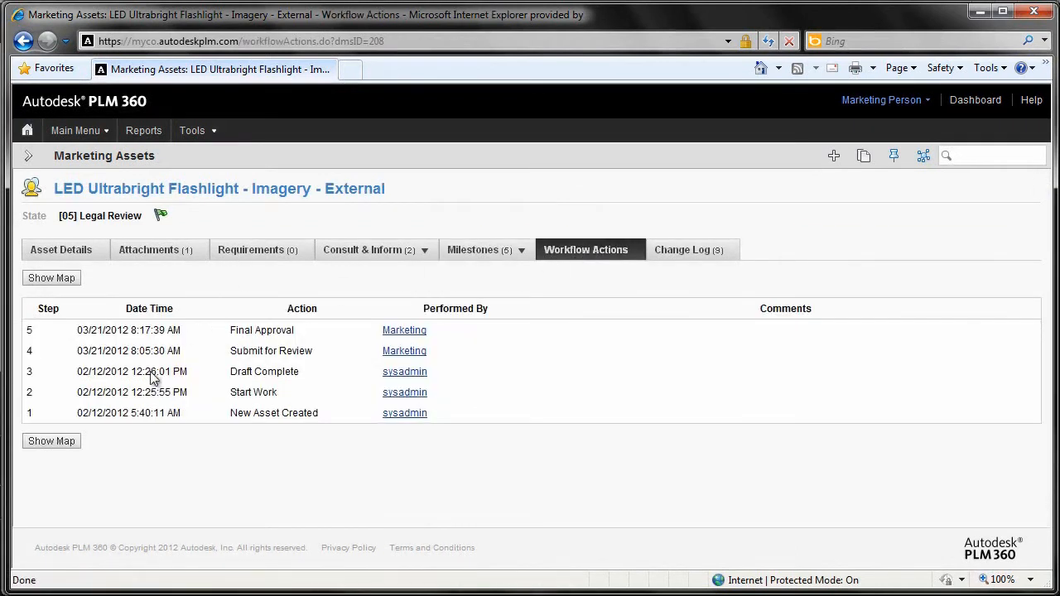
click(51, 277)
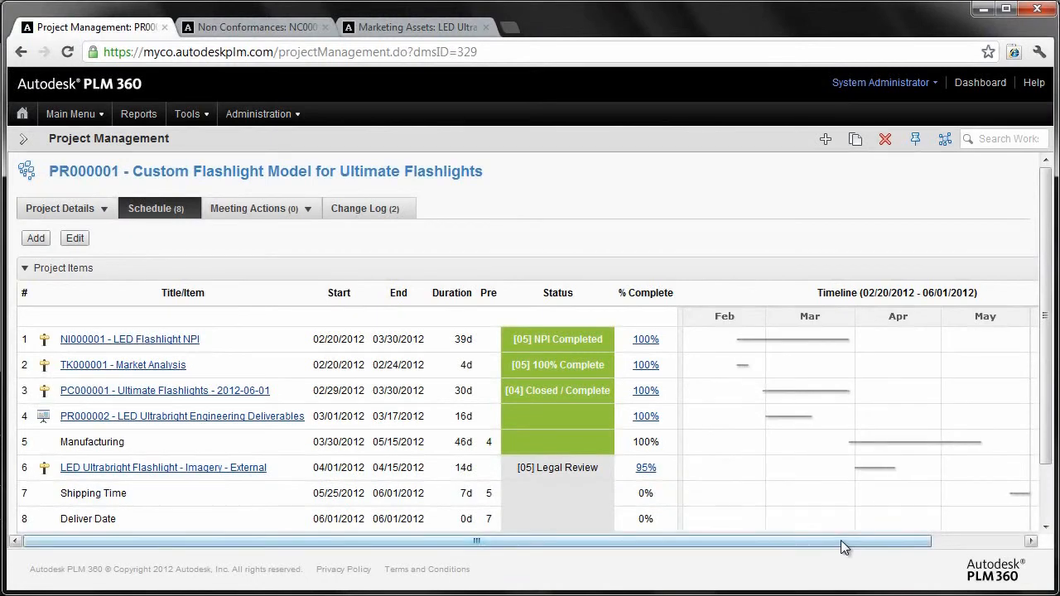
Scroll PR000001's Gantt timeline to the flashlight imagery item at Legal Review, 95%.
scroll(right, 3)
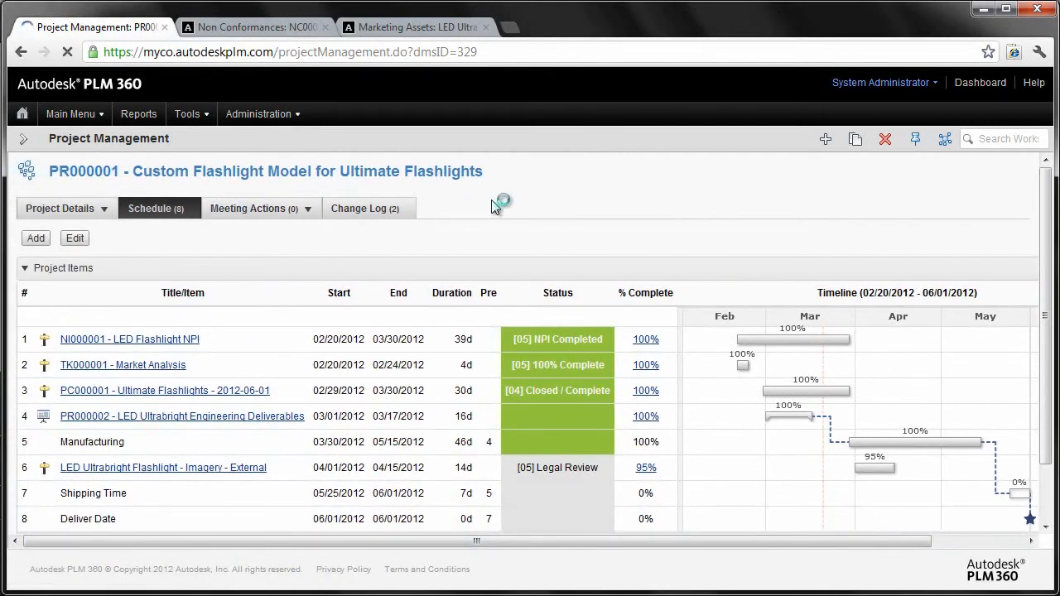
Add a new meeting action to PR000001 titled 'We Met'.
click(247, 208)
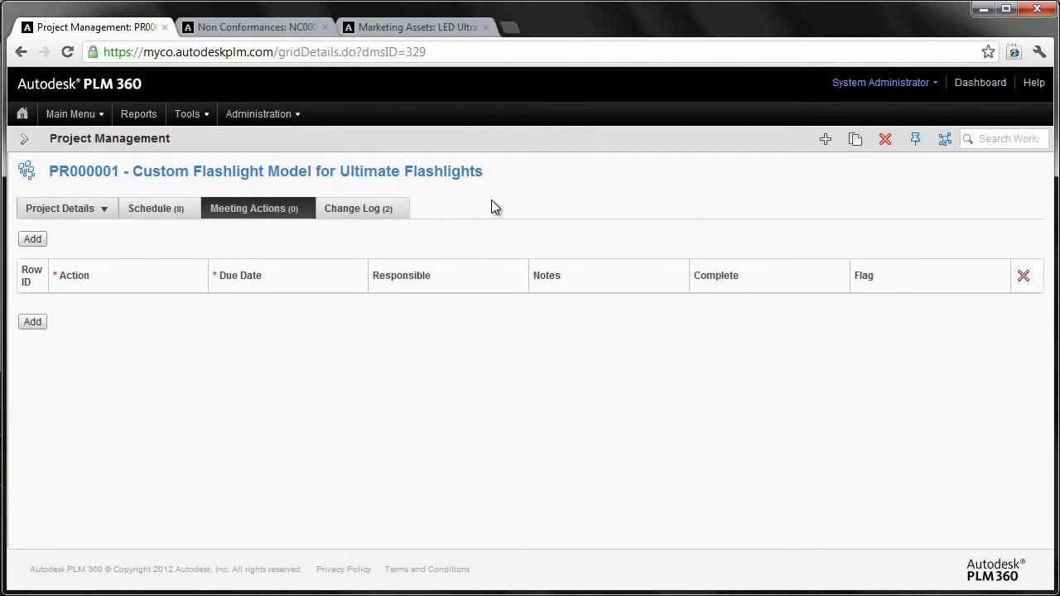
mouse_move(32, 321)
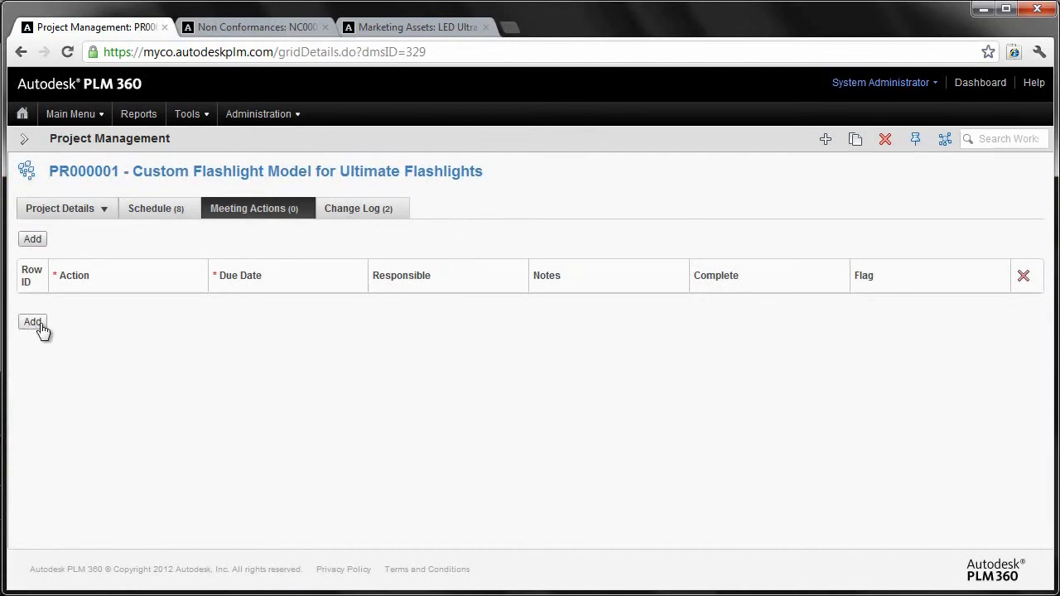
click(33, 321)
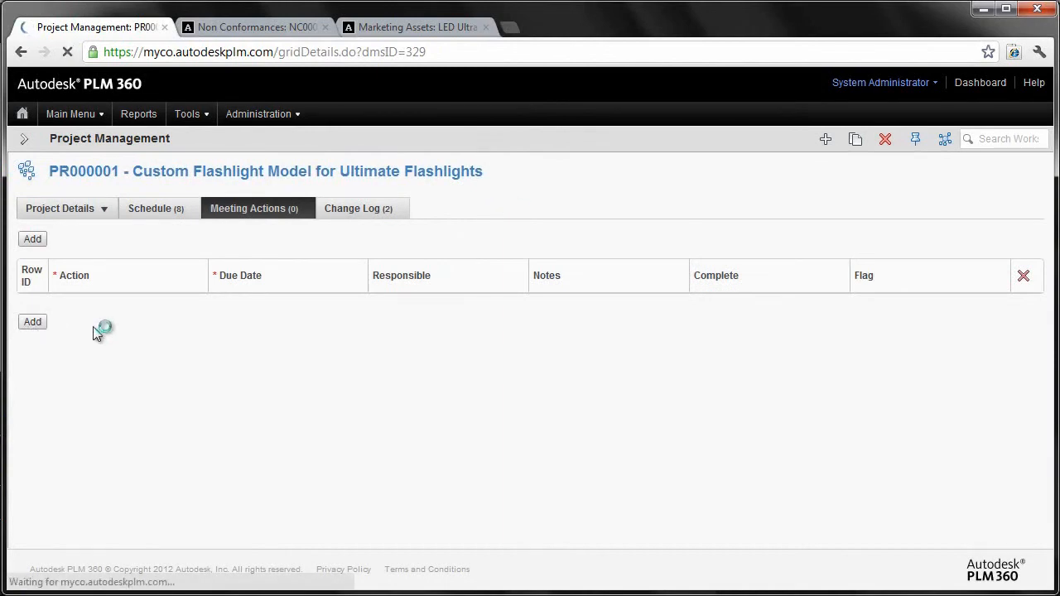
click(32, 321)
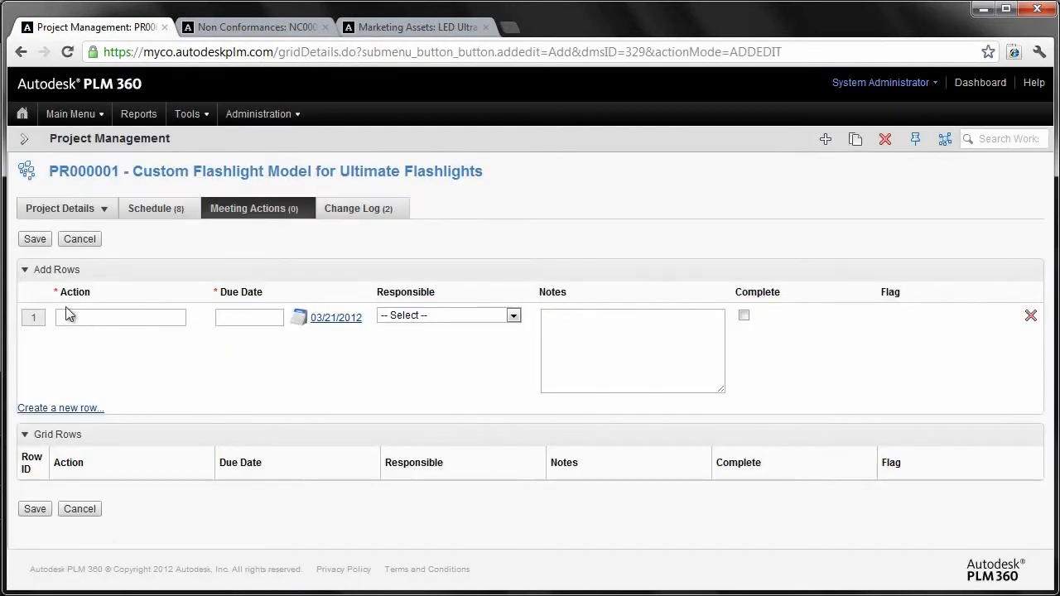
text(We)
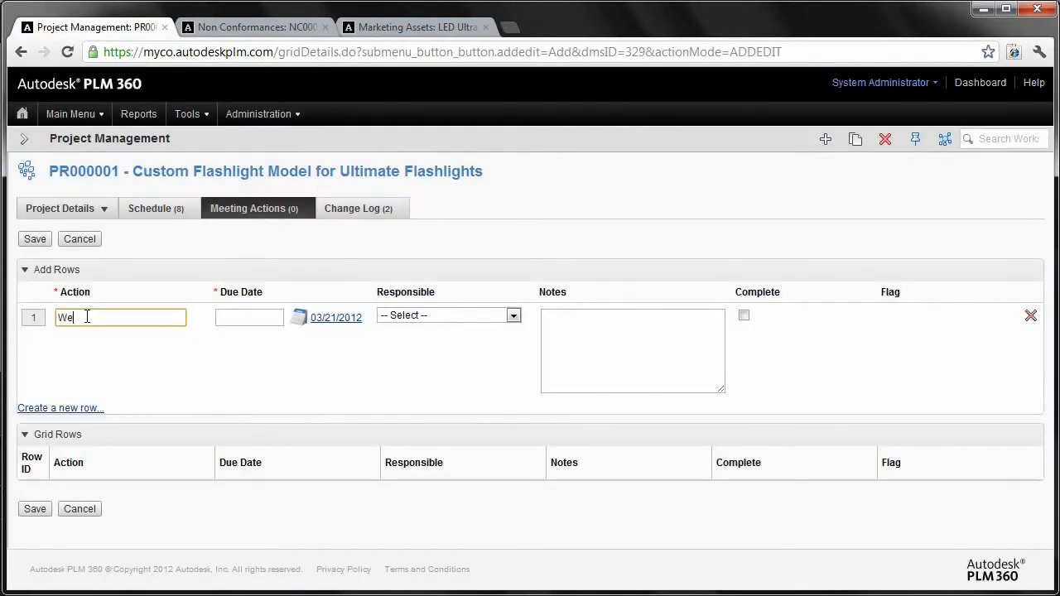
text(Met)
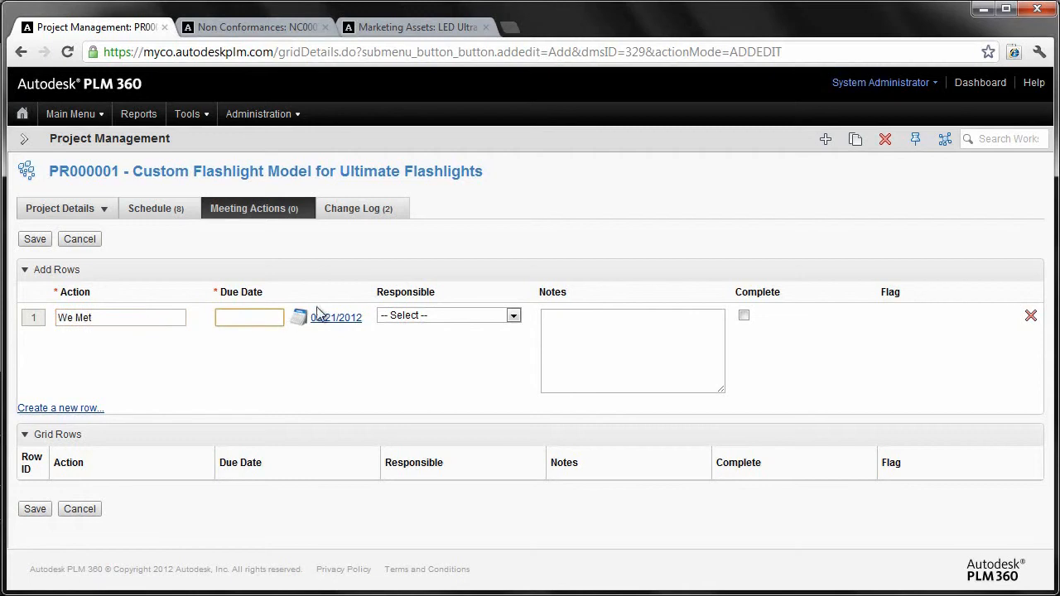
Set due 03/21/2012, assign Person, Marketing, note 'Somethign Here', and save.
click(512, 315)
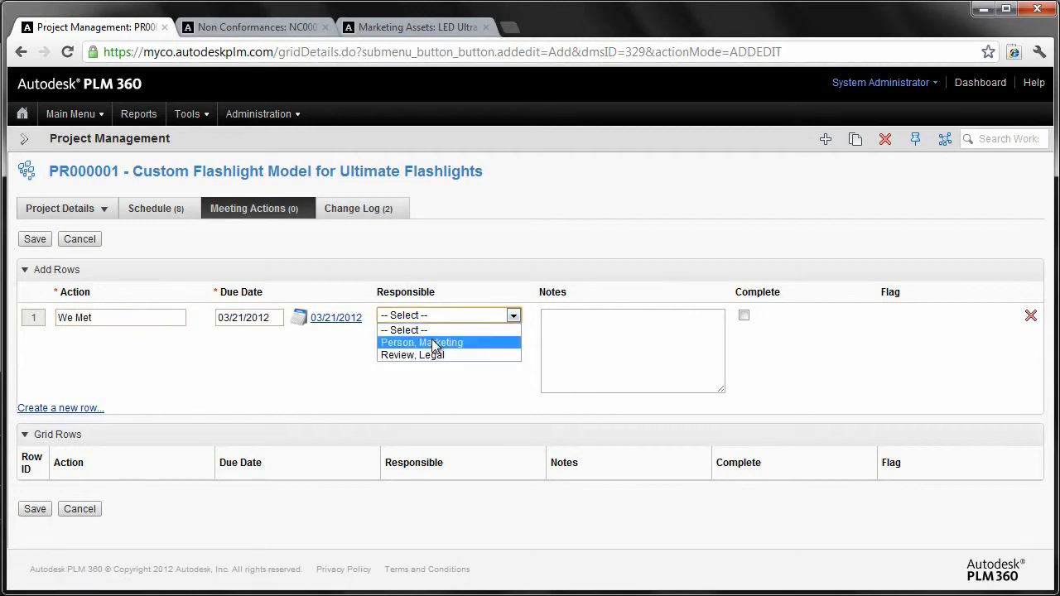
mouse_move(412, 354)
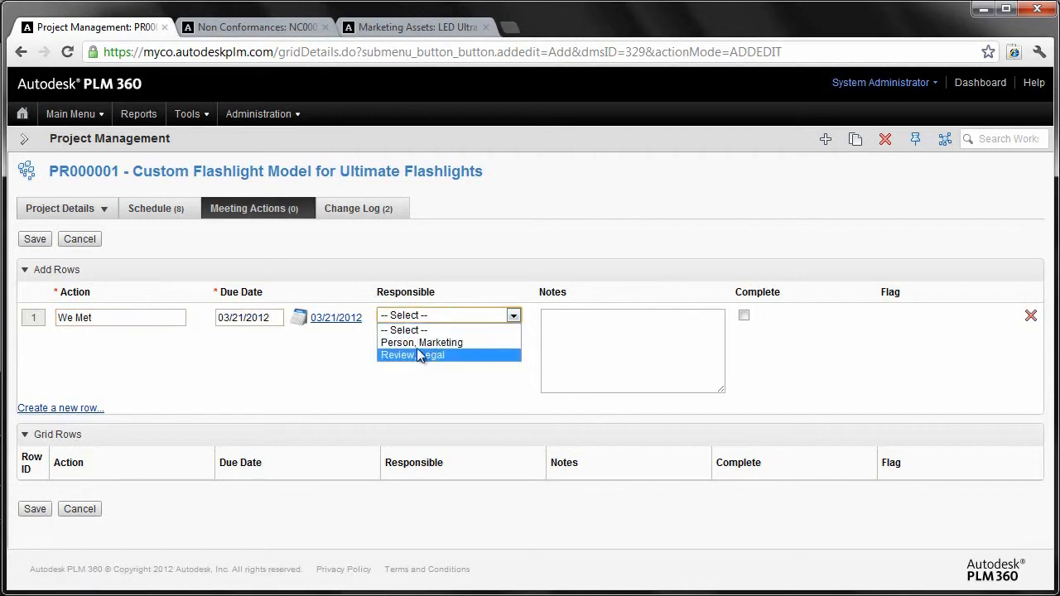
click(421, 342)
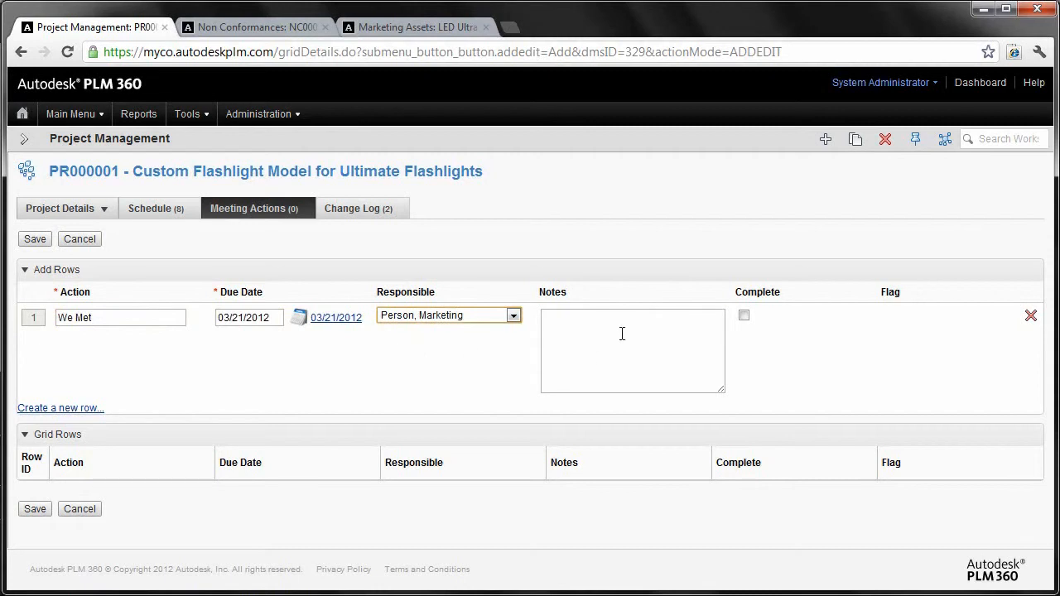
click(632, 350)
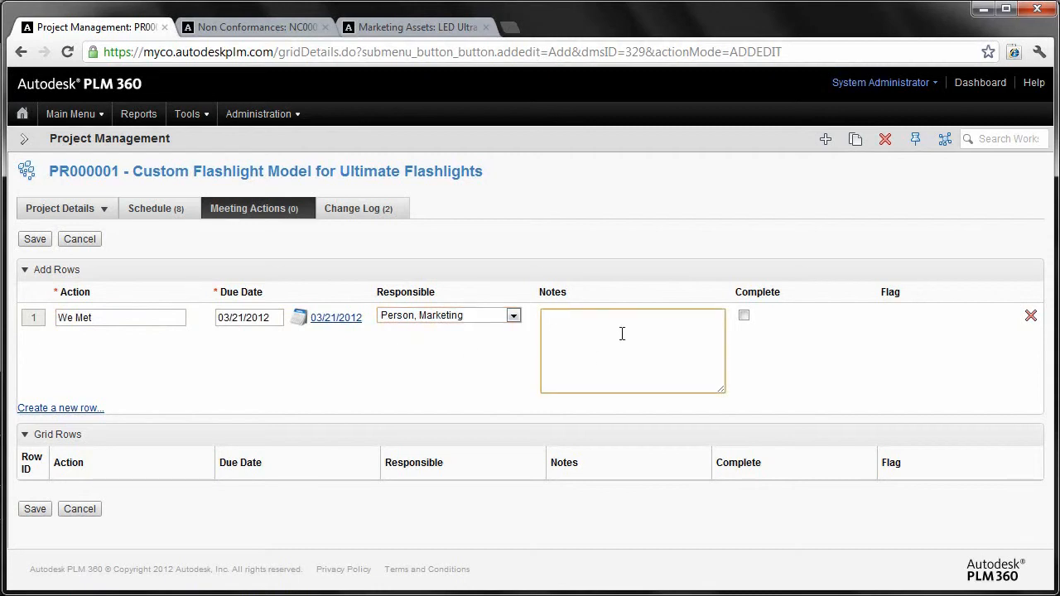
text(Somethign Here)
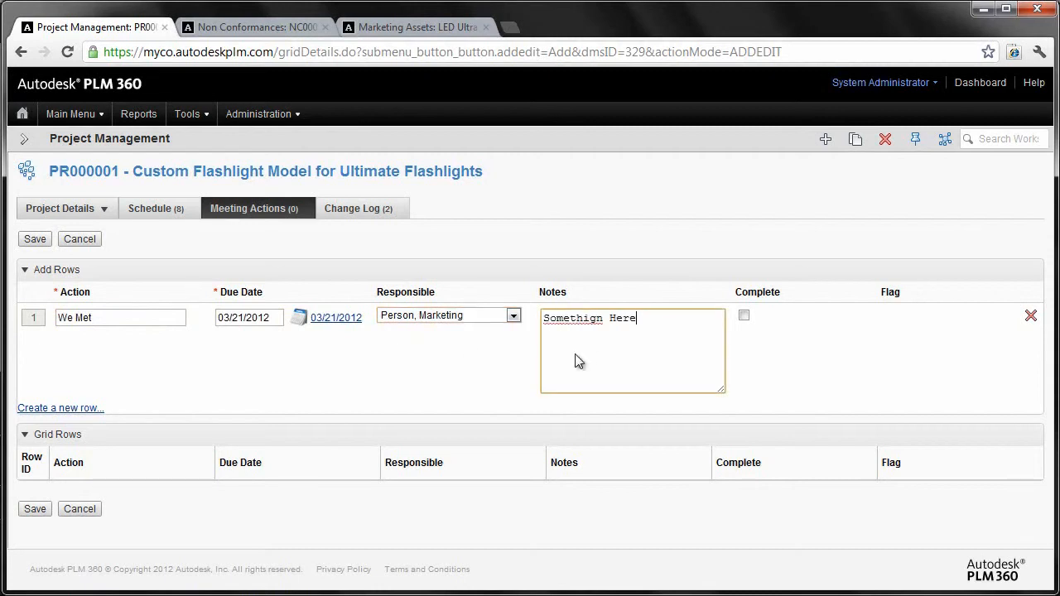
click(35, 239)
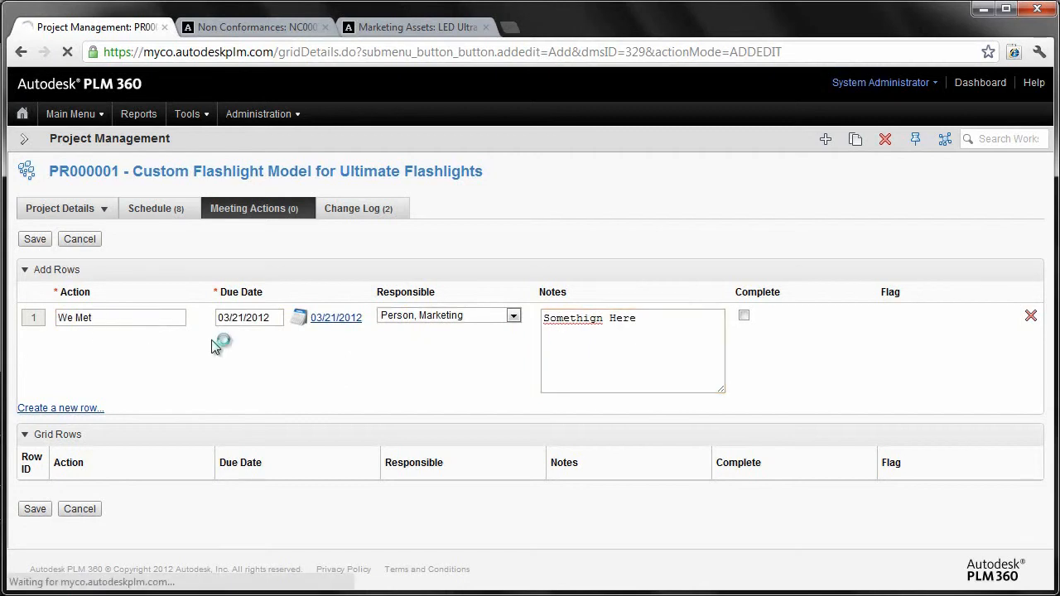
click(35, 239)
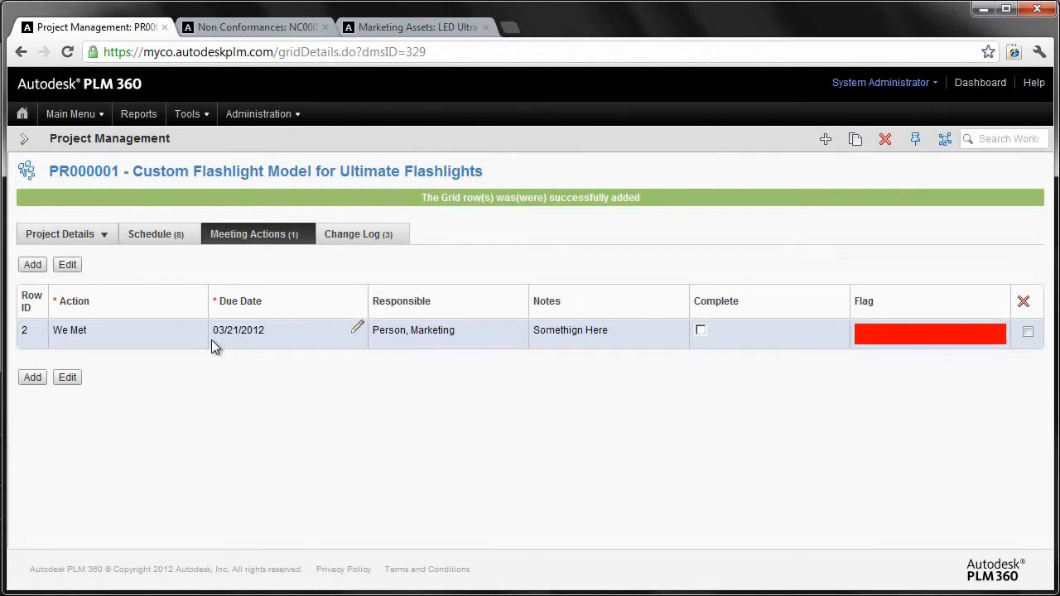
click(71, 113)
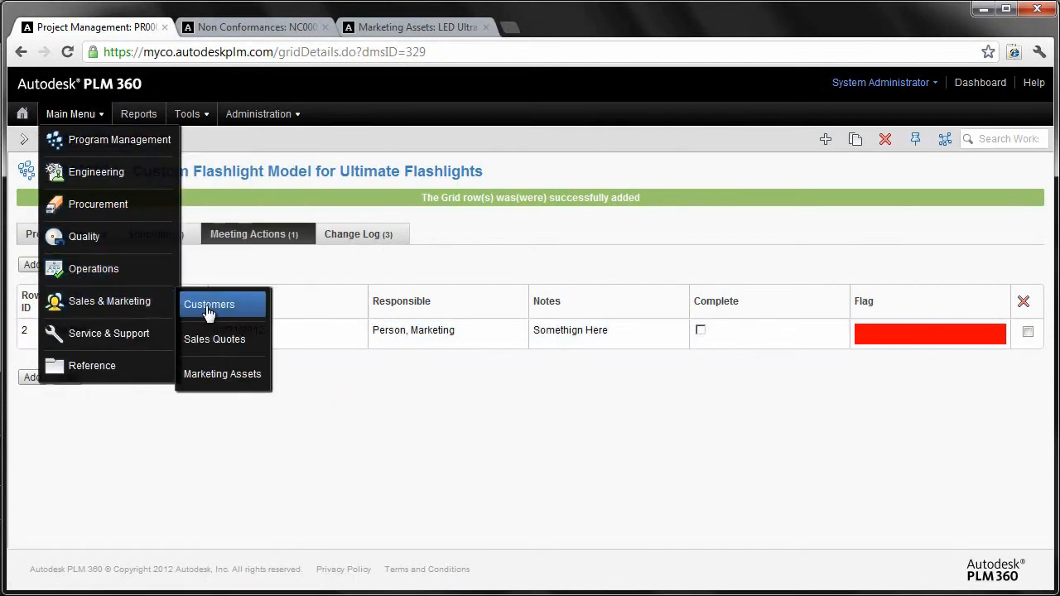
Open the Autodesk, Inc. record (CN000001) from the Customers workspace.
click(208, 304)
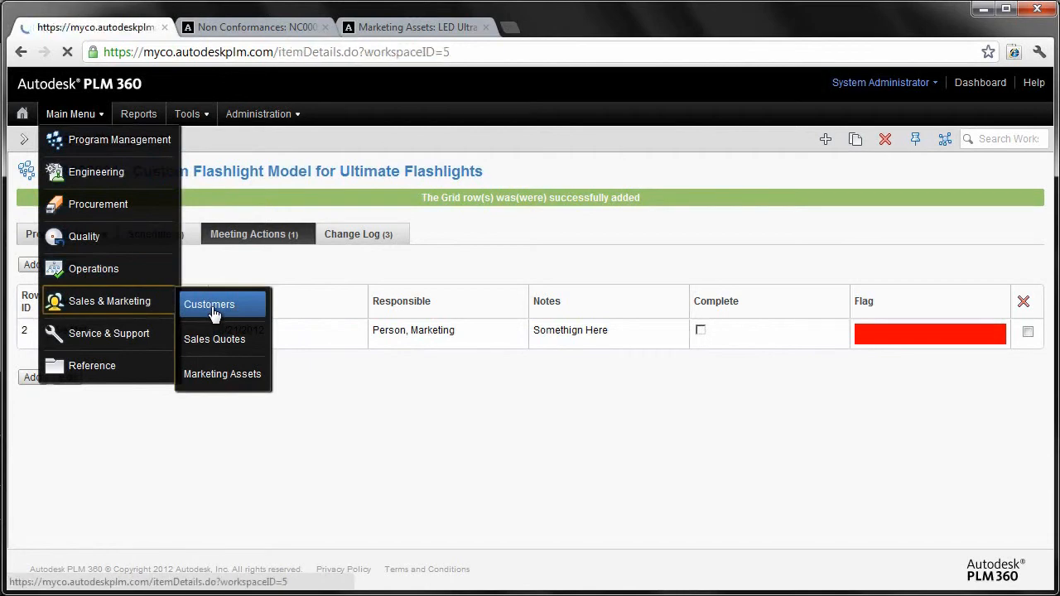
click(210, 304)
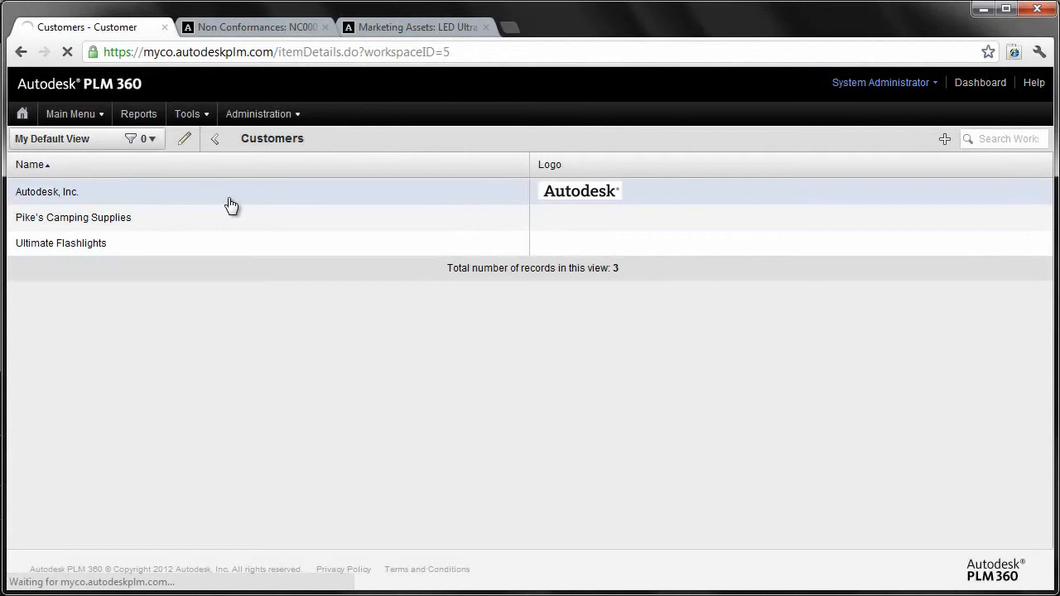
click(47, 191)
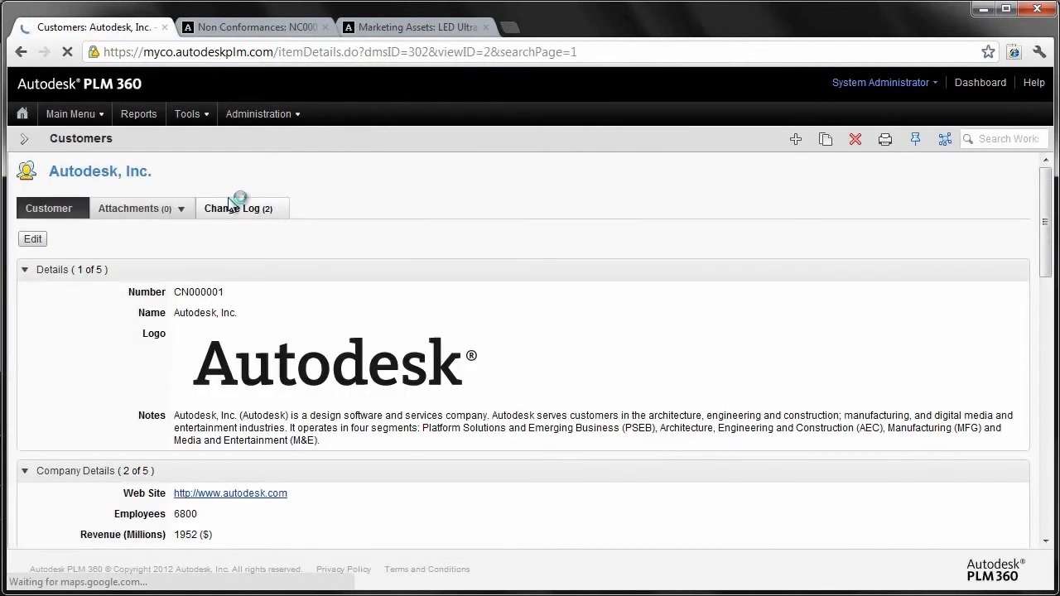
Scroll down to the San Francisco address map, zoom it out, and scroll back up.
scroll(down, 3)
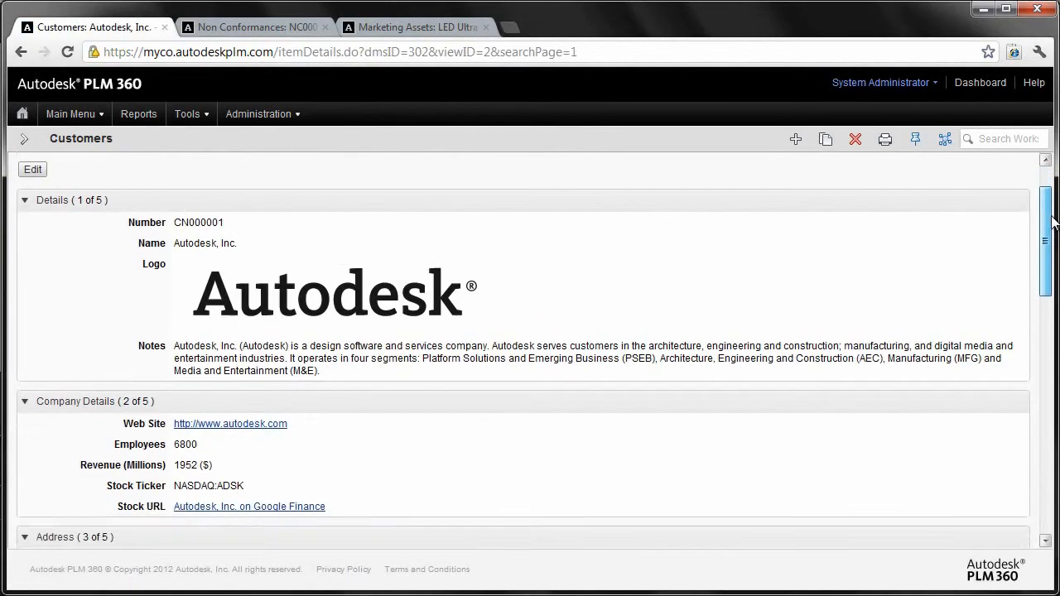
scroll(down, 3)
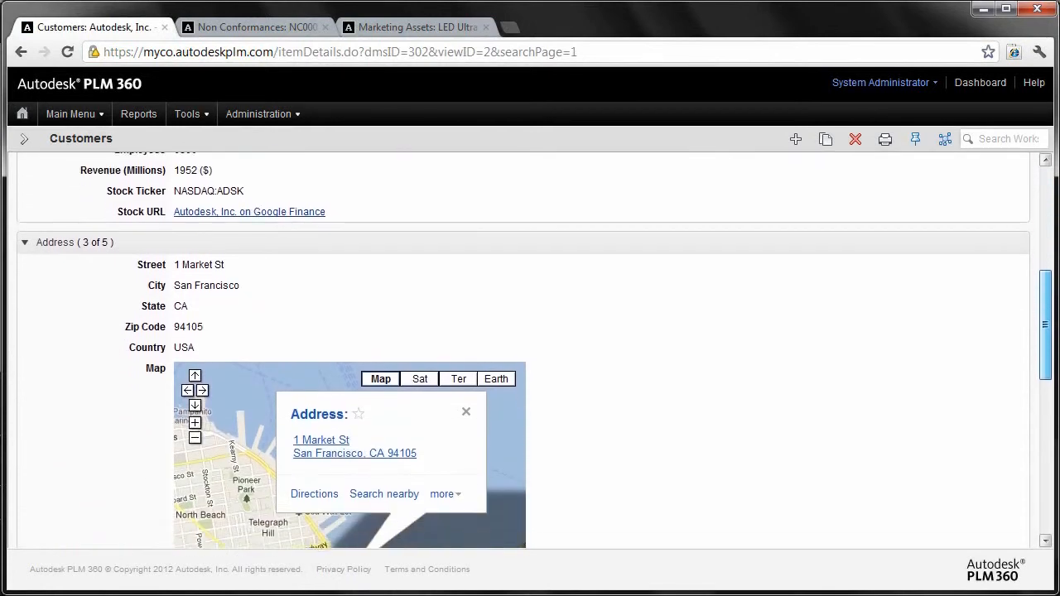
scroll(down, 3)
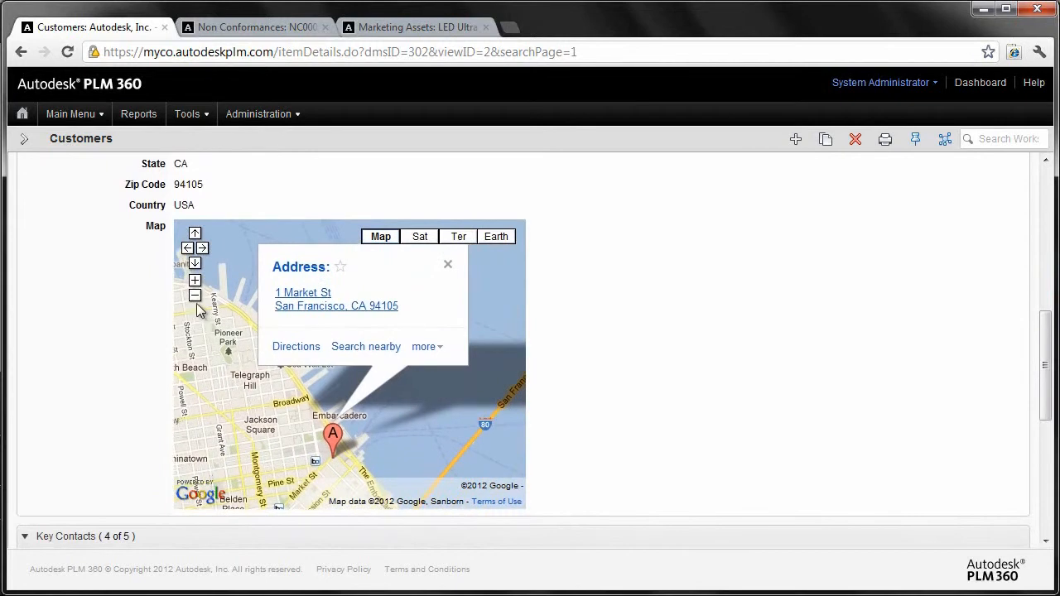
click(195, 296)
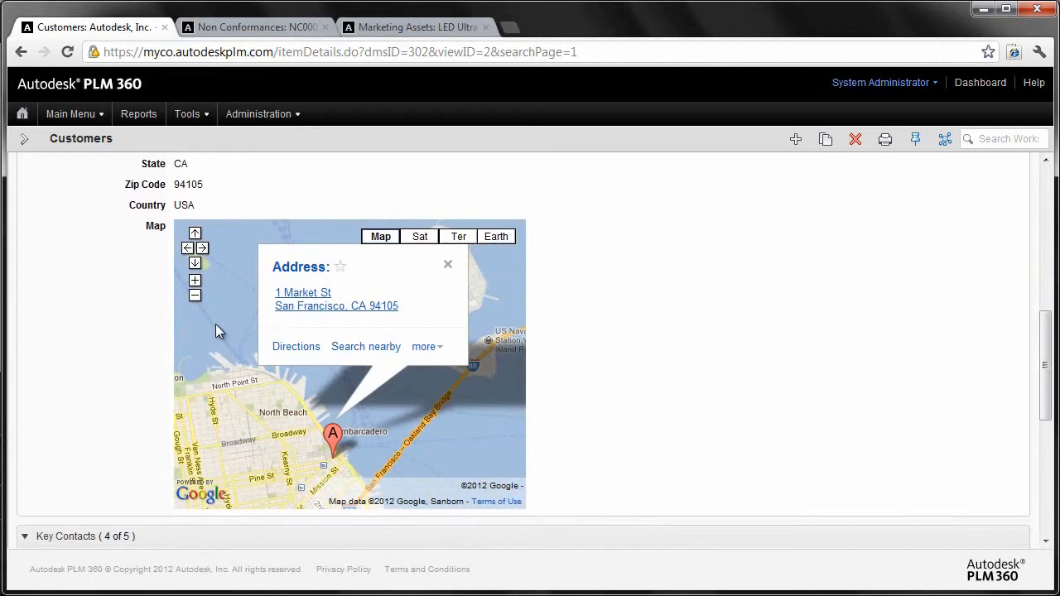
mouse_move(1029, 354)
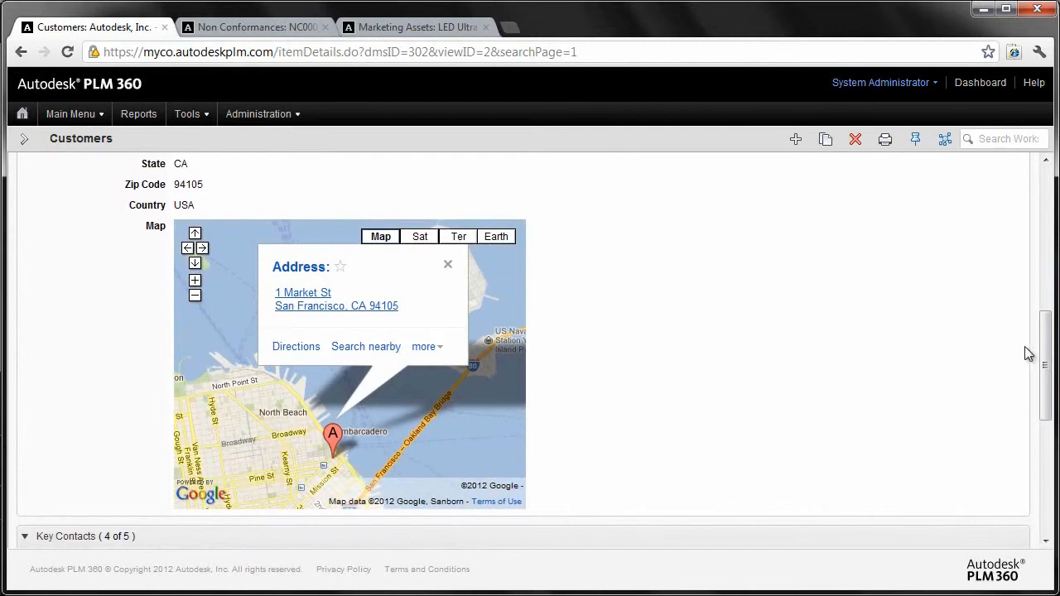
scroll(up, 3)
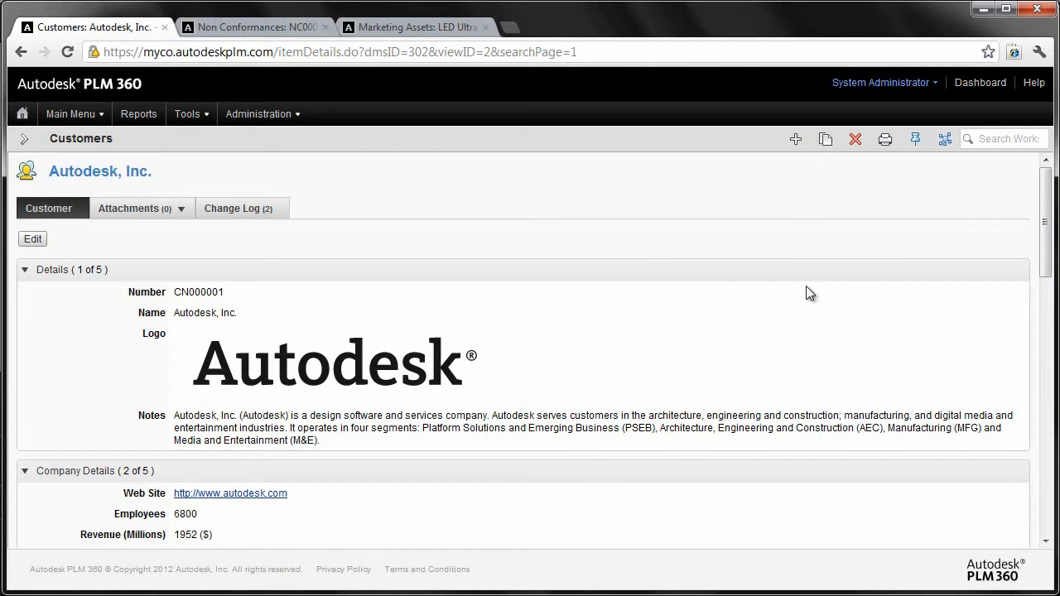
mouse_move(425, 422)
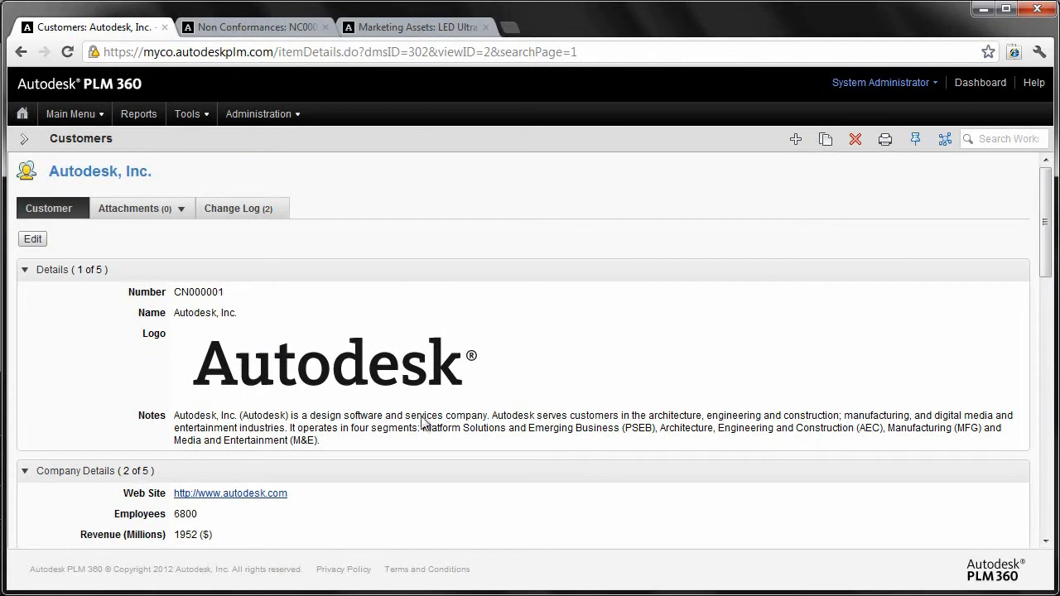
mouse_move(206, 400)
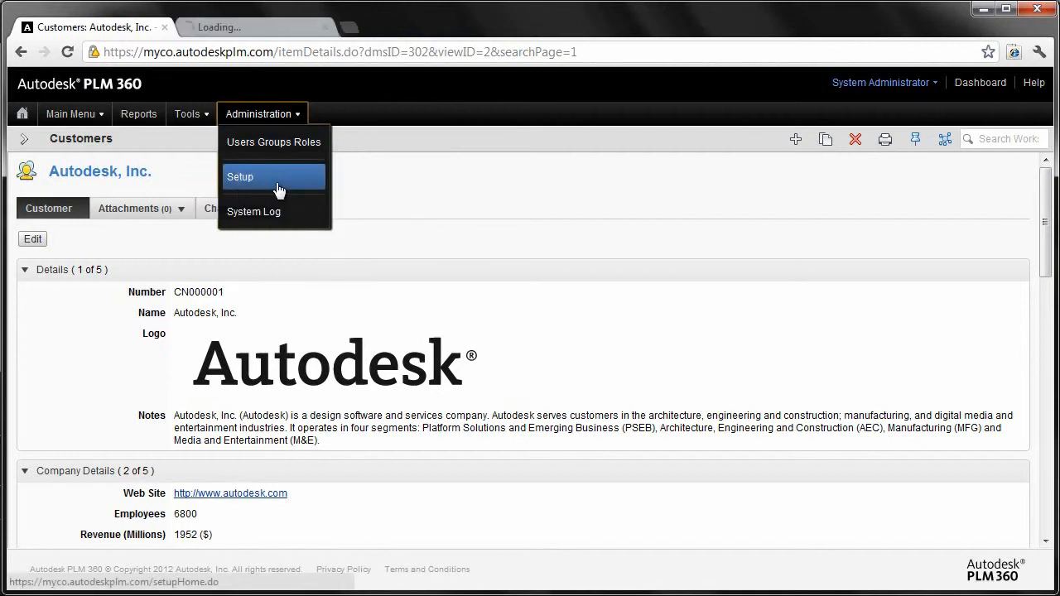
Open Administration Setup and scroll the Workspaces list to the expanded Customers entry.
click(880, 82)
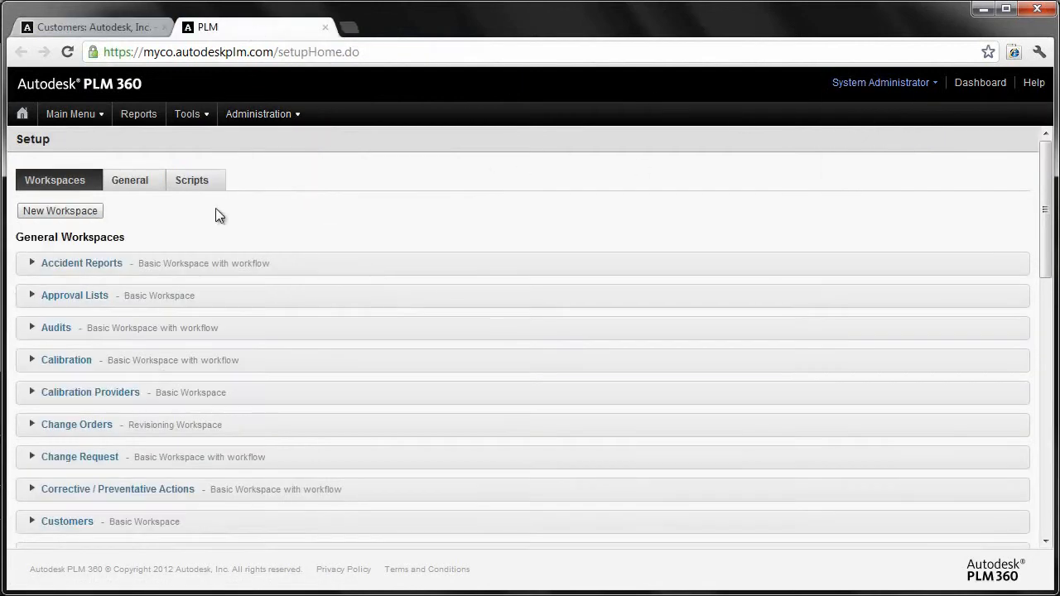
scroll(down, 3)
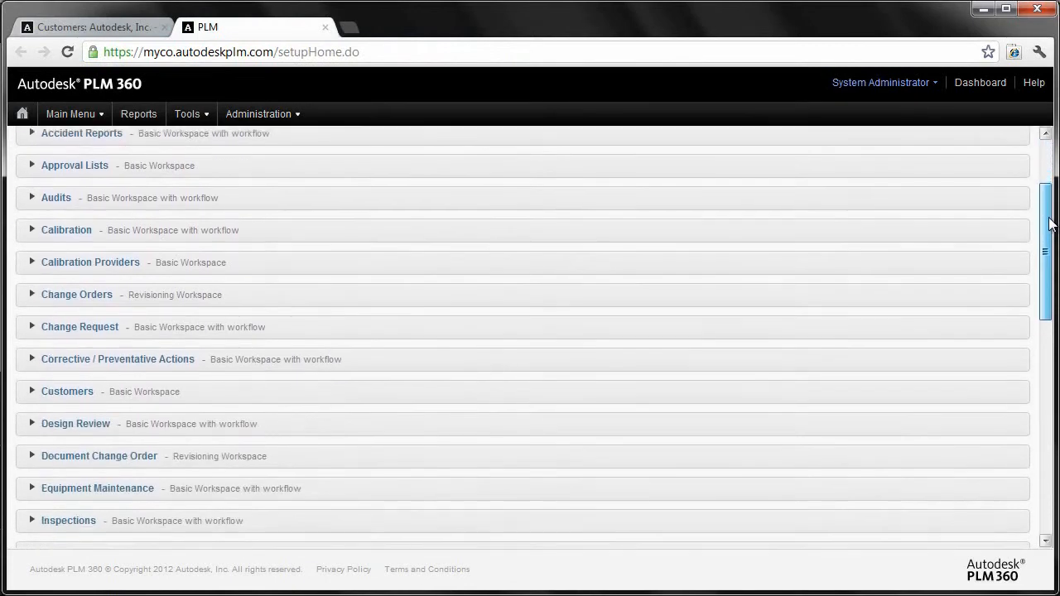
scroll(down, 3)
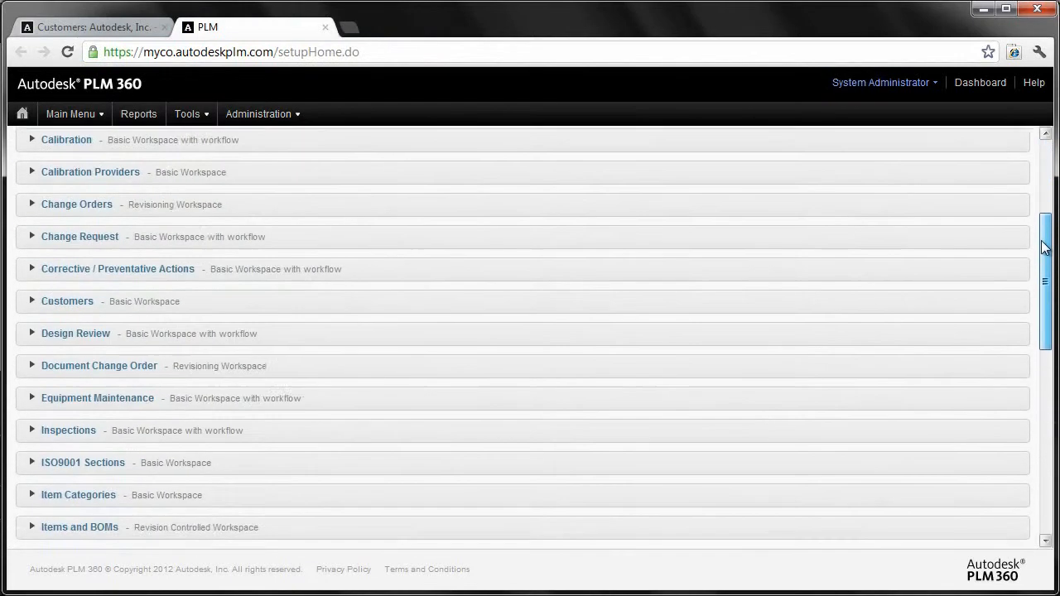
scroll(up, 3)
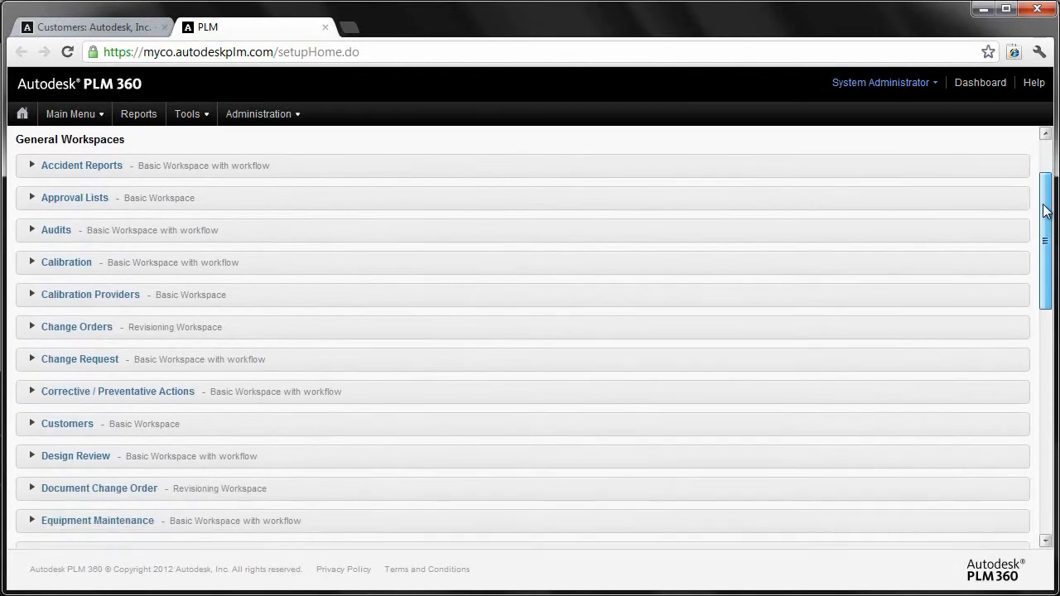
scroll(down, 3)
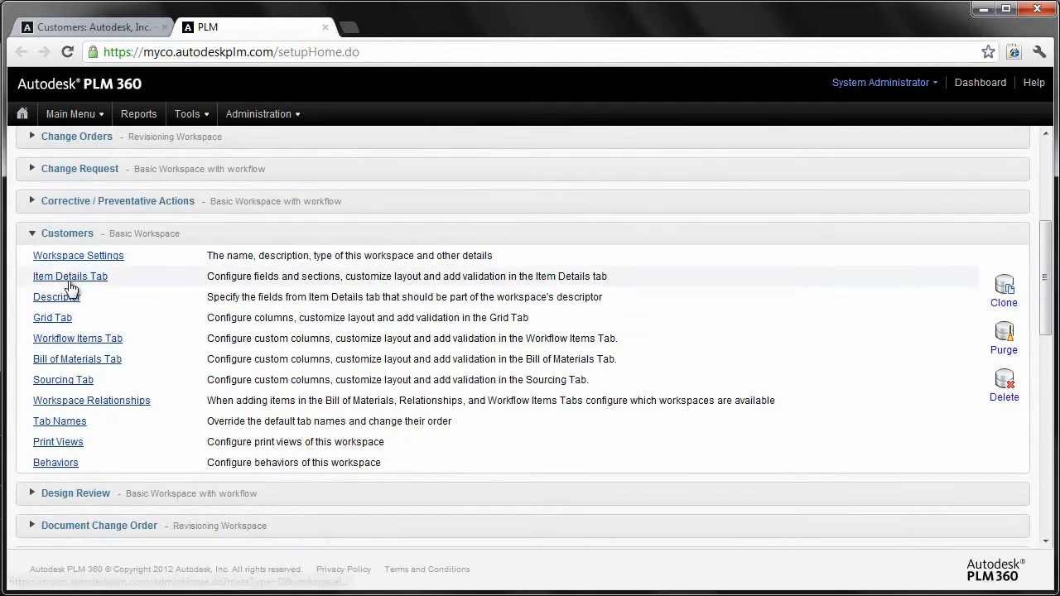
Open the Customers Item Details Tab layout and scroll through its fields panel.
click(70, 276)
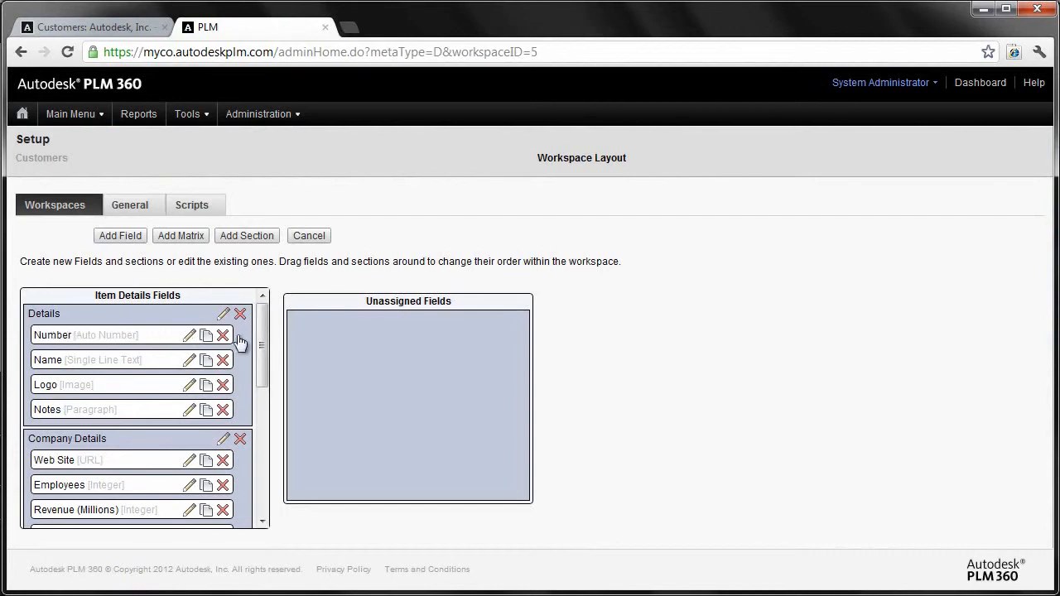
scroll(down, 3)
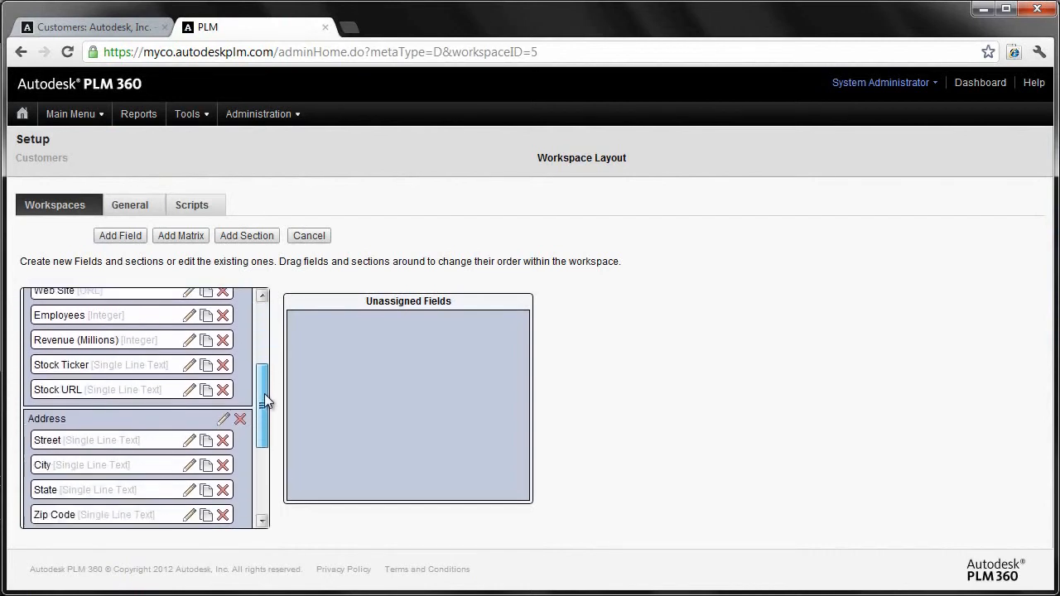
scroll(down, 3)
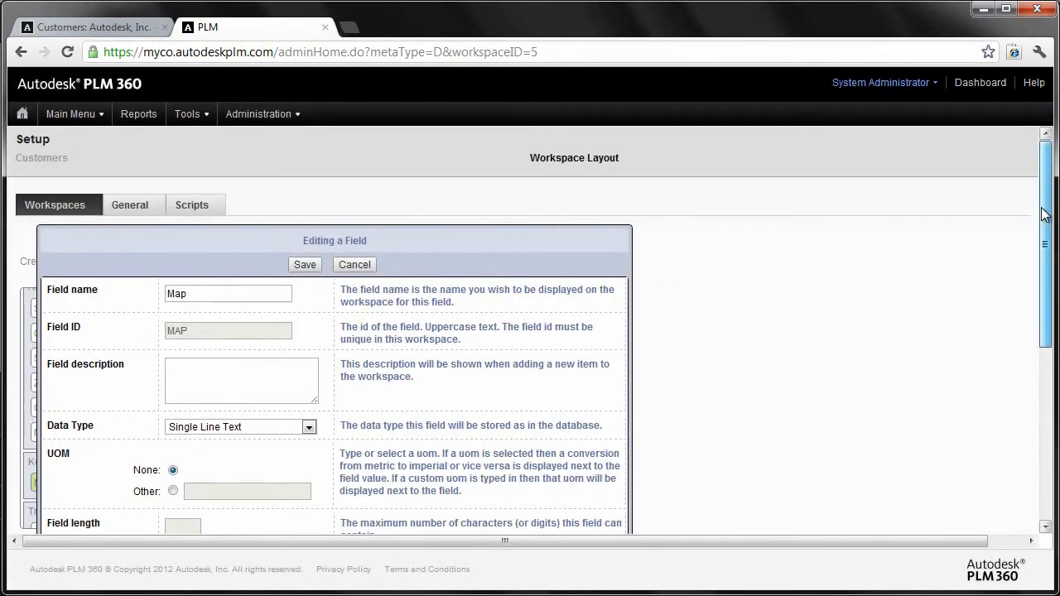
scroll(down, 3)
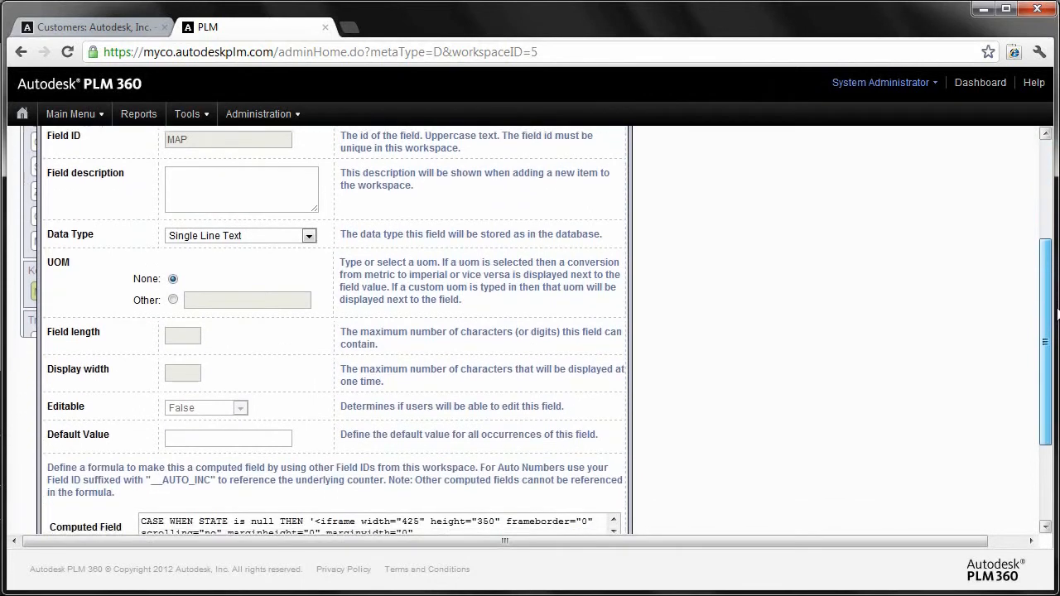
scroll(down, 3)
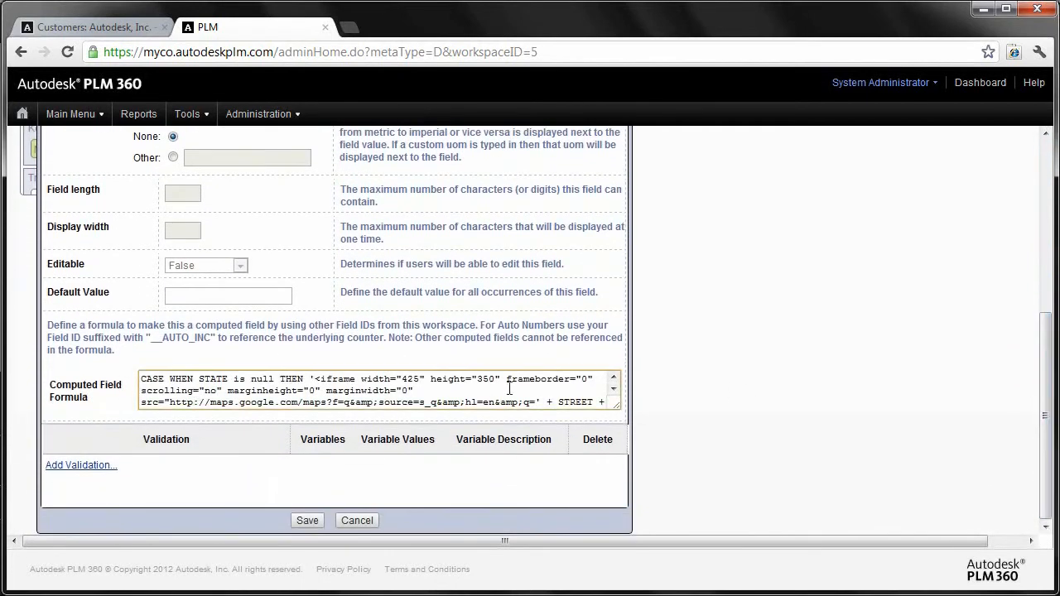
click(614, 396)
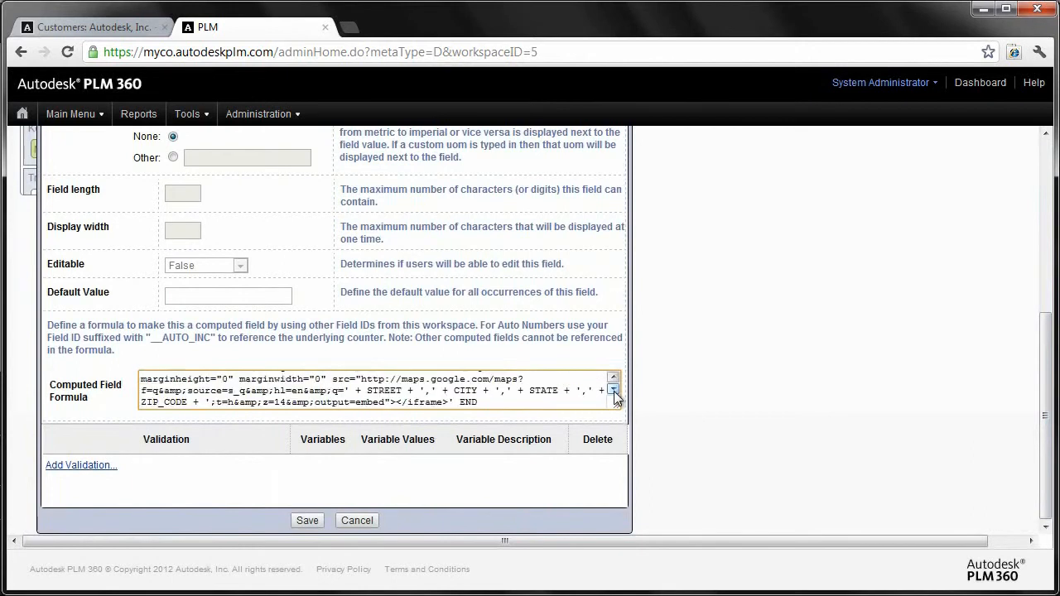
click(615, 390)
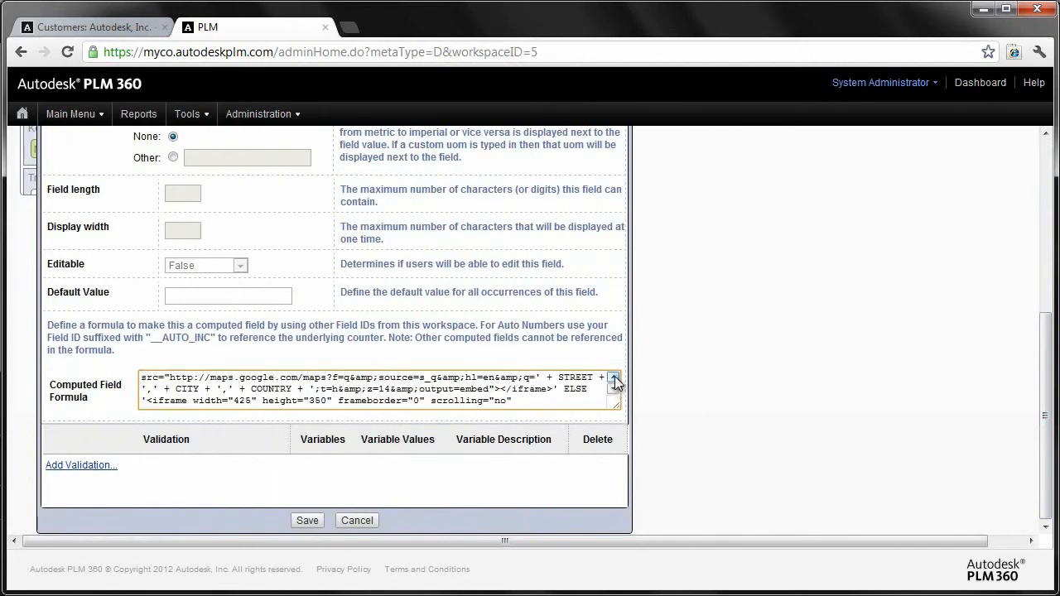
click(615, 379)
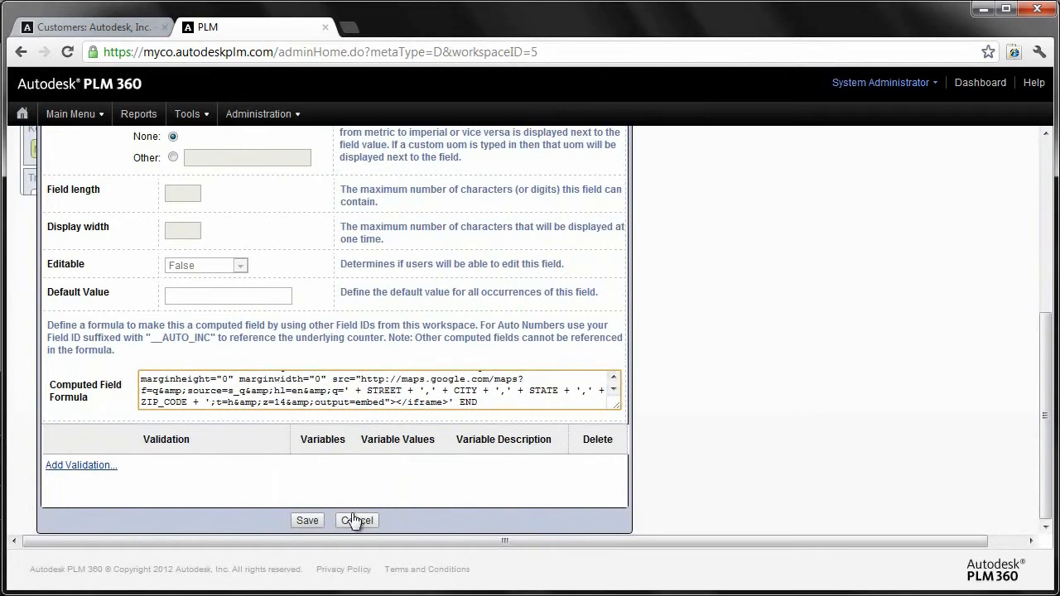
click(357, 520)
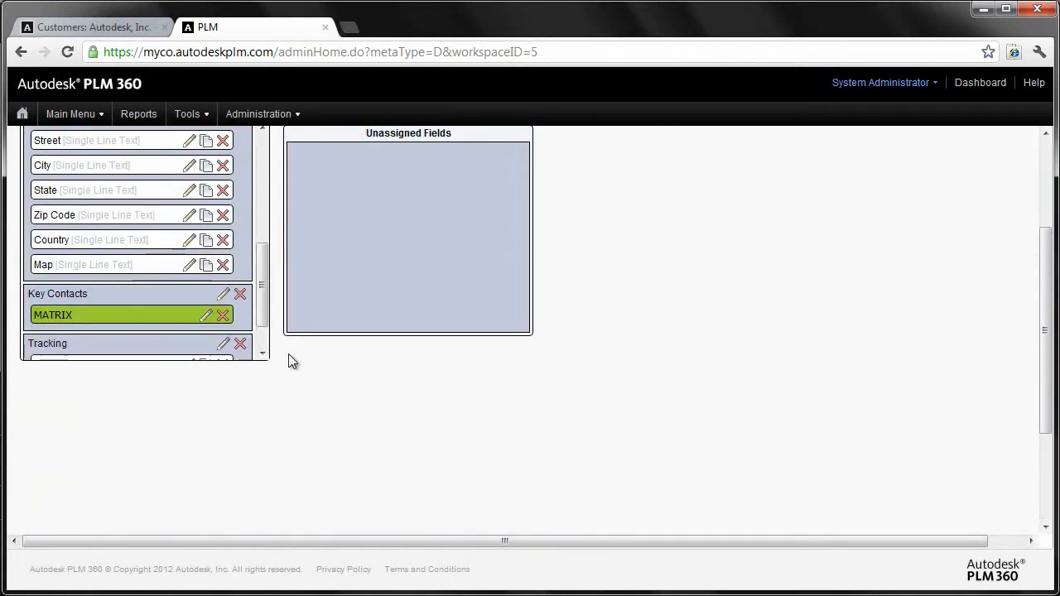
scroll(up, 3)
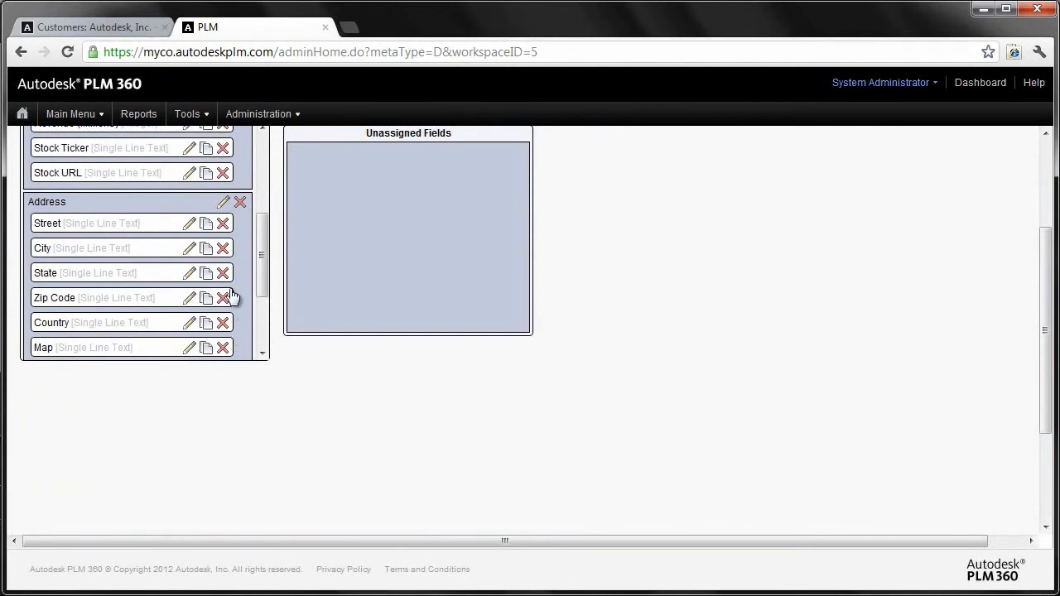
scroll(up, 3)
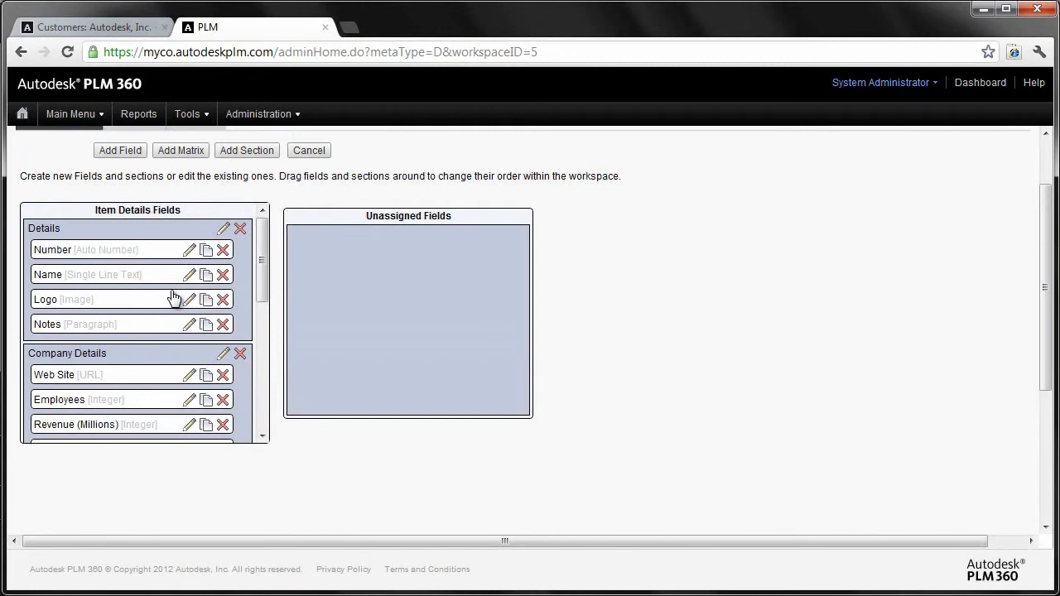
mouse_move(128, 175)
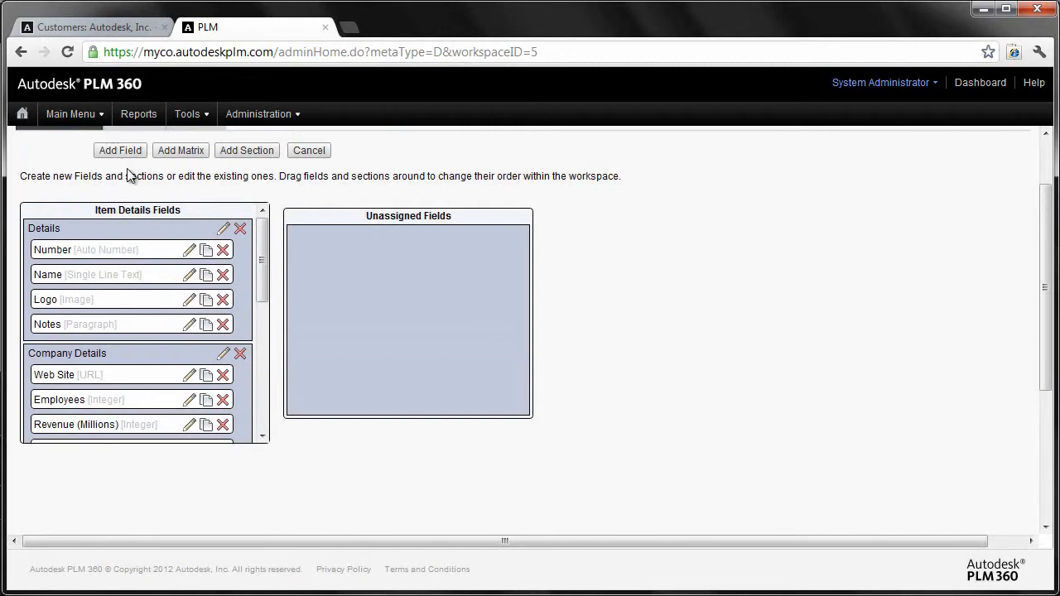
mouse_move(147, 183)
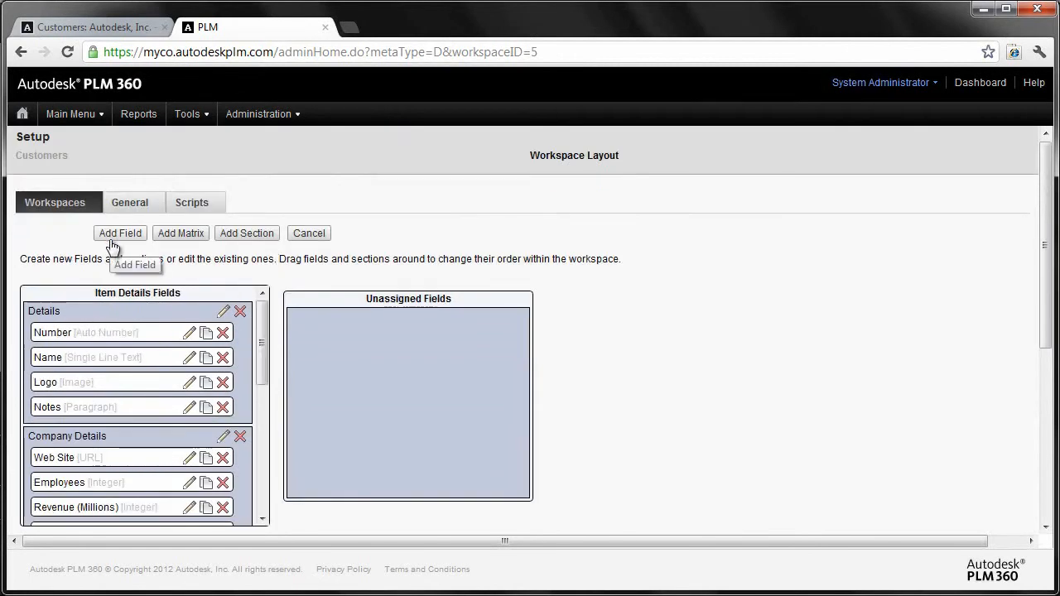
Create a new Customers field named 'Rob's List'.
click(120, 233)
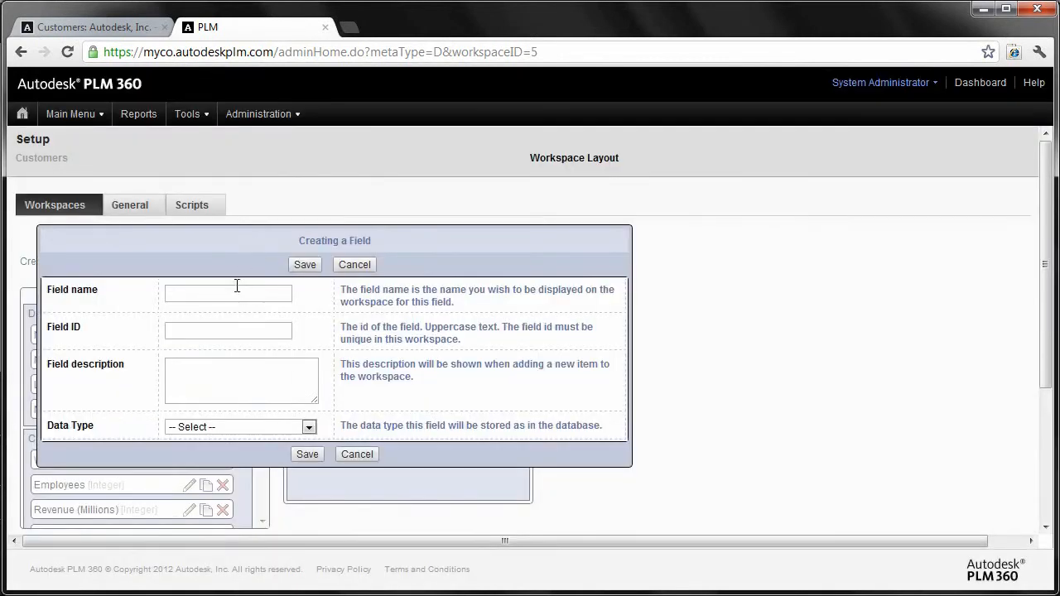
text(Ro)
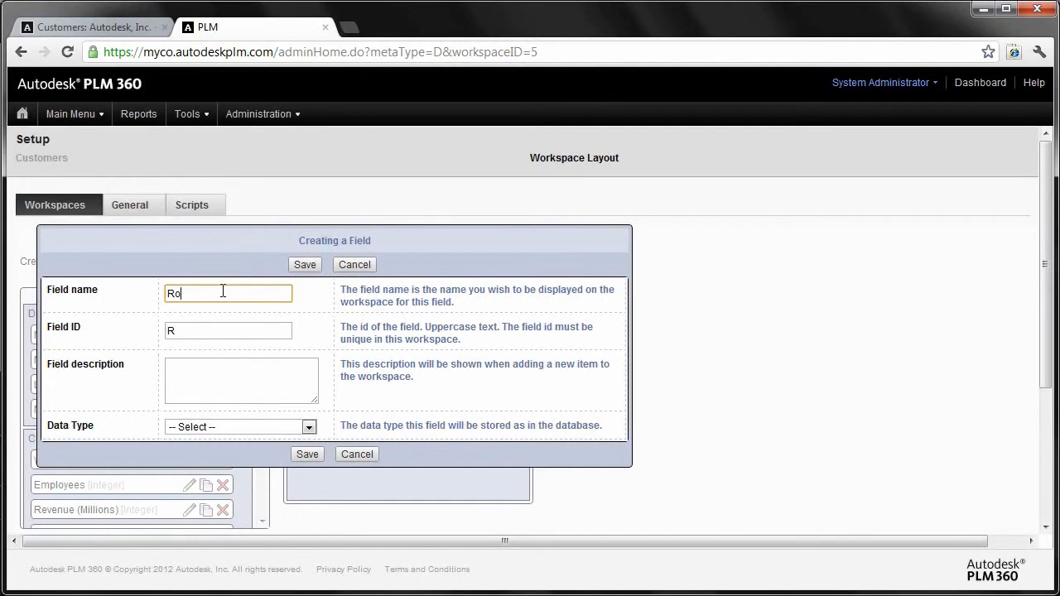
text(b's List)
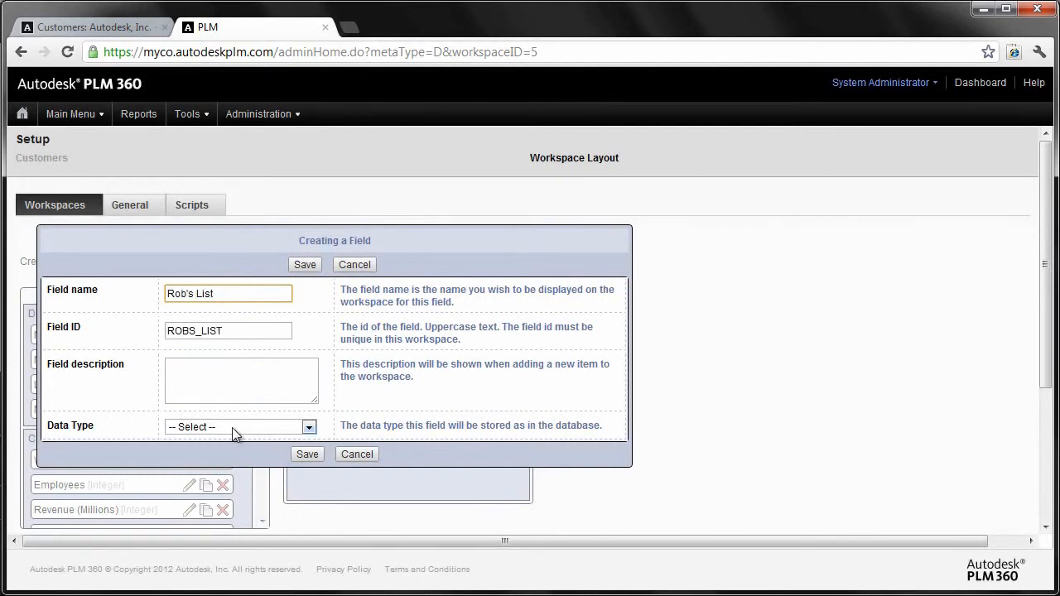
Make Rob's List a Linking Pick List, width 25, sourcing [WS] ISO9001 Sections.
click(309, 427)
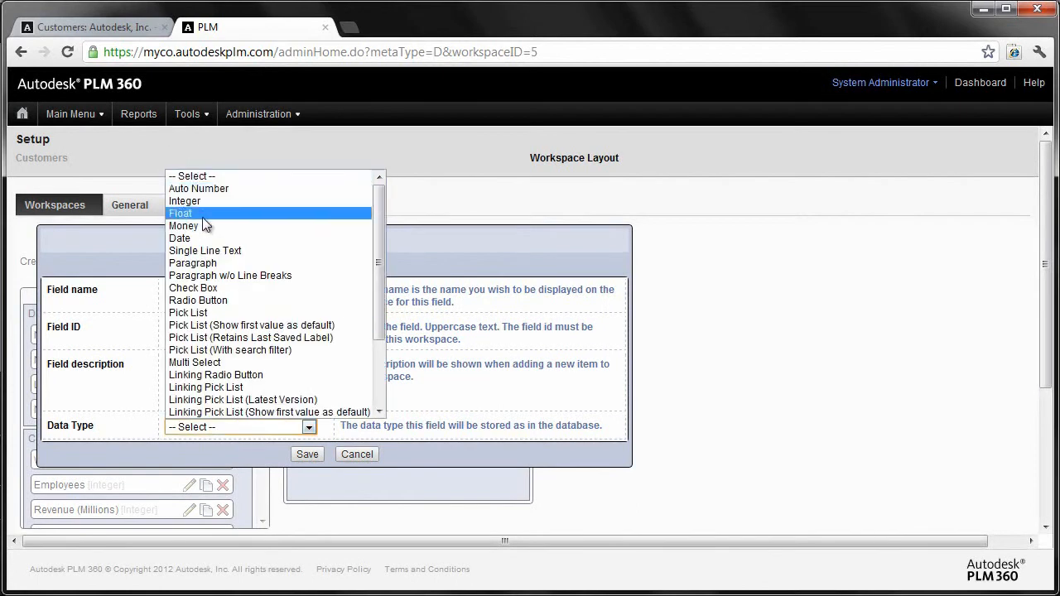
mouse_move(193, 287)
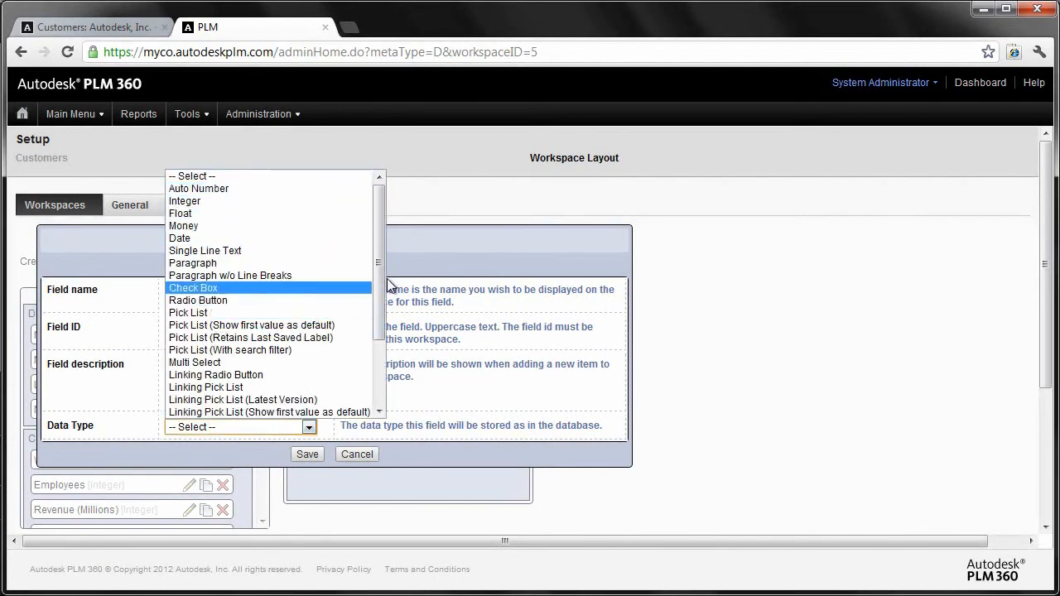
click(198, 299)
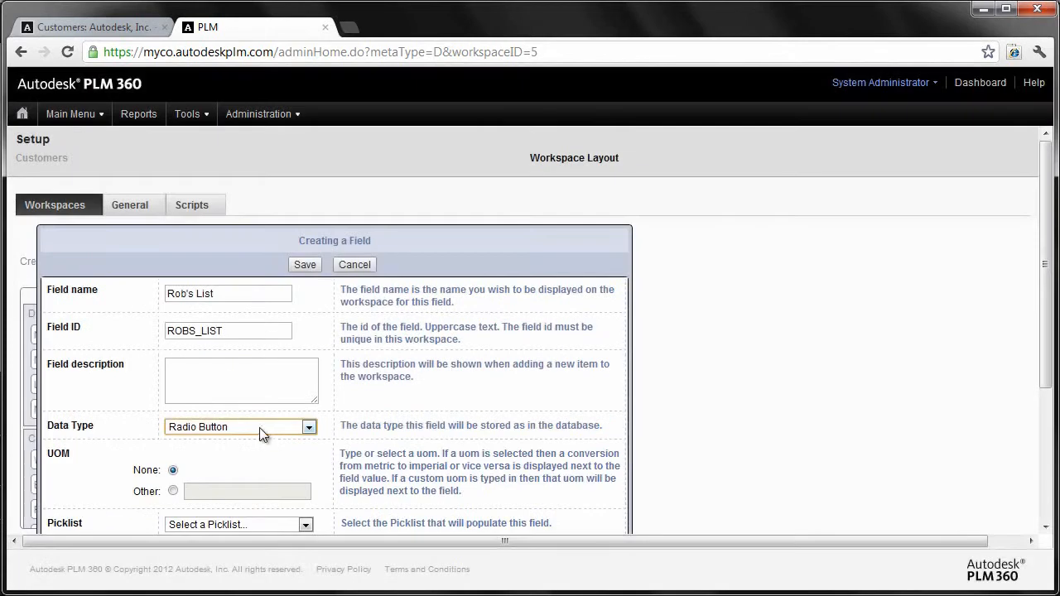
click(308, 426)
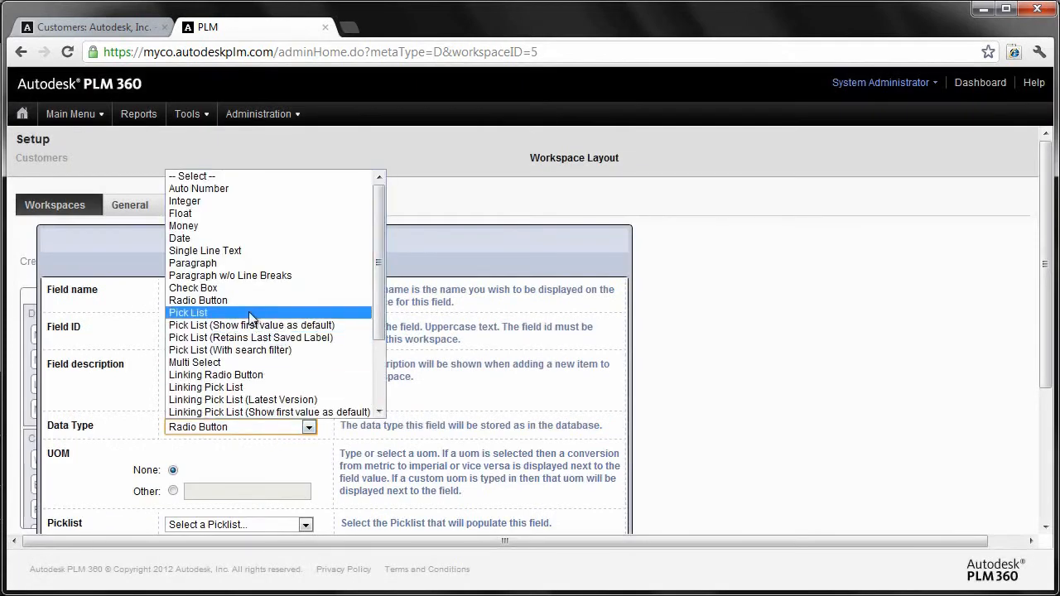
mouse_move(257, 375)
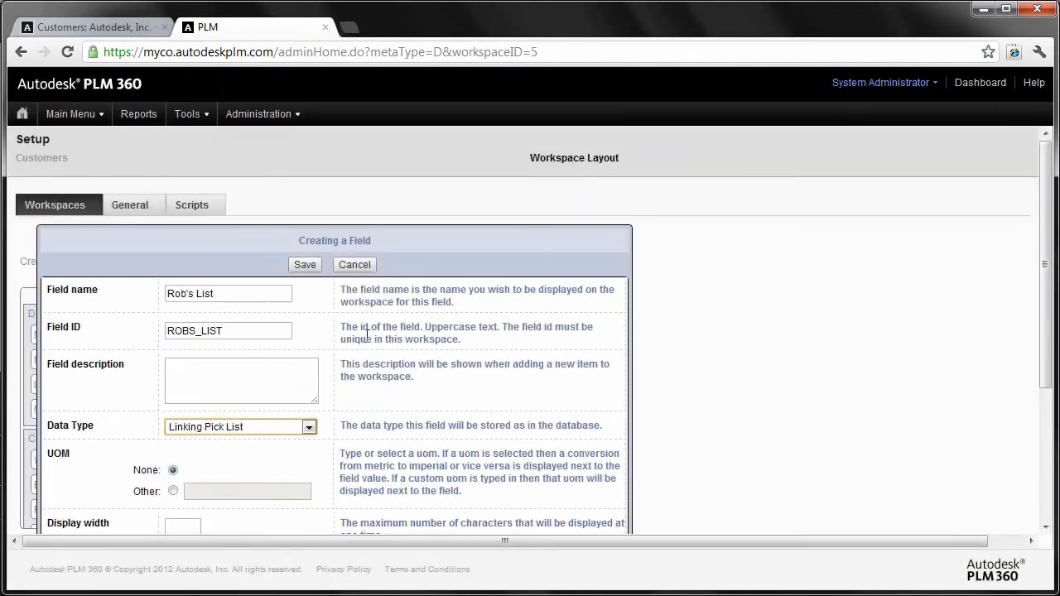
scroll(down, 3)
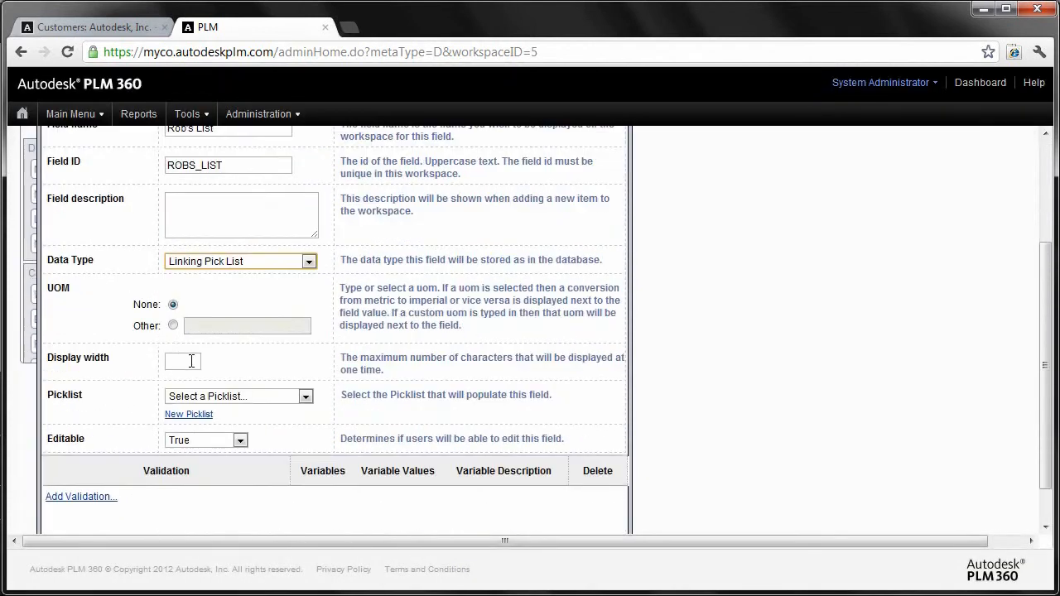
text(25)
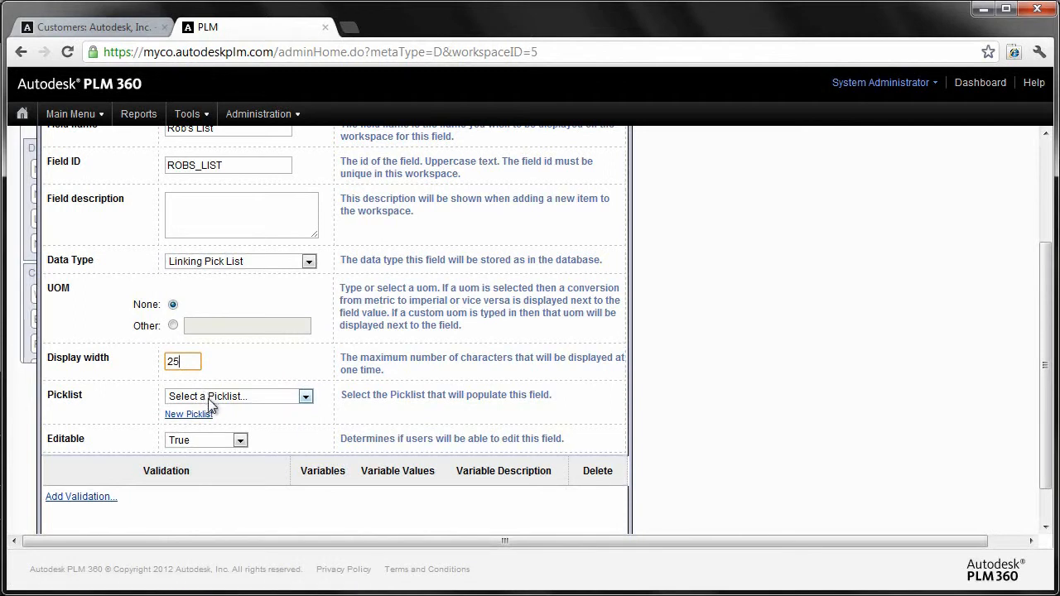
click(305, 396)
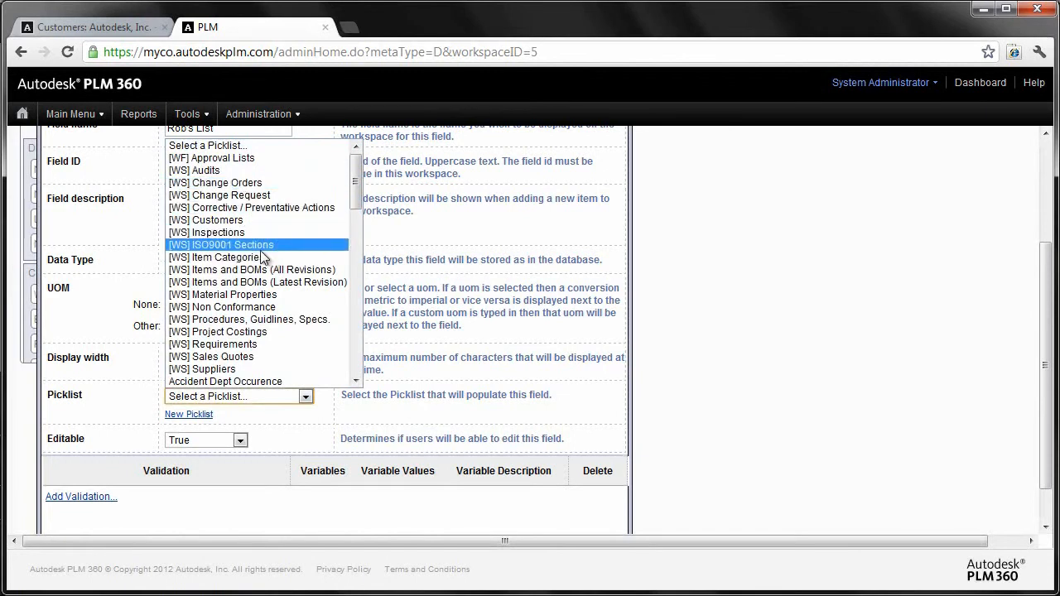
mouse_move(249, 246)
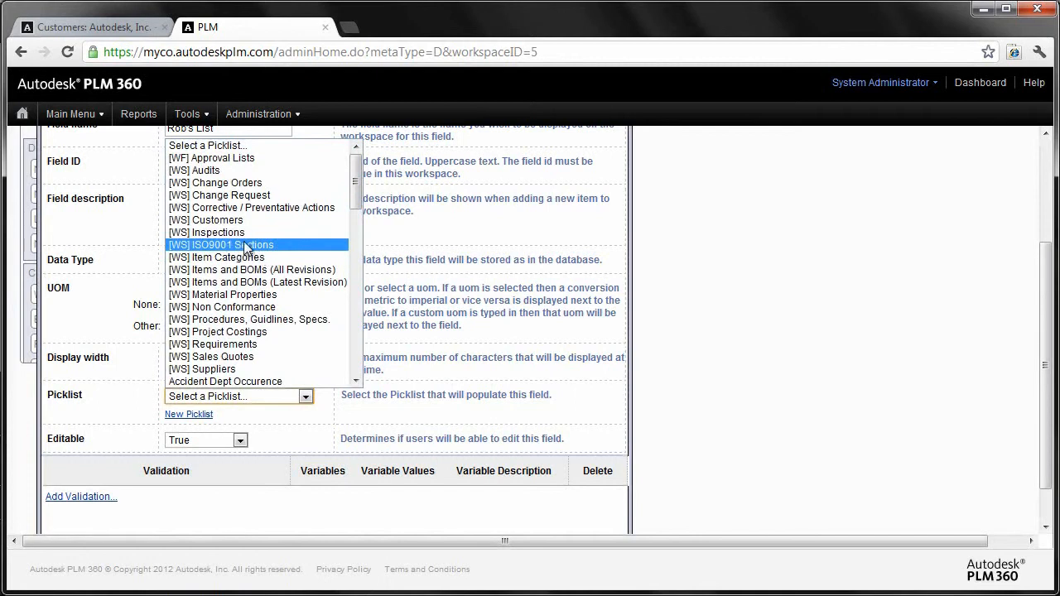
click(221, 244)
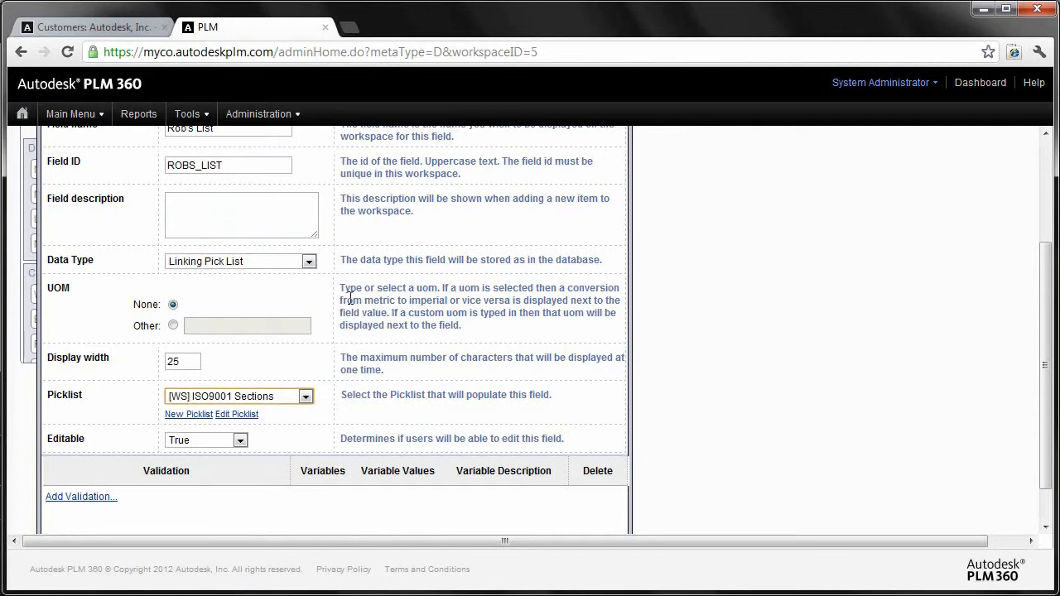
mouse_move(530, 329)
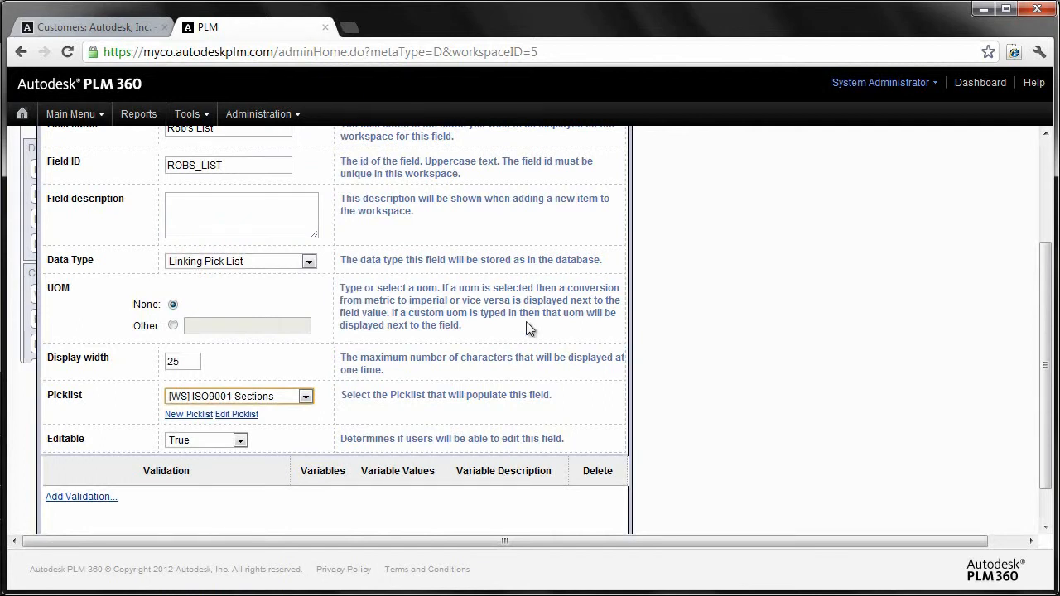
Add the Selection Required validation to Rob's List and save the field.
scroll(down, 3)
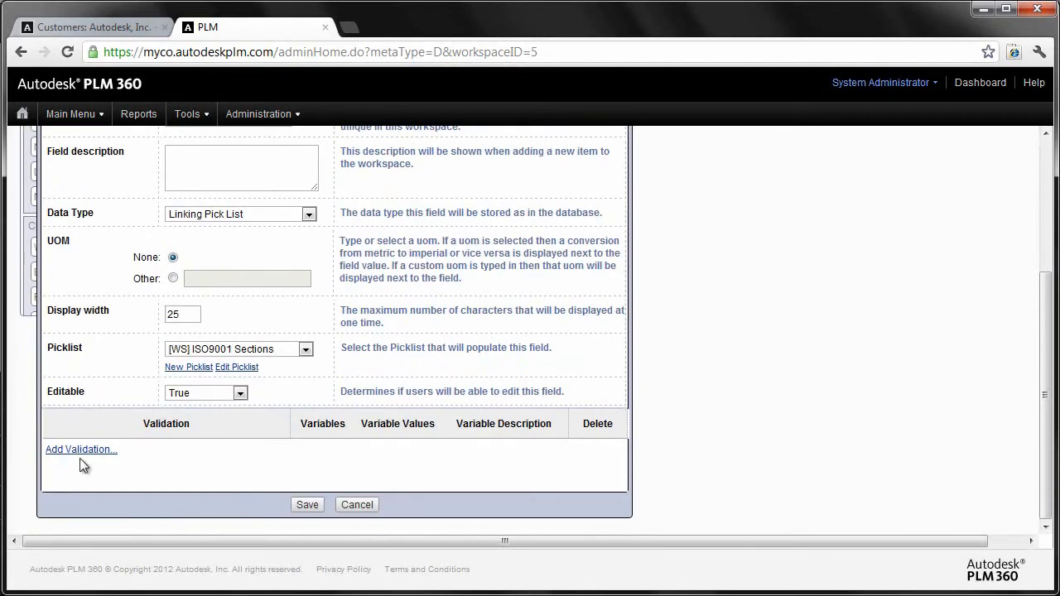
click(81, 449)
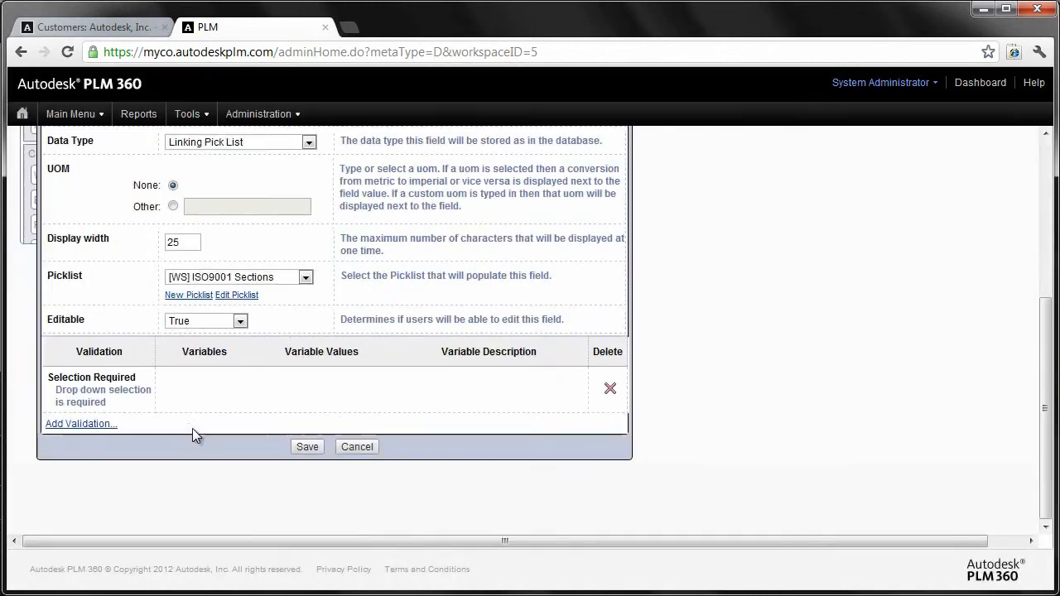
click(81, 424)
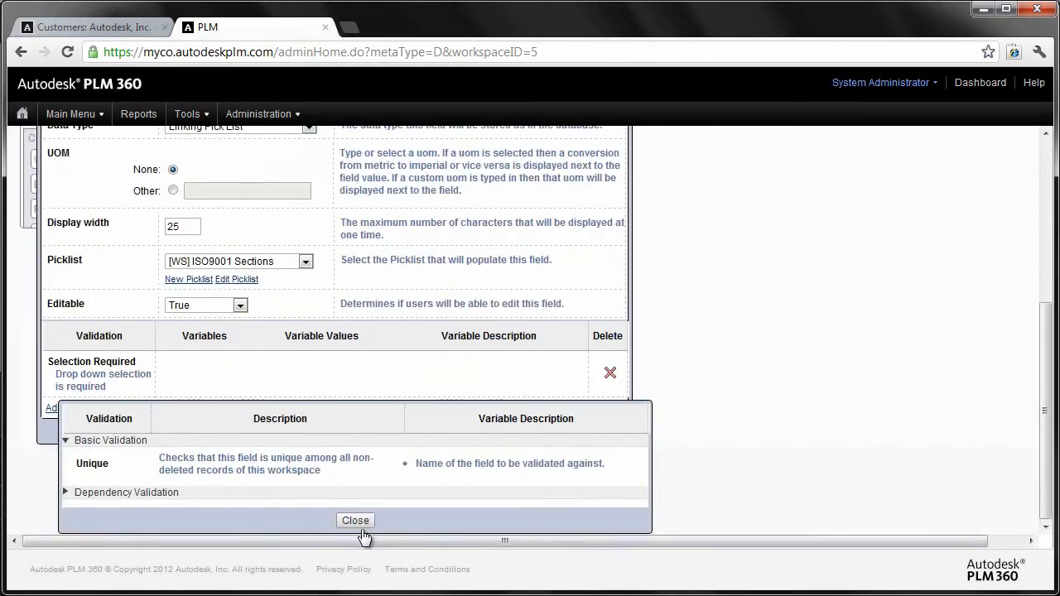
click(355, 520)
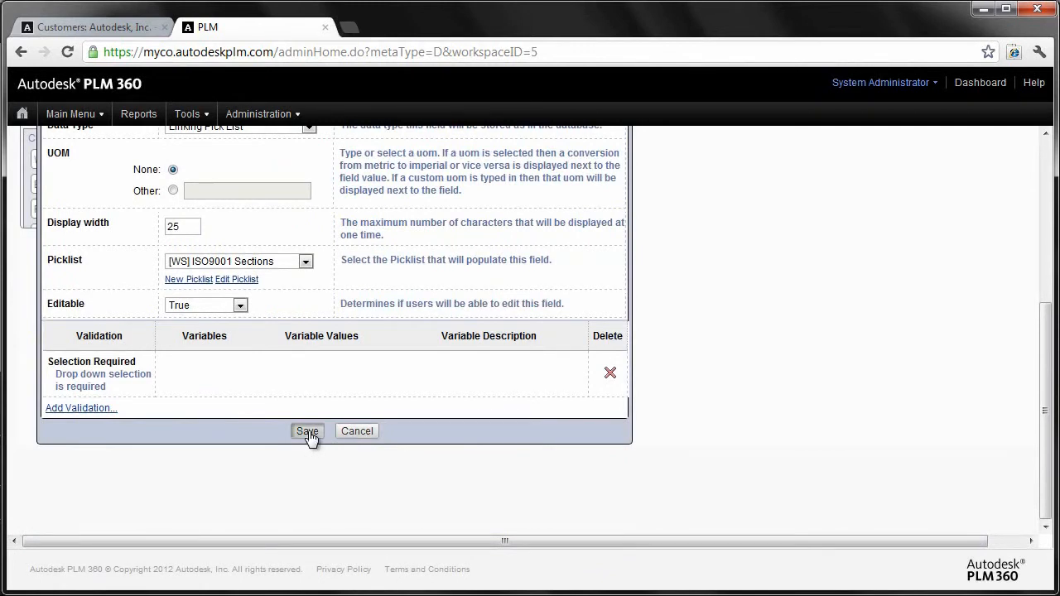
click(306, 431)
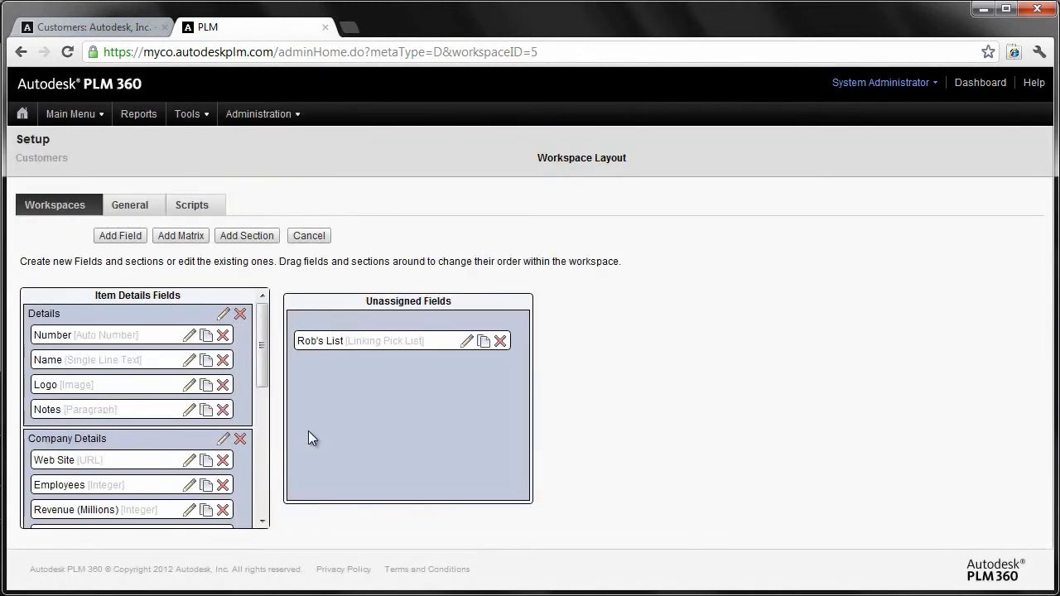
Drag Rob's List into the Details section below Notes and save the Customers layout.
drag(402, 340, 104, 440)
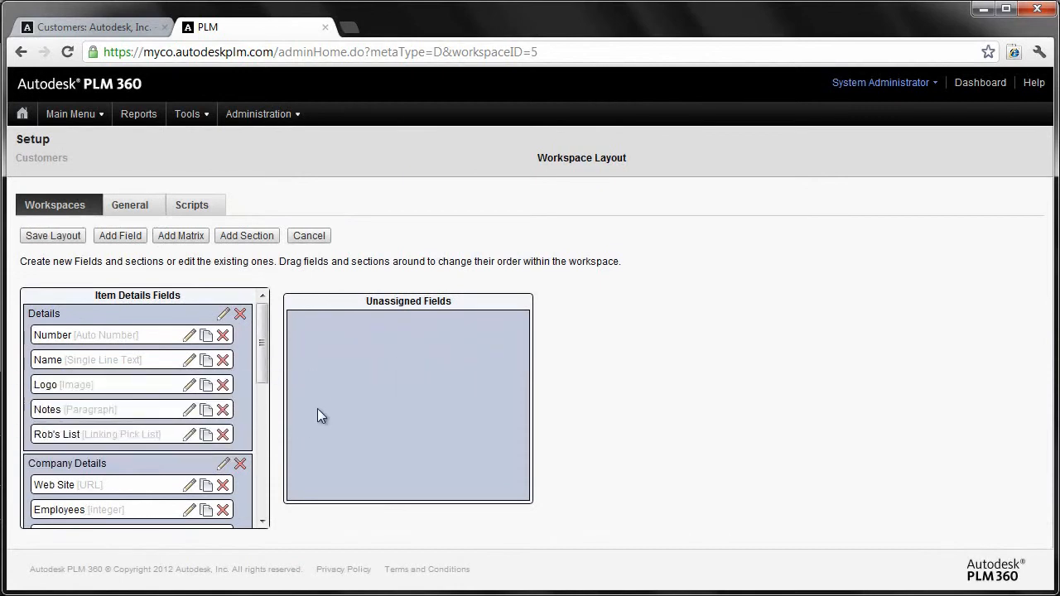
click(52, 235)
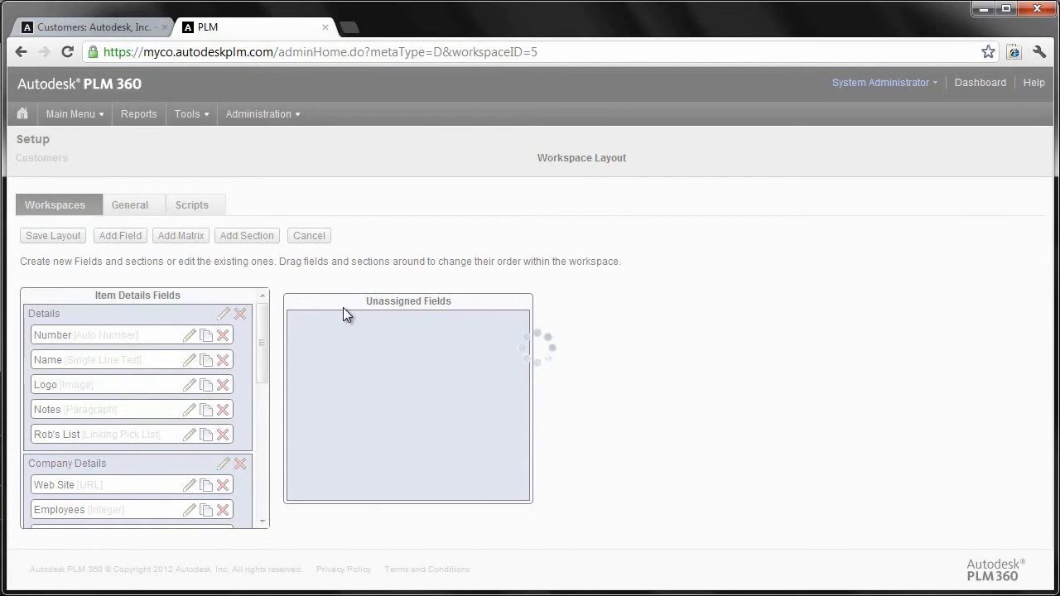
click(52, 236)
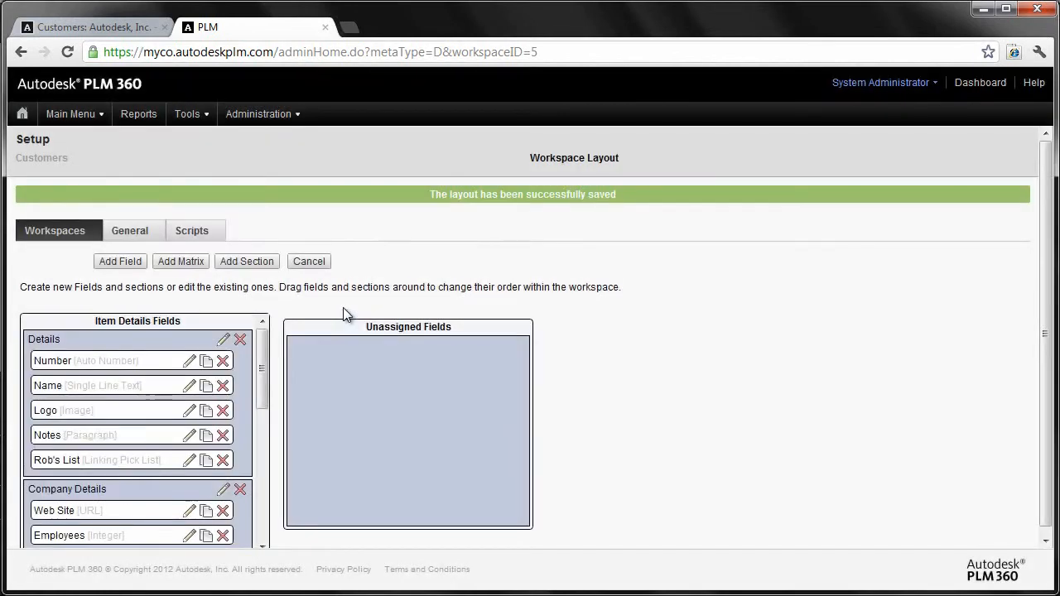
mouse_move(234, 282)
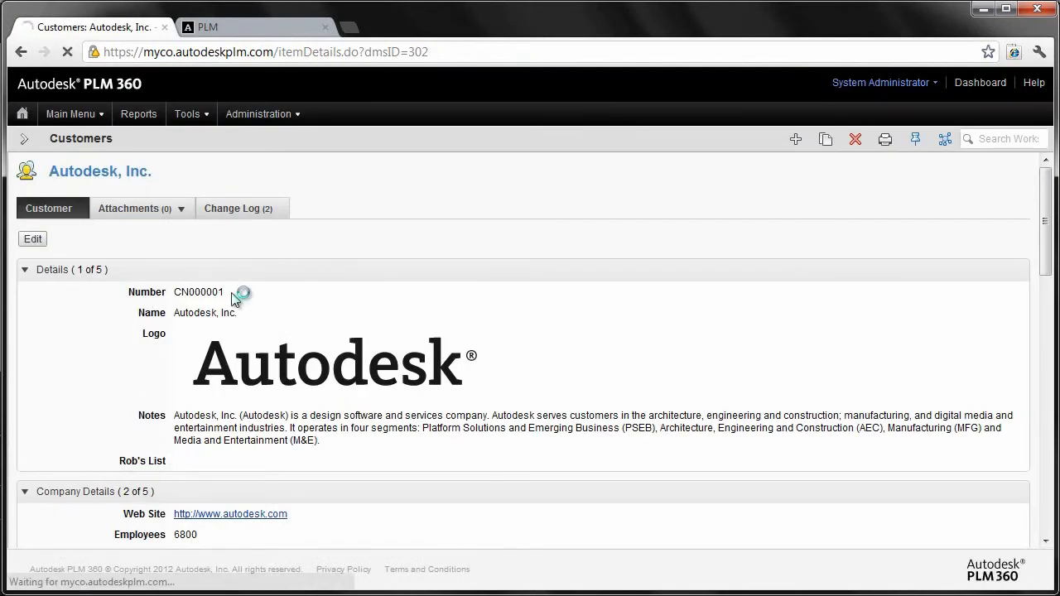
Edit Autodesk, Inc., pick '5.1 Management responsibility - Management commitment' for Rob's List, and save.
click(33, 239)
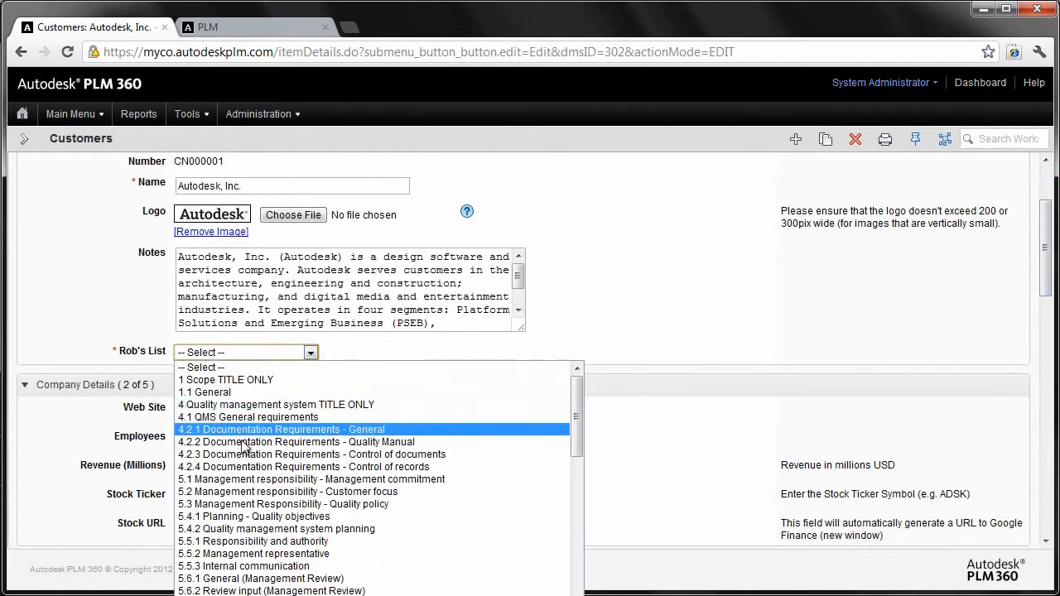
click(312, 479)
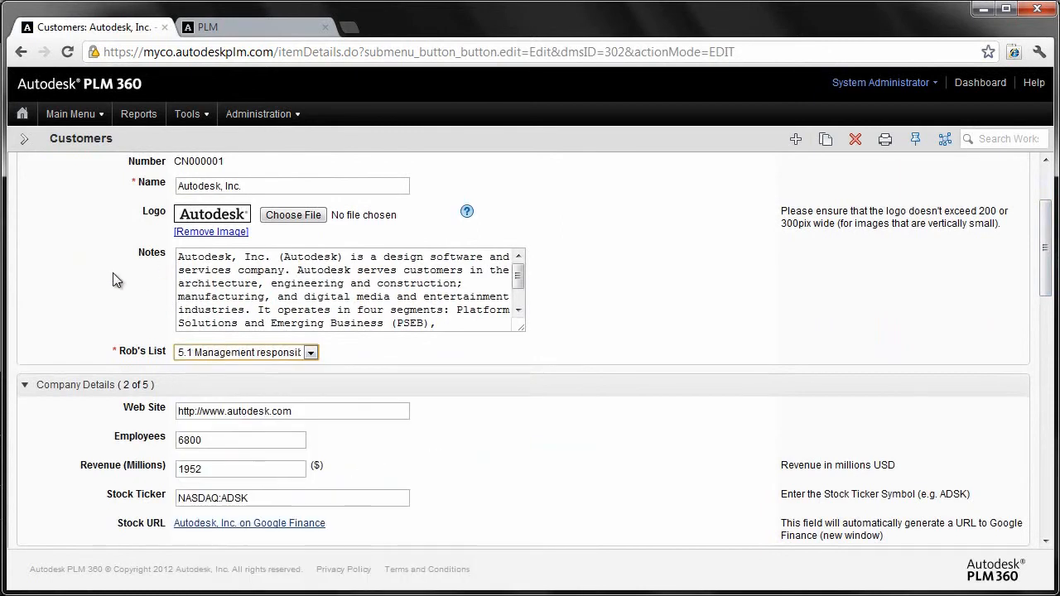
scroll(up, 3)
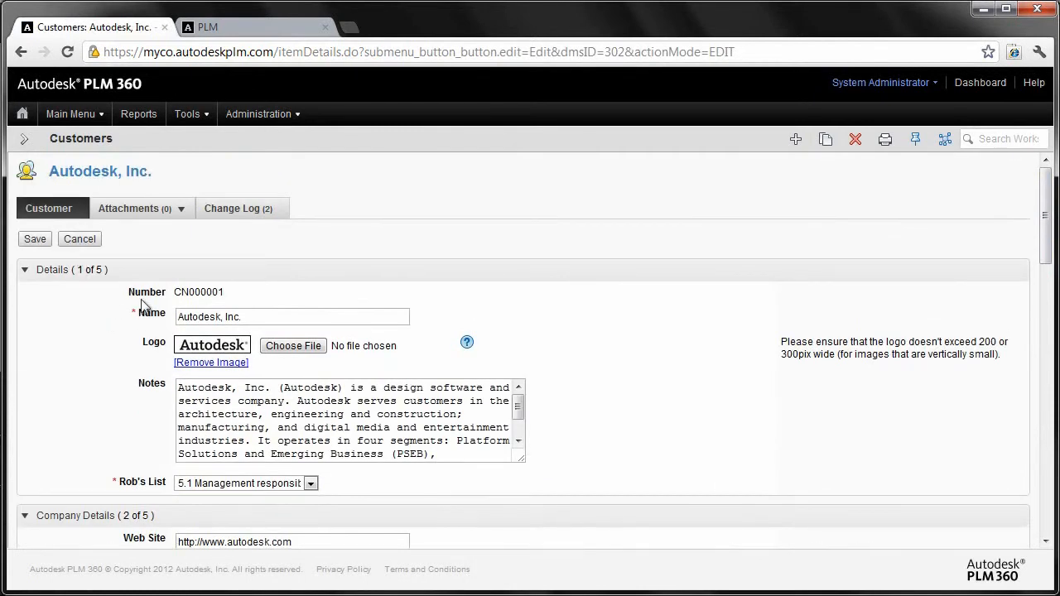
click(35, 238)
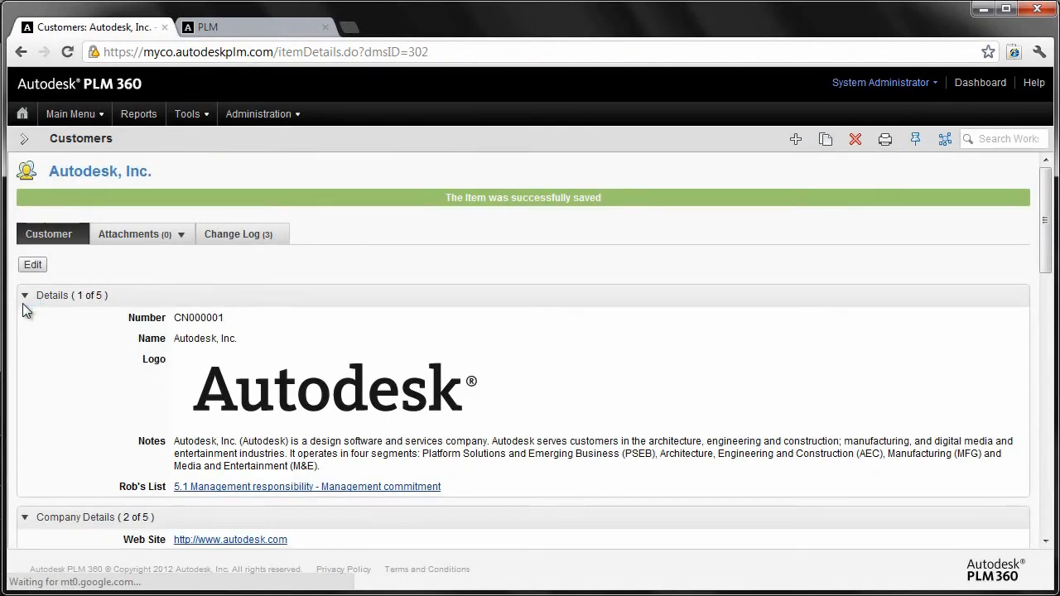
mouse_move(277, 493)
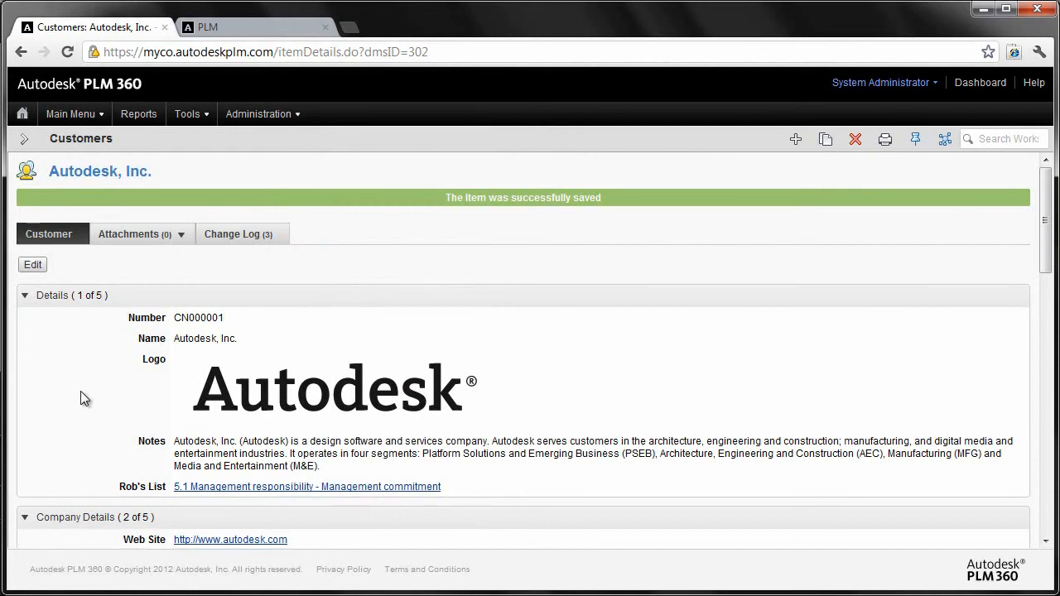
mouse_move(615, 388)
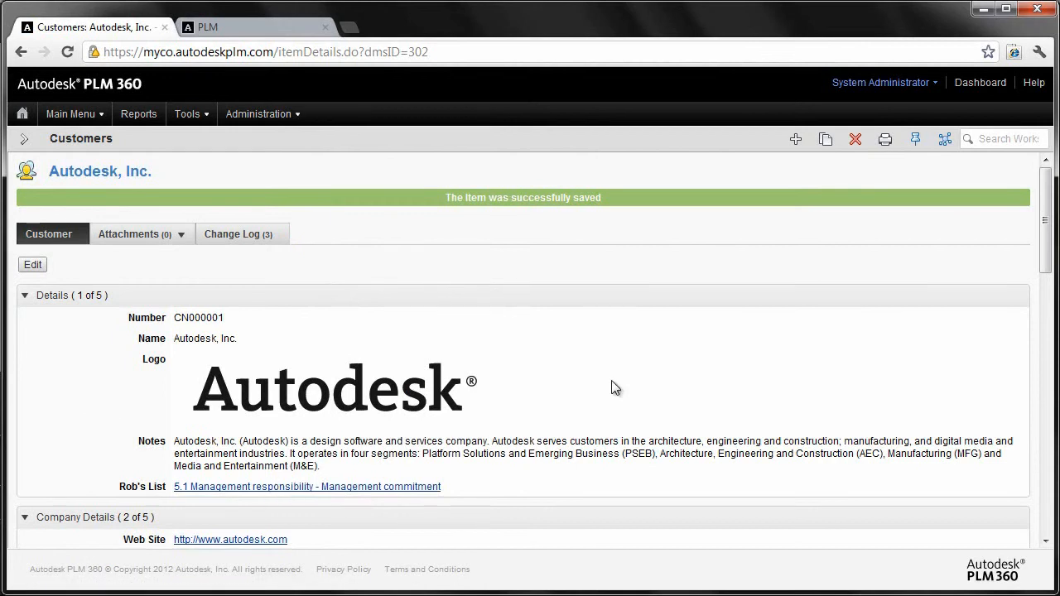